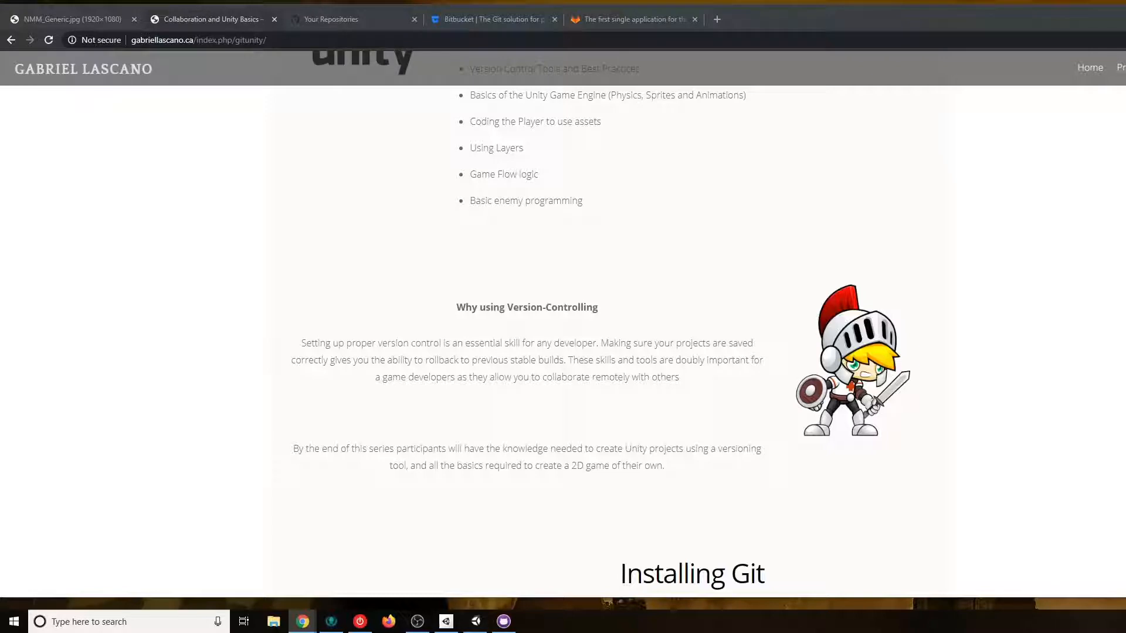
Scroll the tutorial page down past the course topics to the Installing Git section
scroll(down, 3)
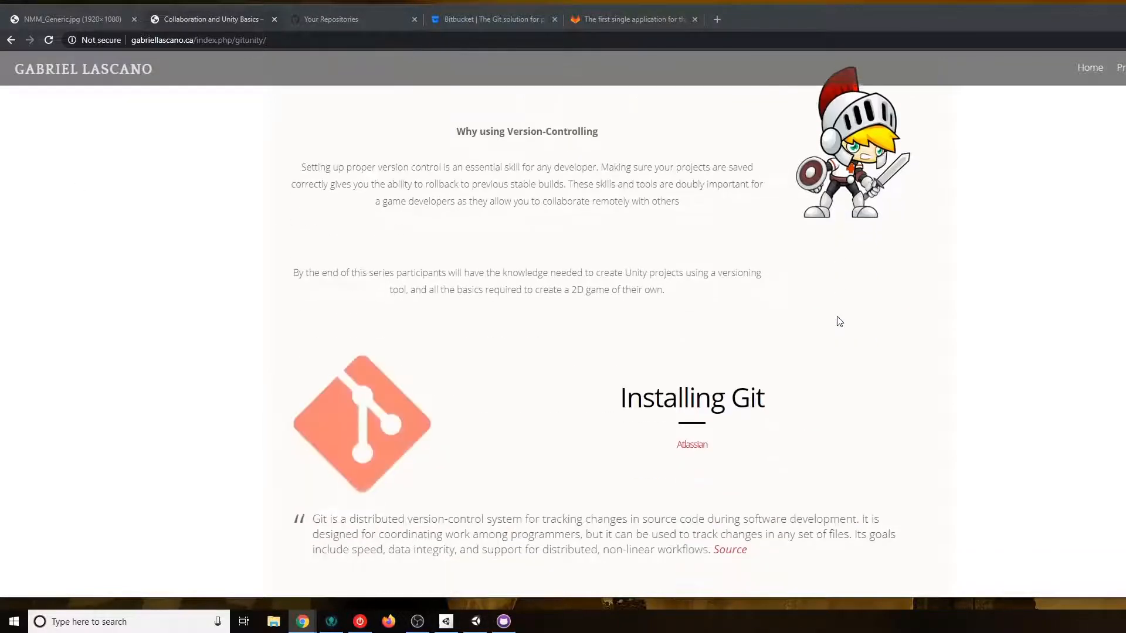
scroll(down, 3)
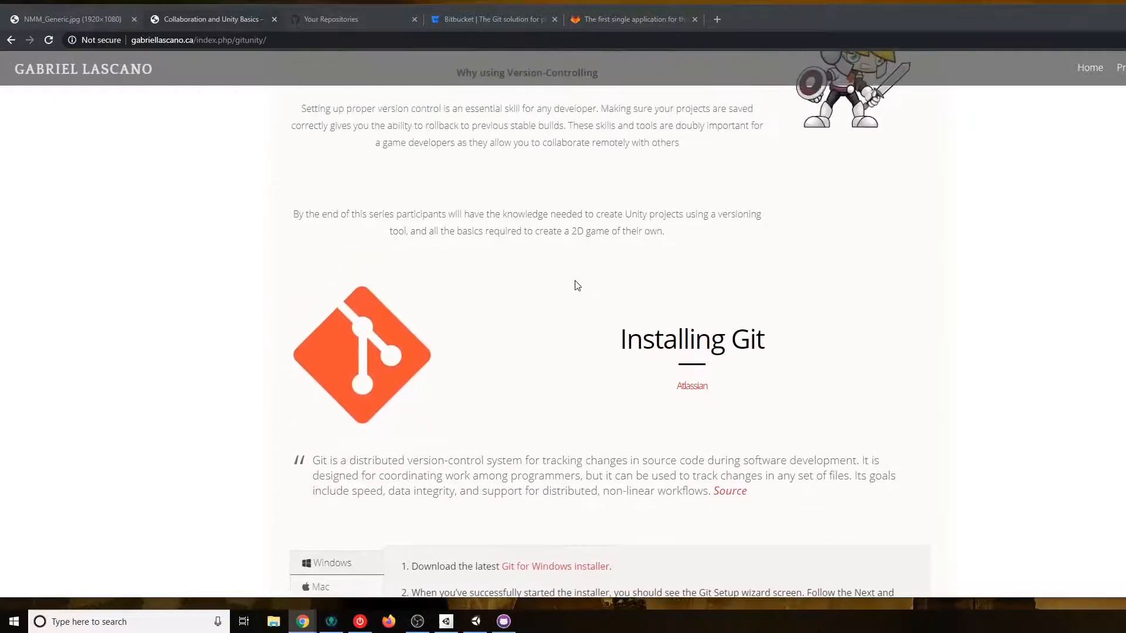
scroll(down, 3)
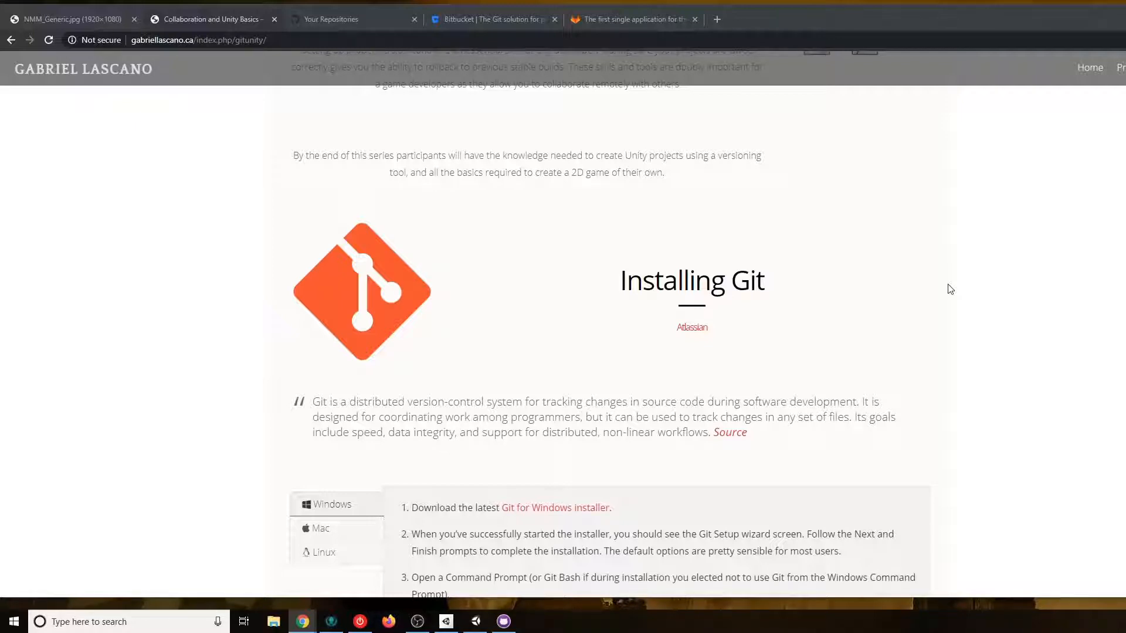
mouse_move(52, 208)
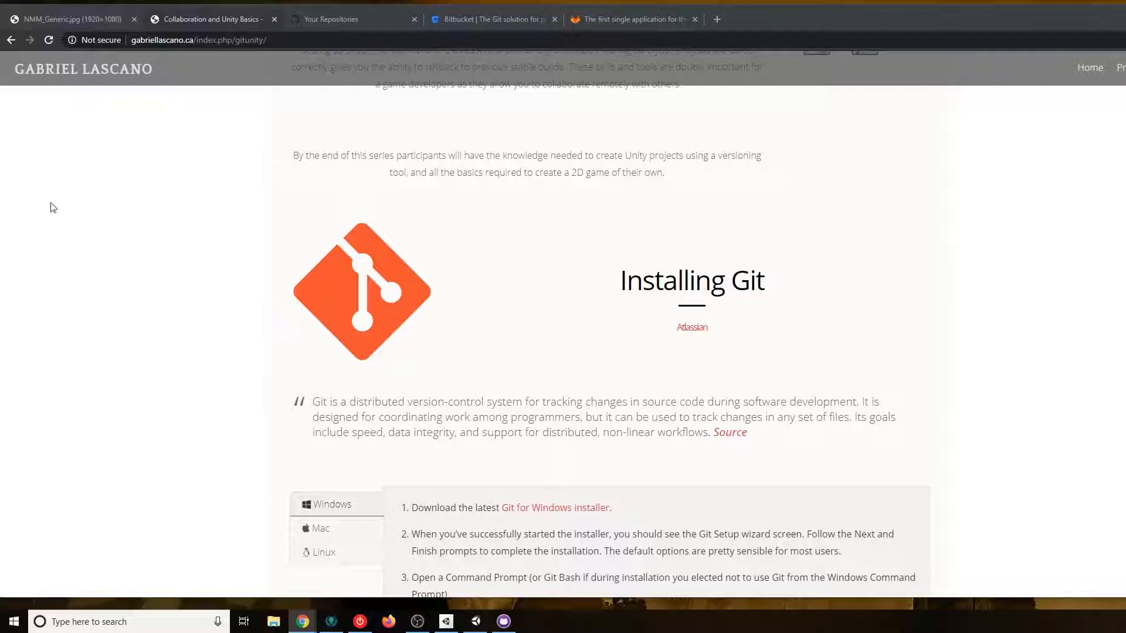
mouse_move(247, 257)
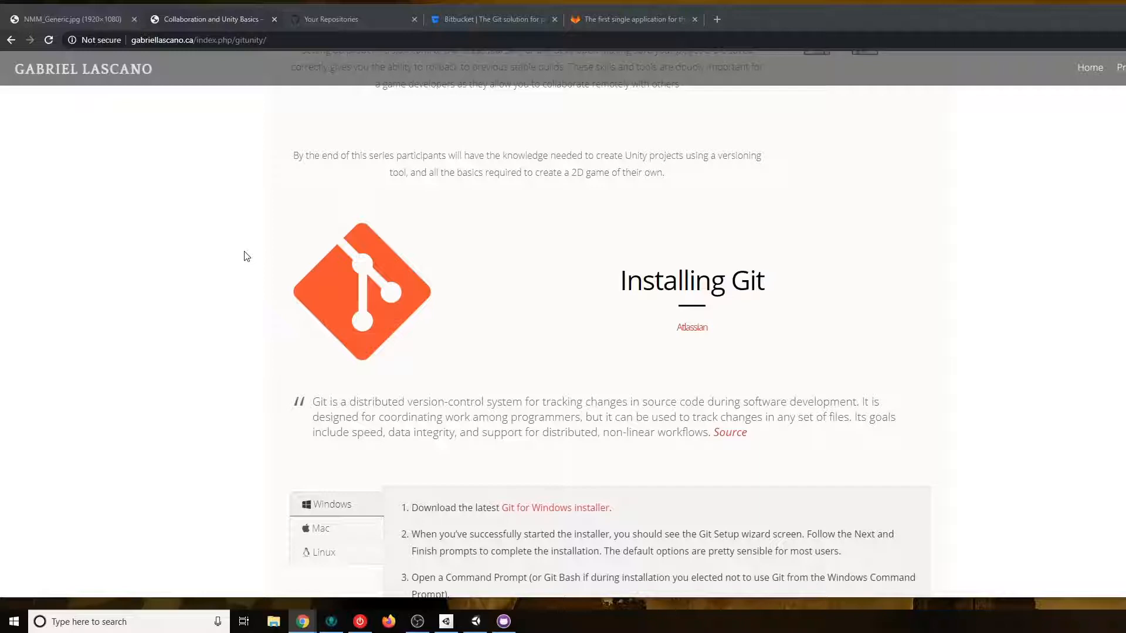
mouse_move(805, 325)
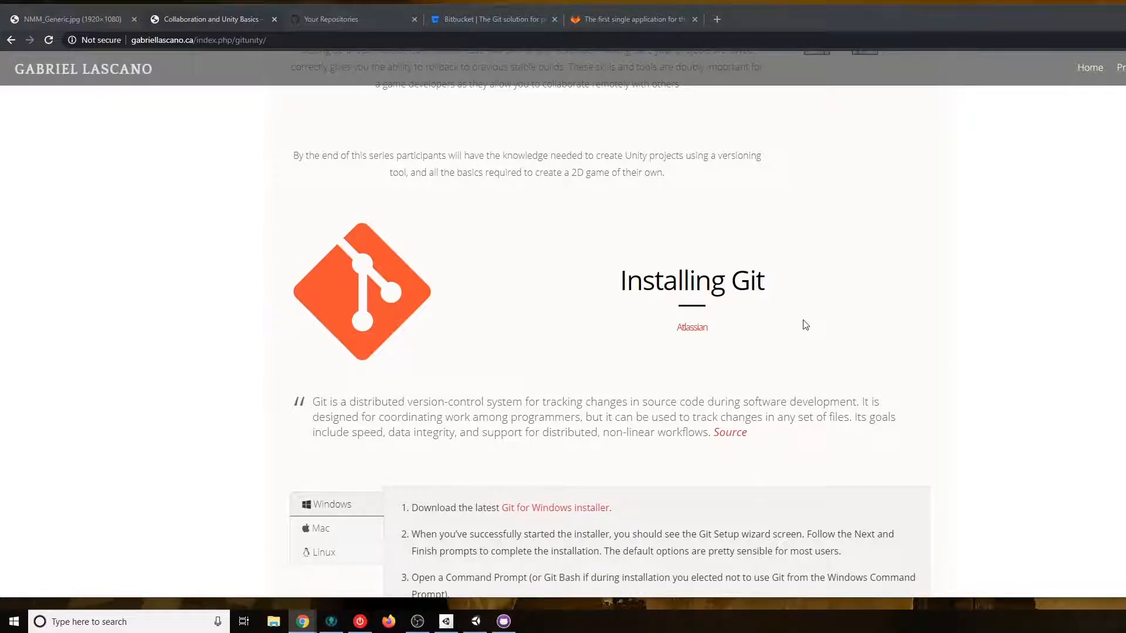
Scroll around the Windows Git install steps and settle on the git config commands above Generate SSH Key
scroll(down, 3)
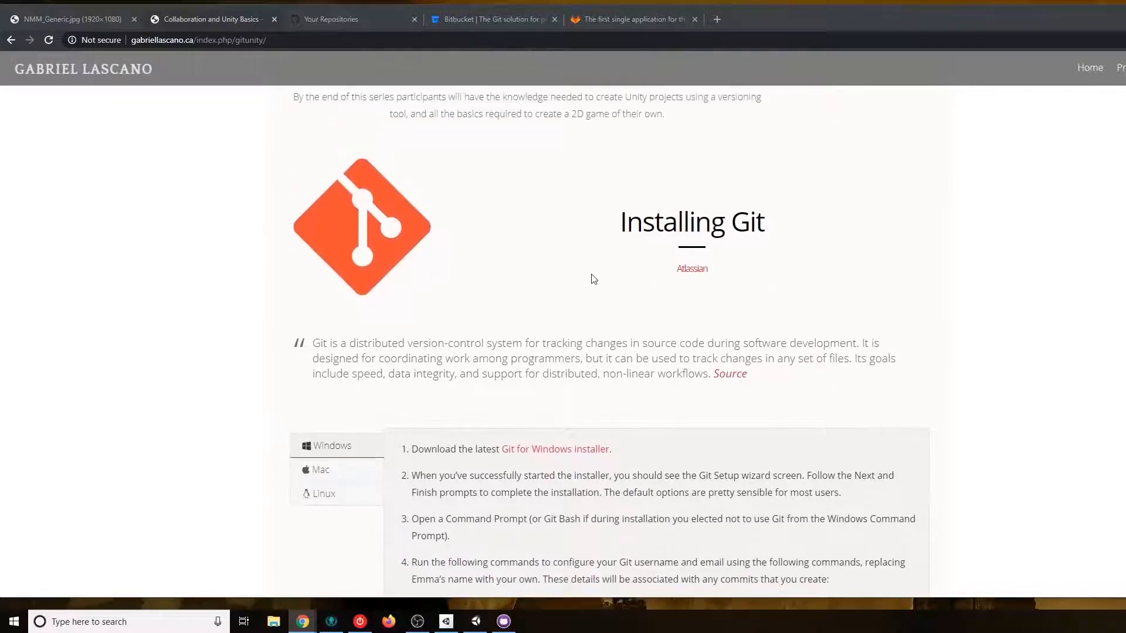
scroll(down, 3)
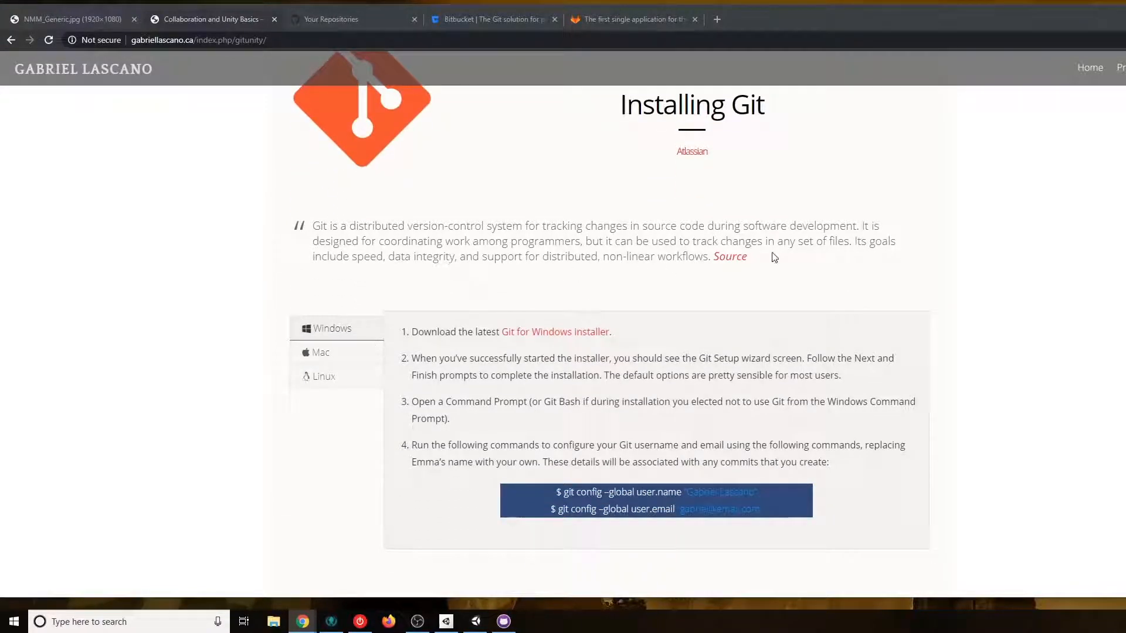
scroll(up, 3)
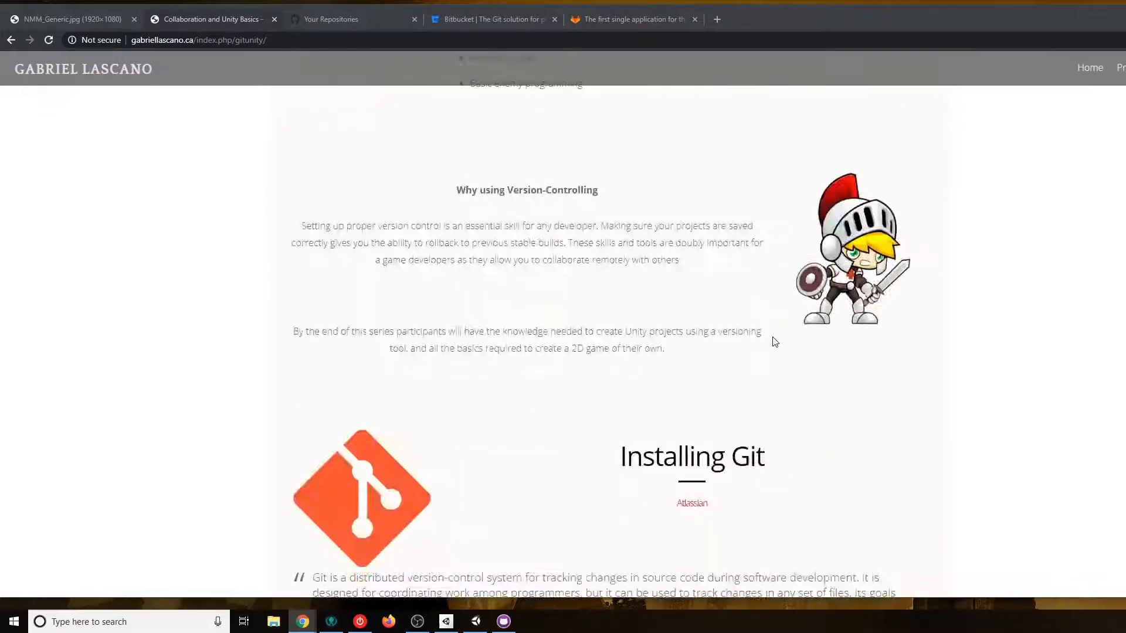
scroll(down, 3)
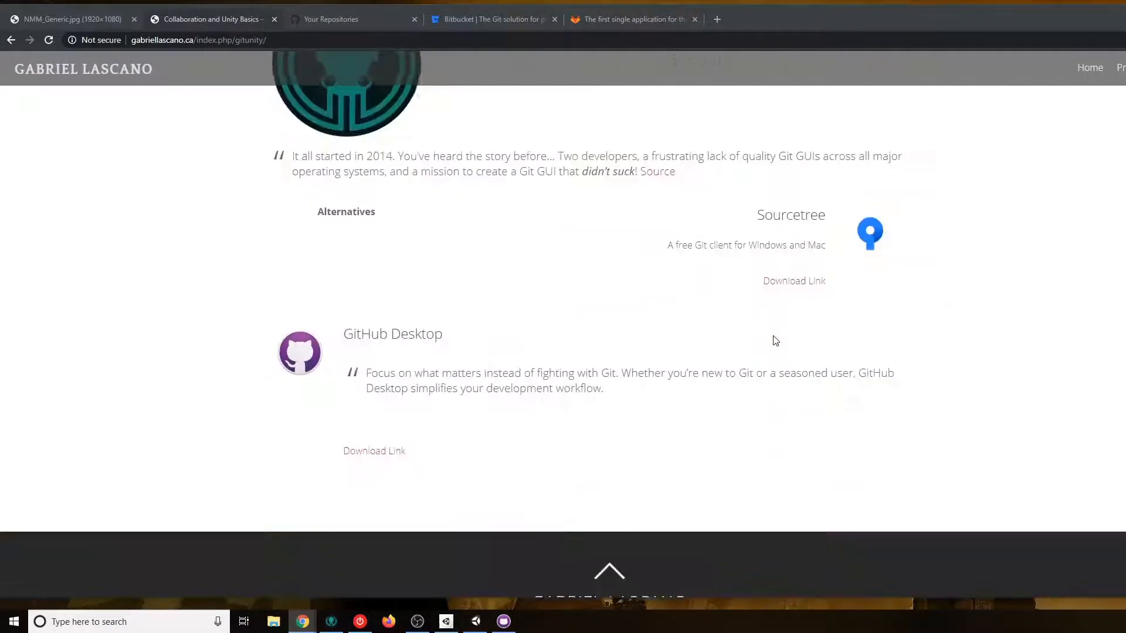
scroll(up, 3)
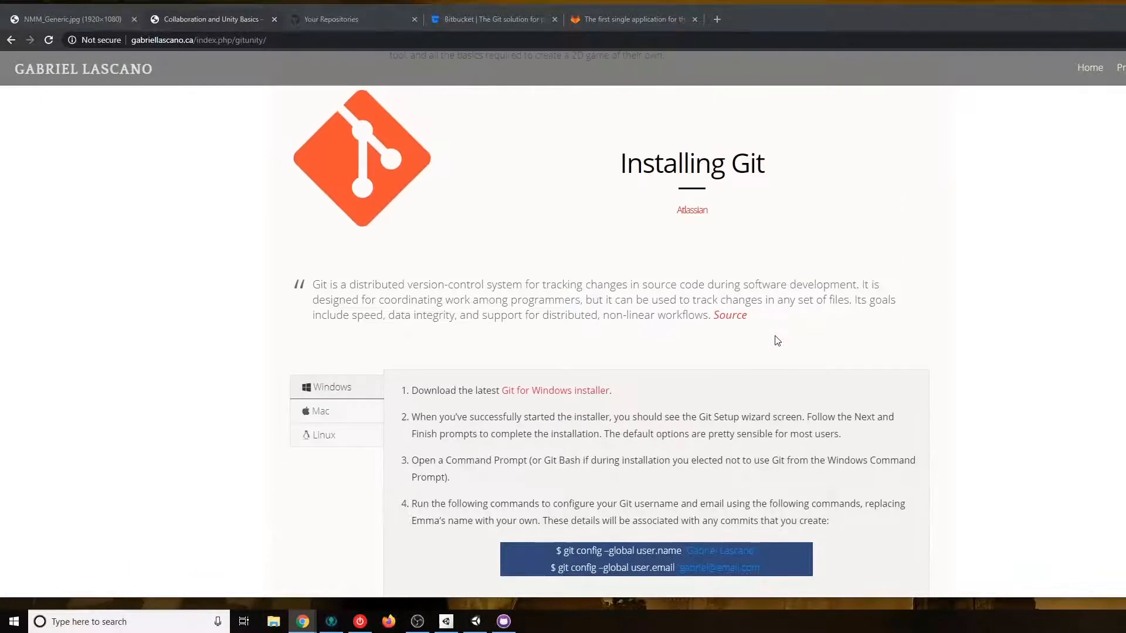
scroll(up, 3)
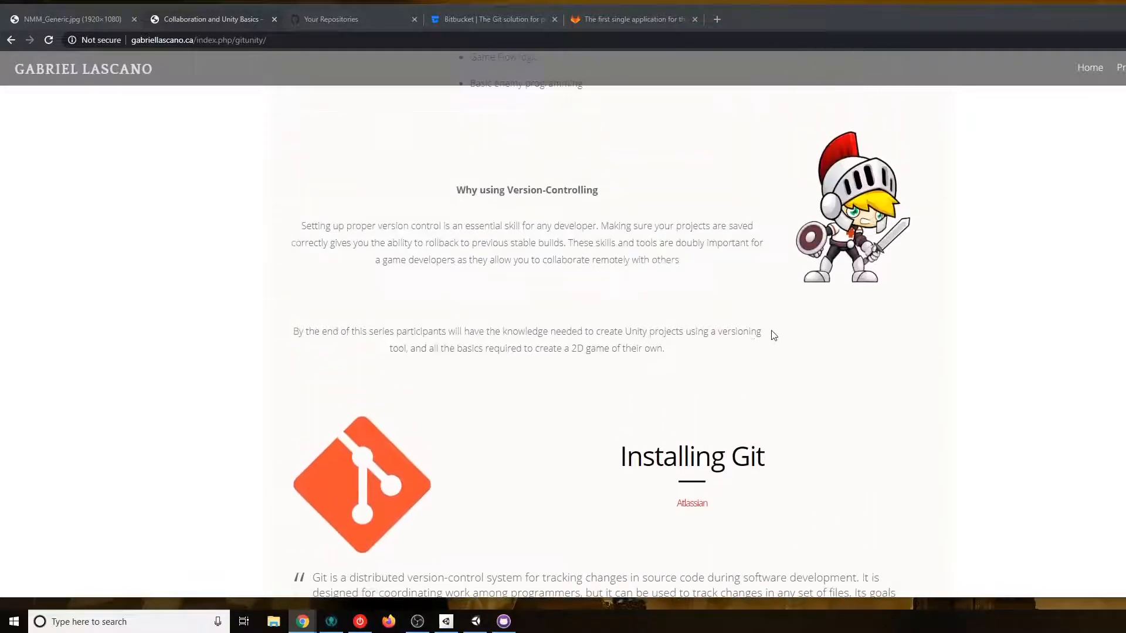
scroll(down, 3)
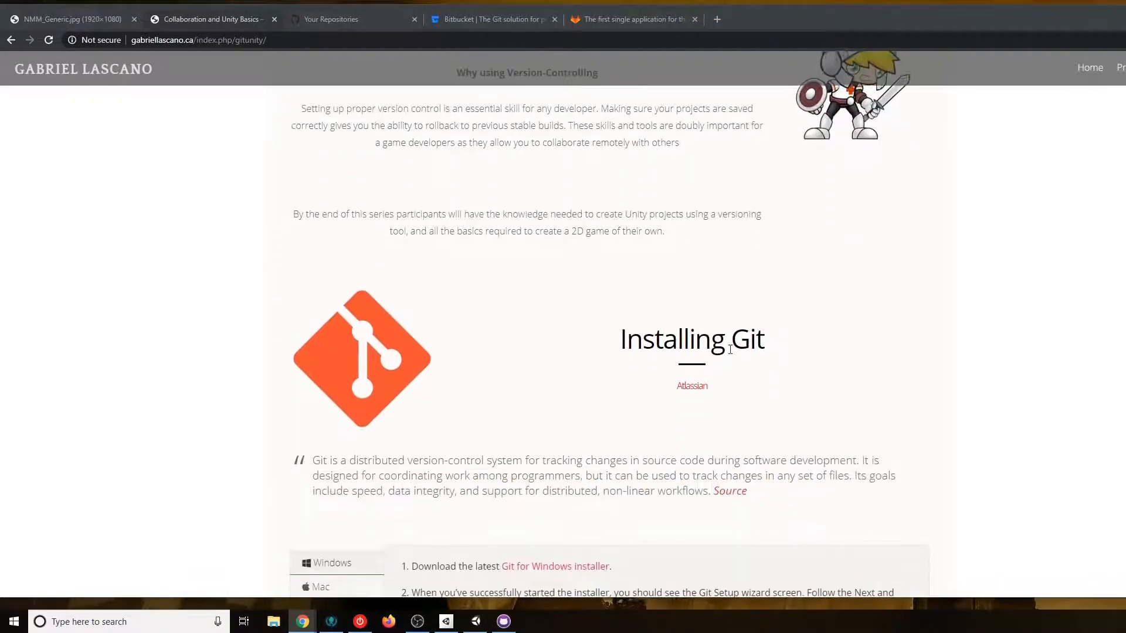
scroll(down, 3)
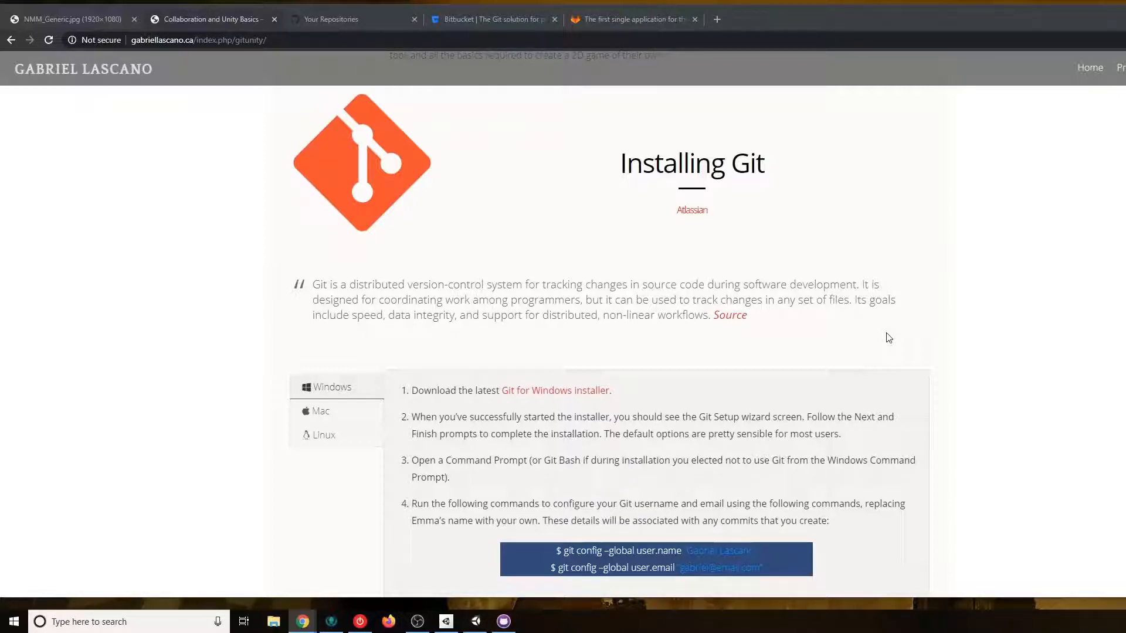
scroll(down, 3)
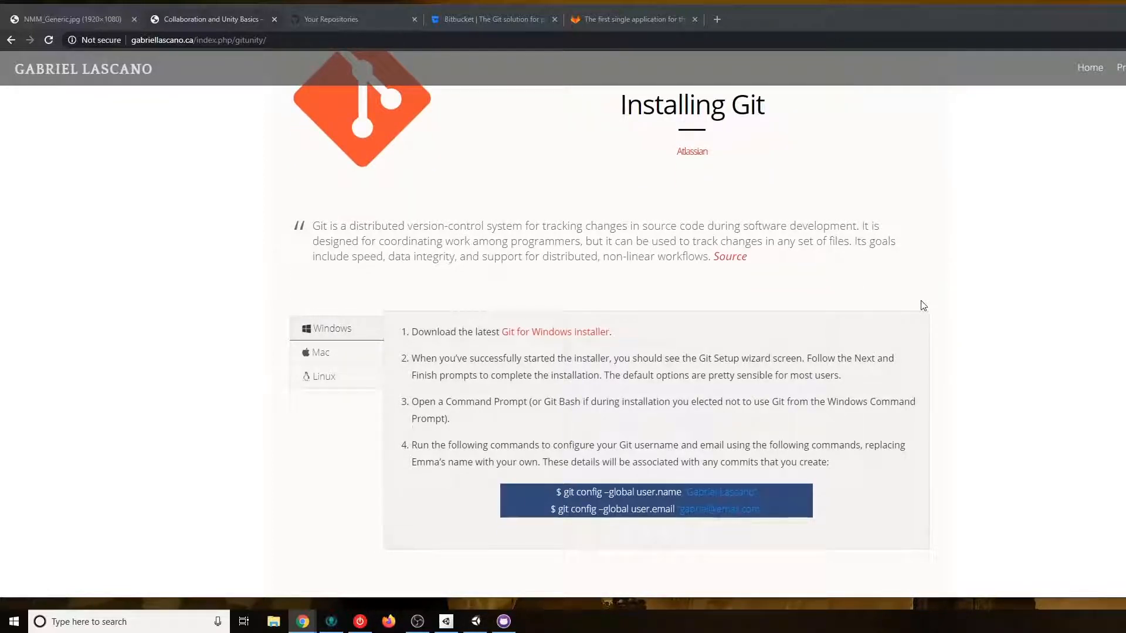
mouse_move(900, 299)
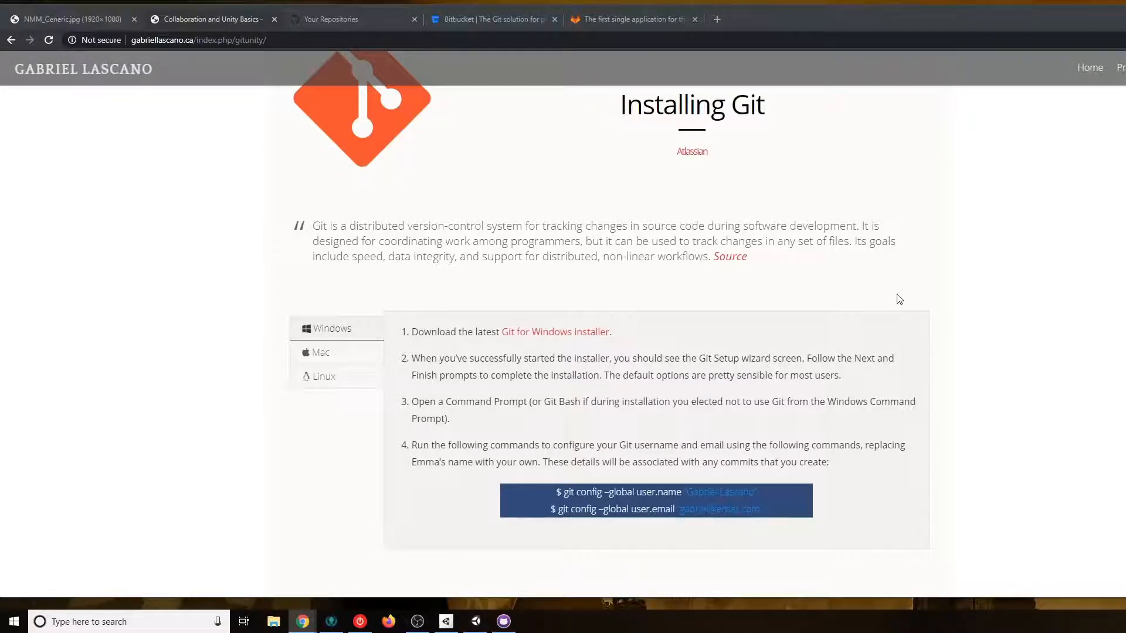
scroll(up, 3)
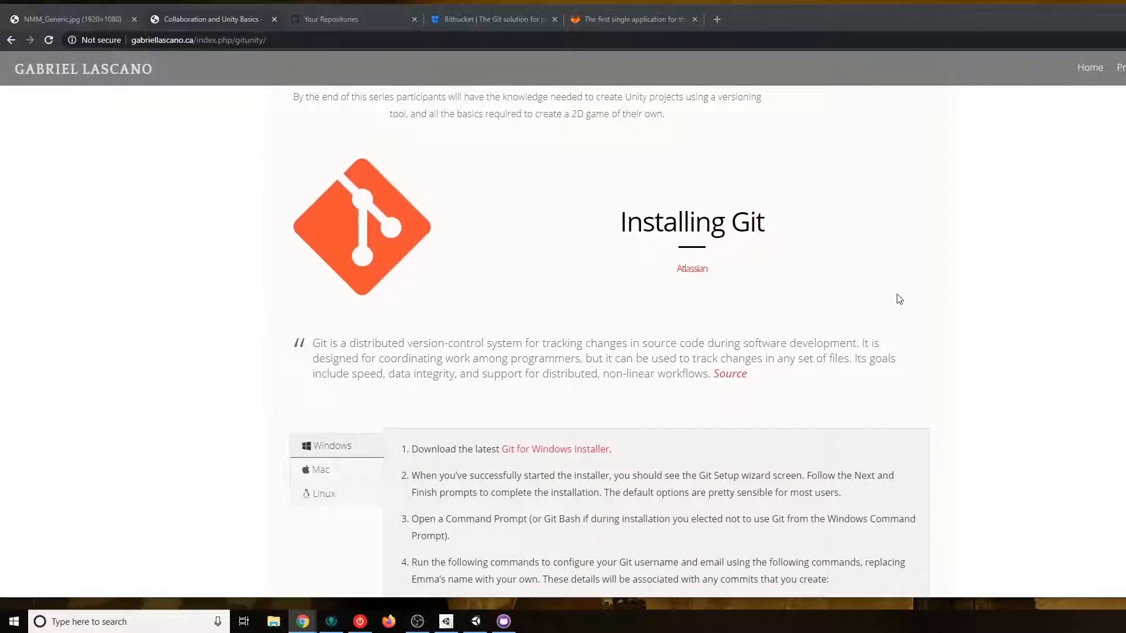
scroll(down, 3)
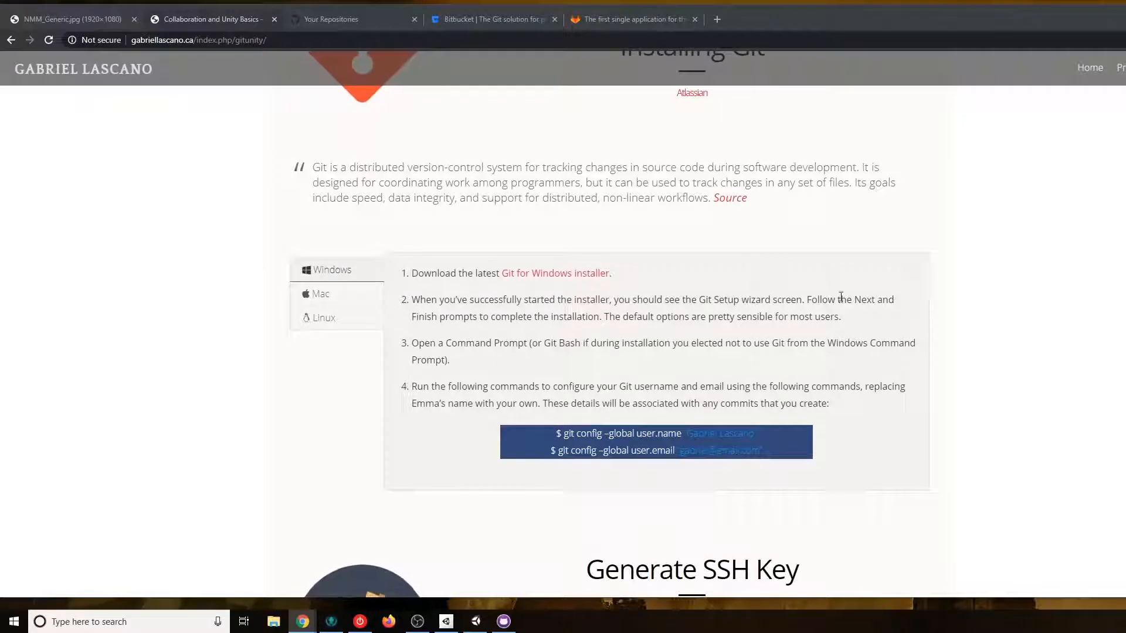
mouse_move(752, 294)
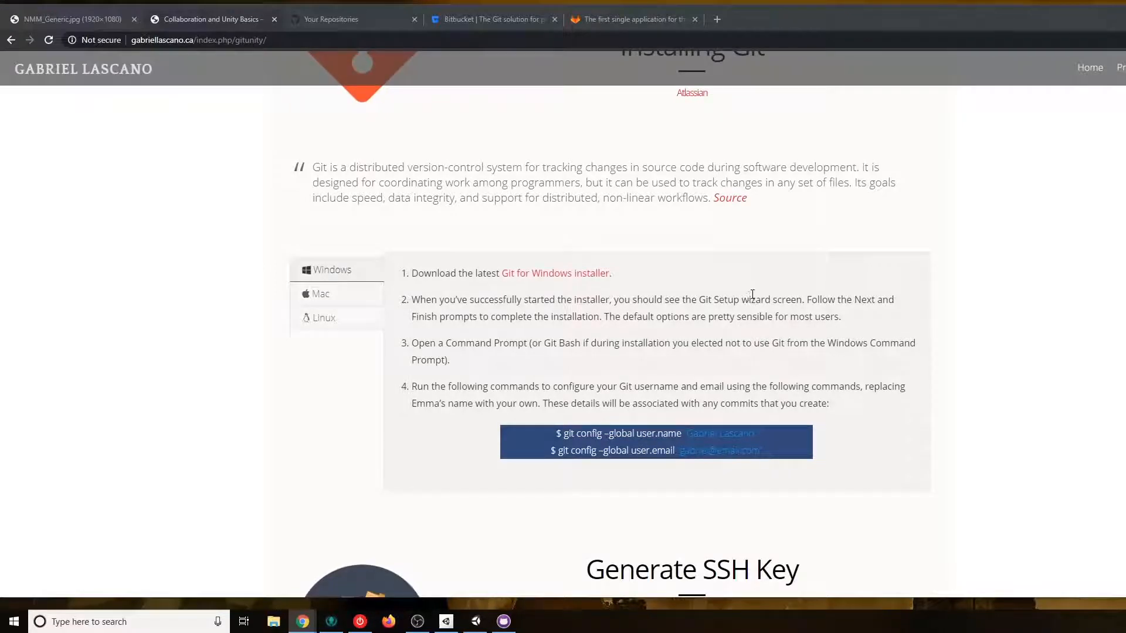
click(321, 295)
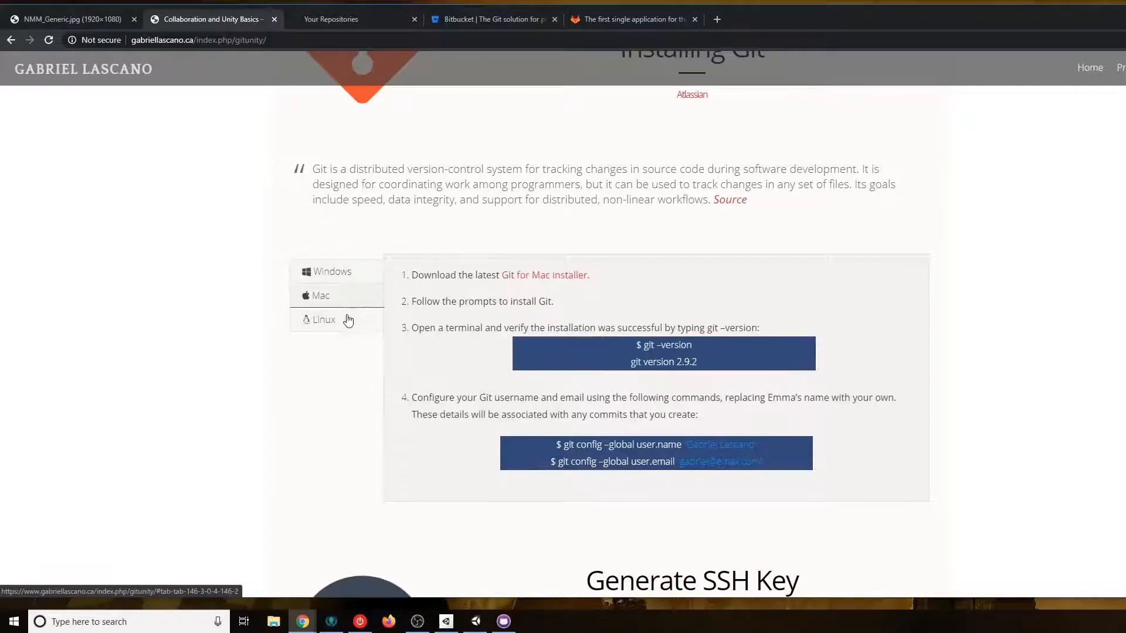
click(324, 319)
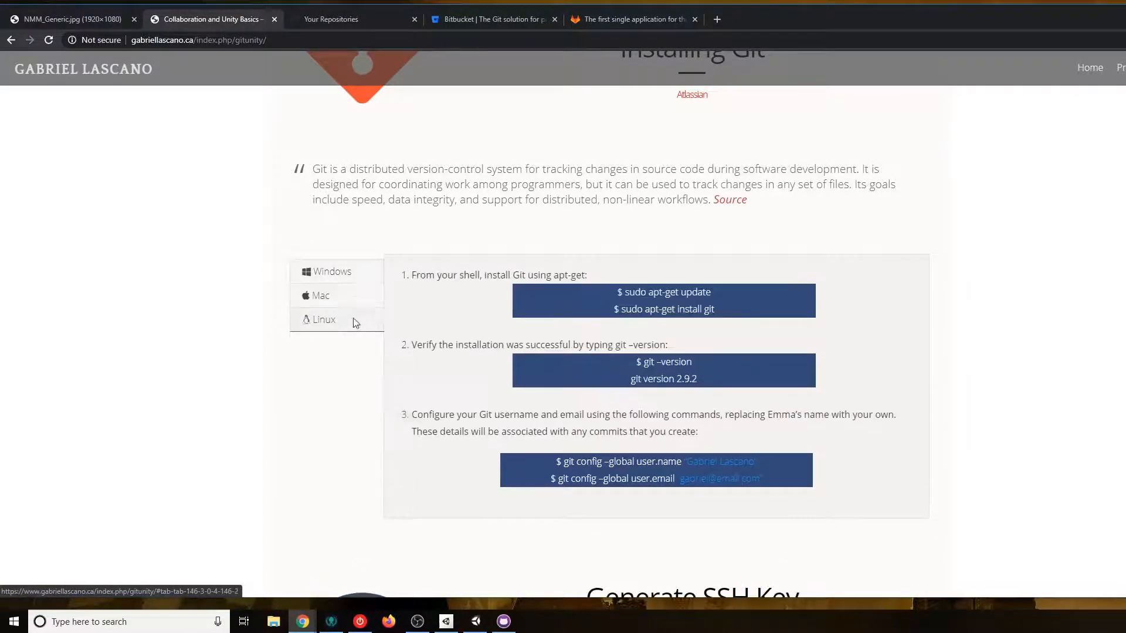
click(332, 271)
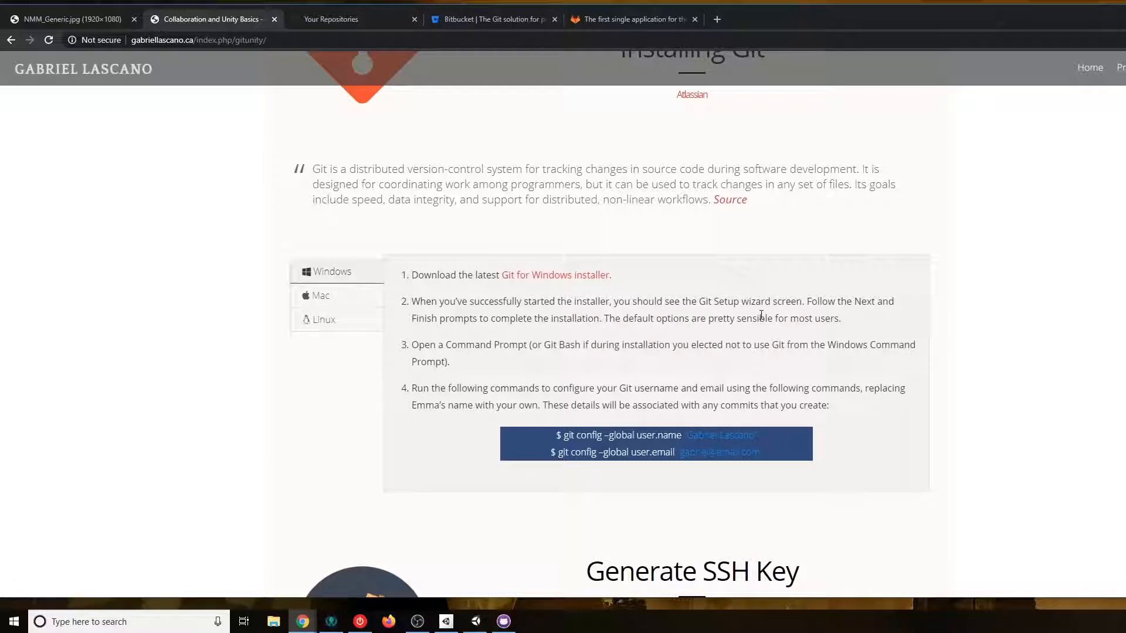
mouse_move(351, 300)
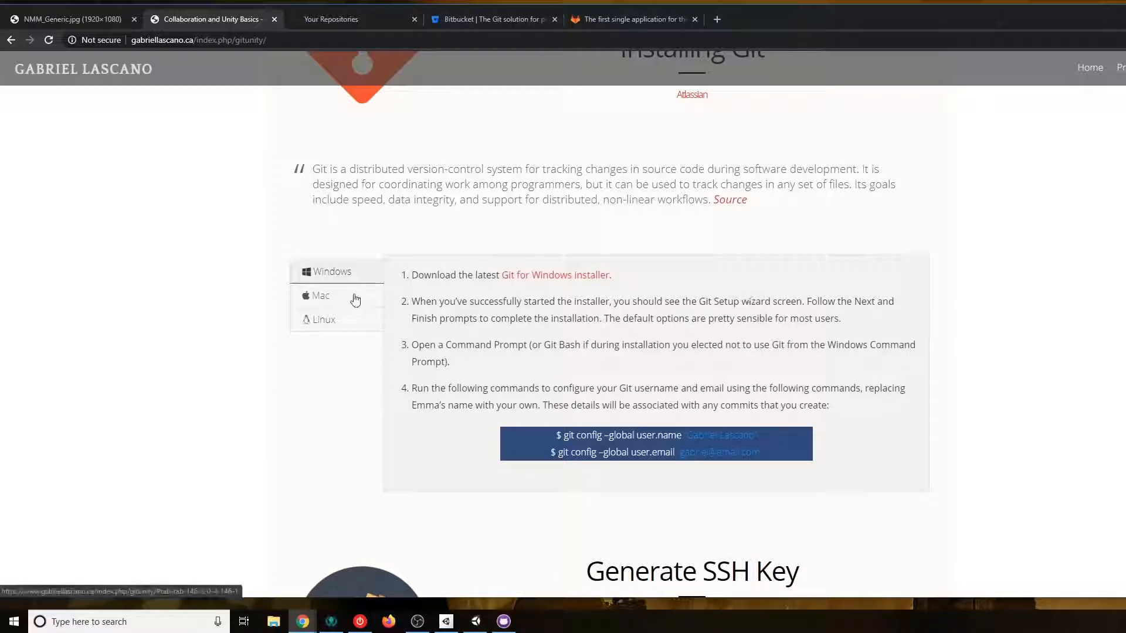
mouse_move(782, 343)
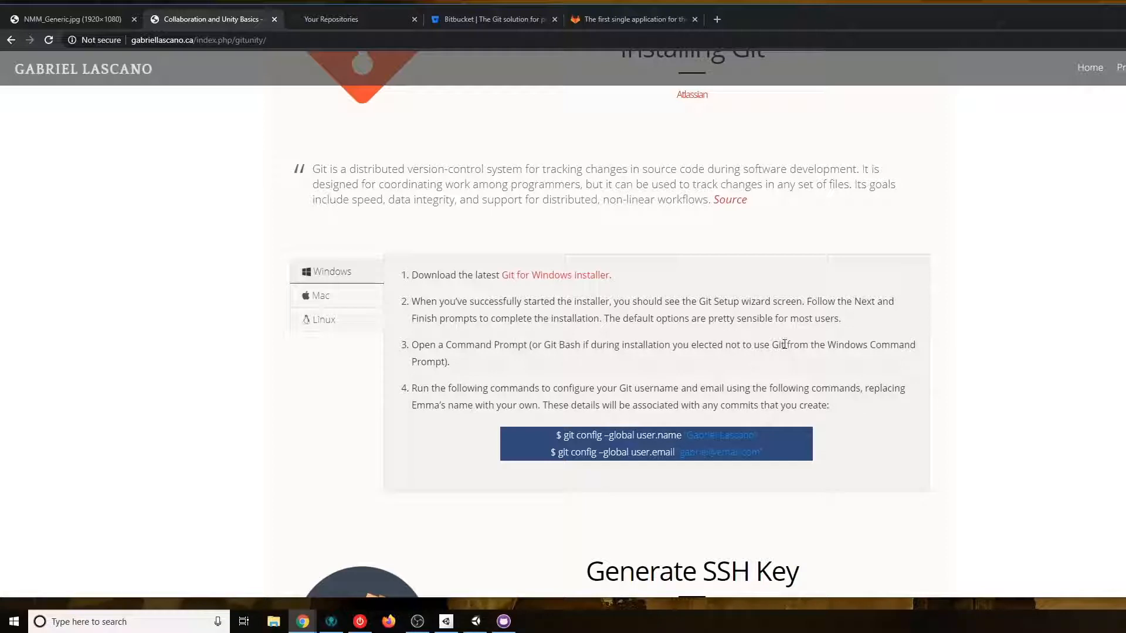
mouse_move(885, 413)
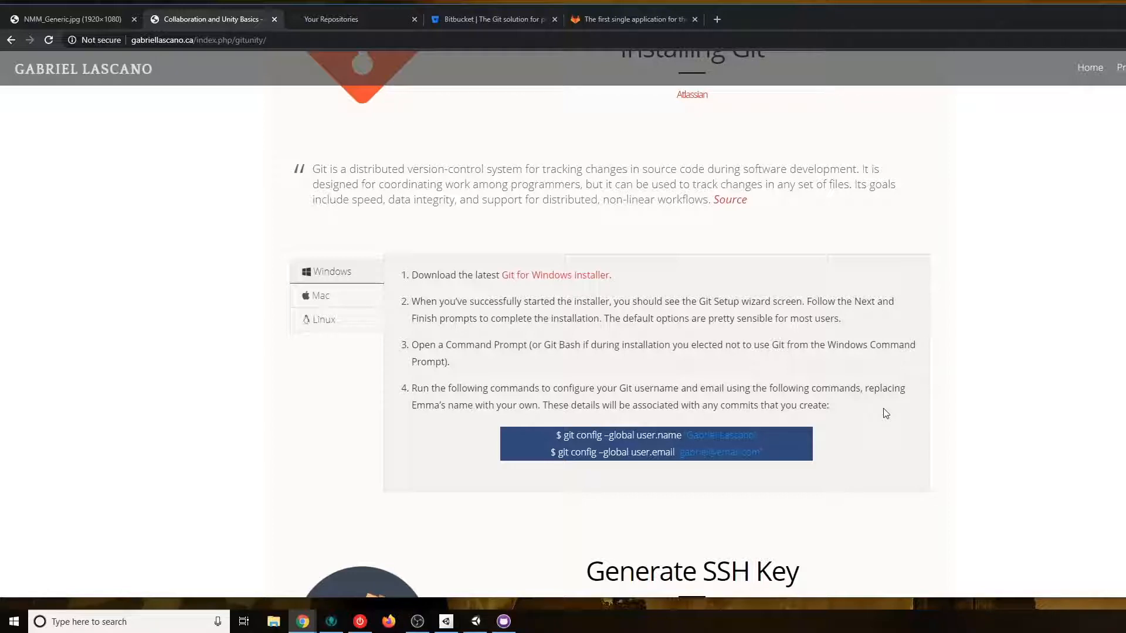
mouse_move(640, 288)
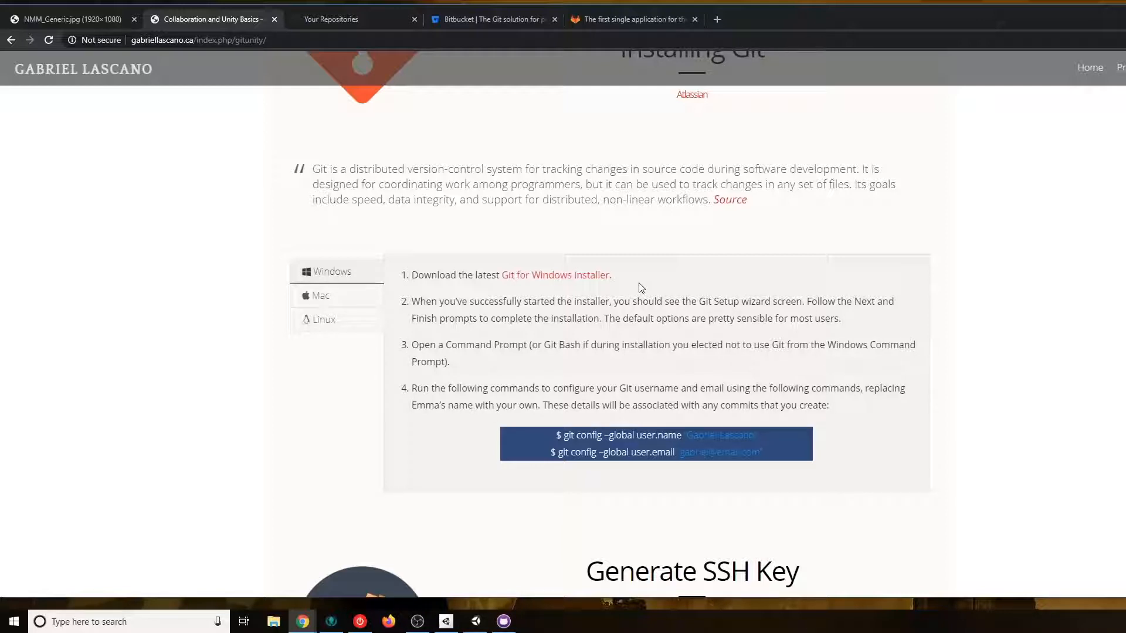
mouse_move(673, 284)
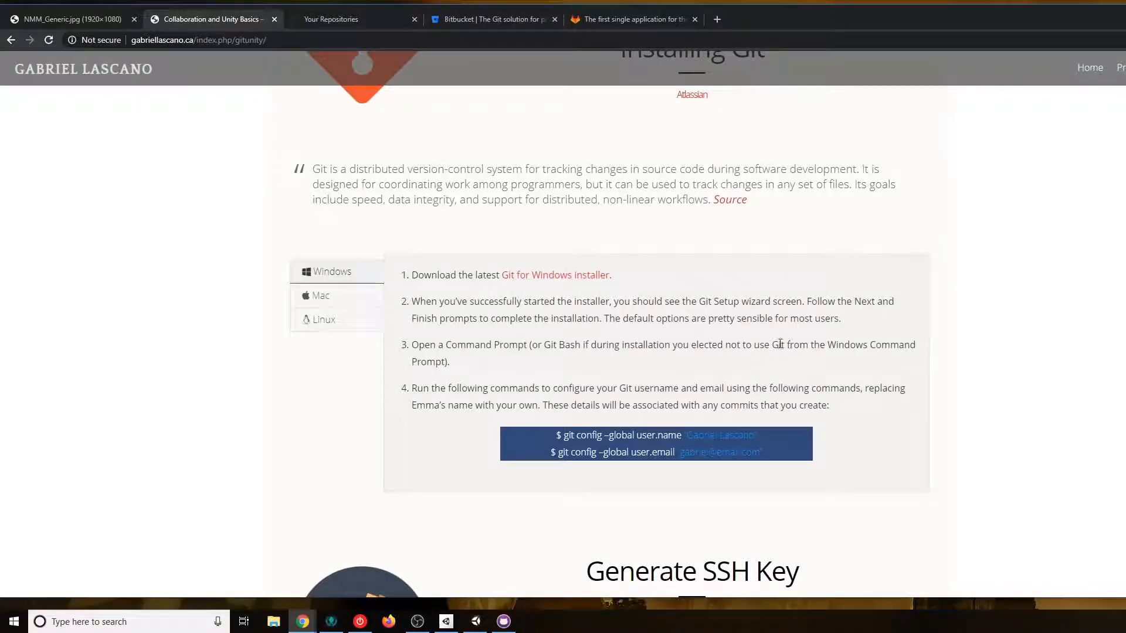
mouse_move(718, 345)
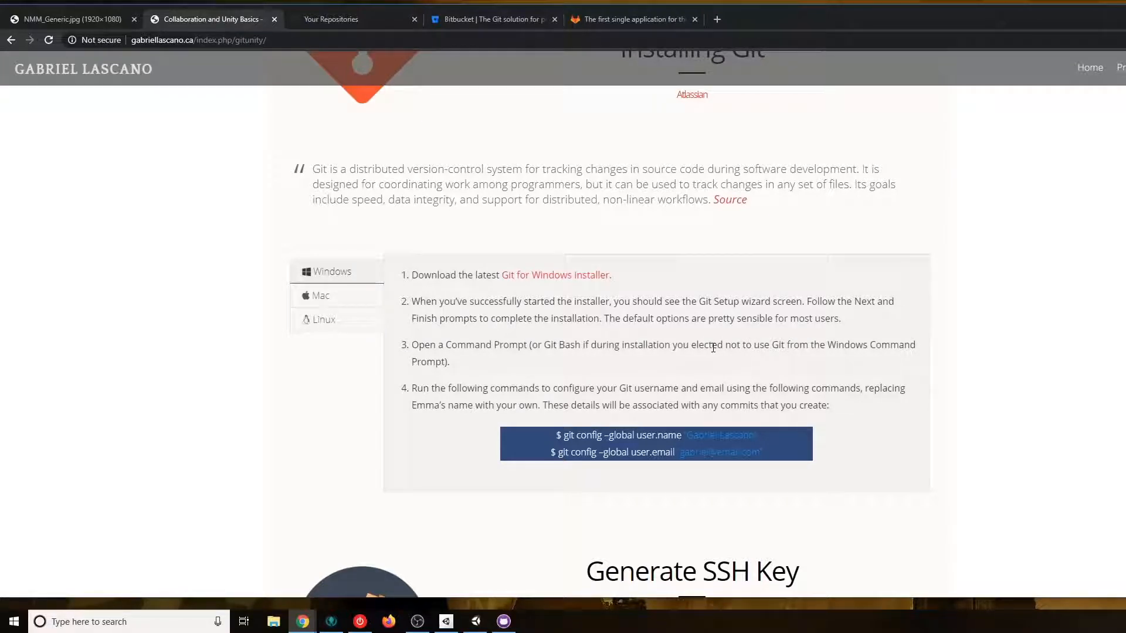
mouse_move(650, 384)
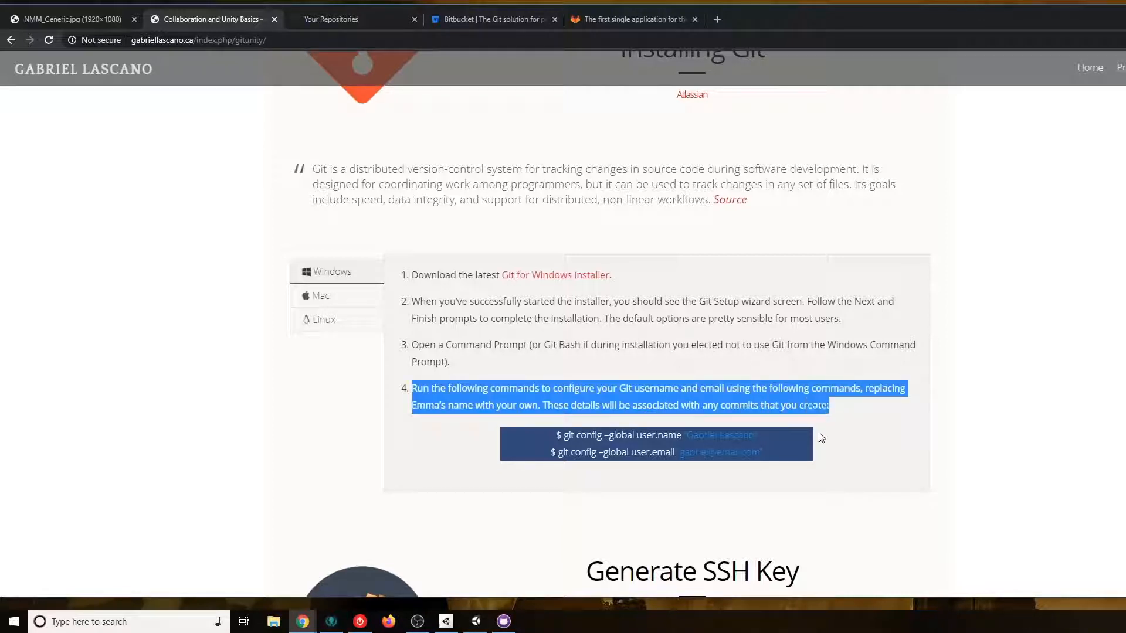
click(840, 411)
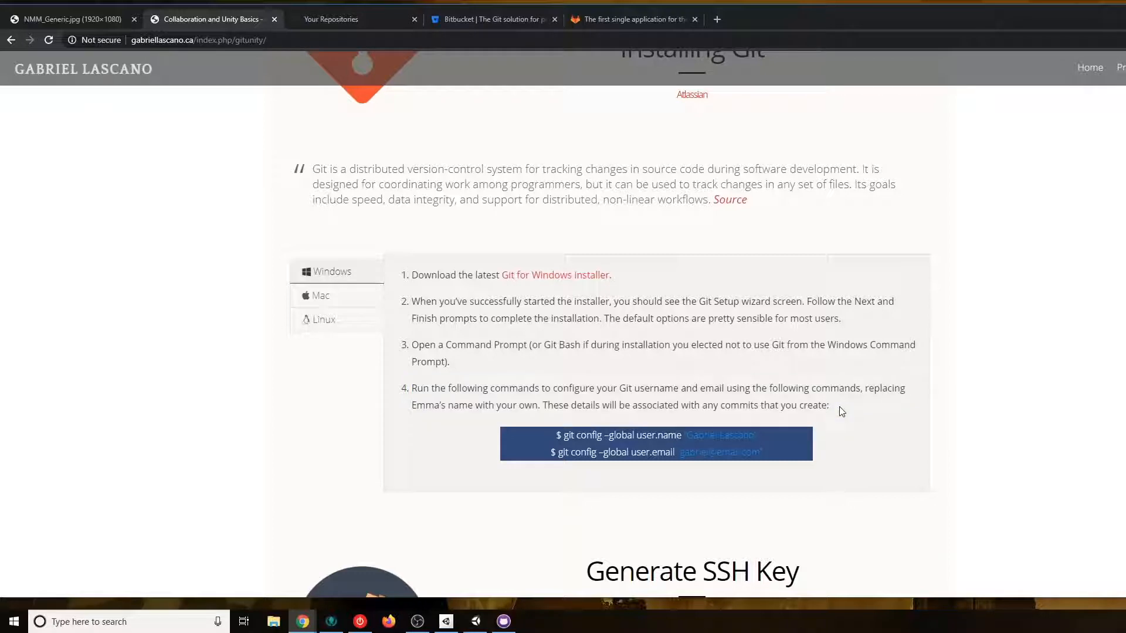
mouse_move(787, 447)
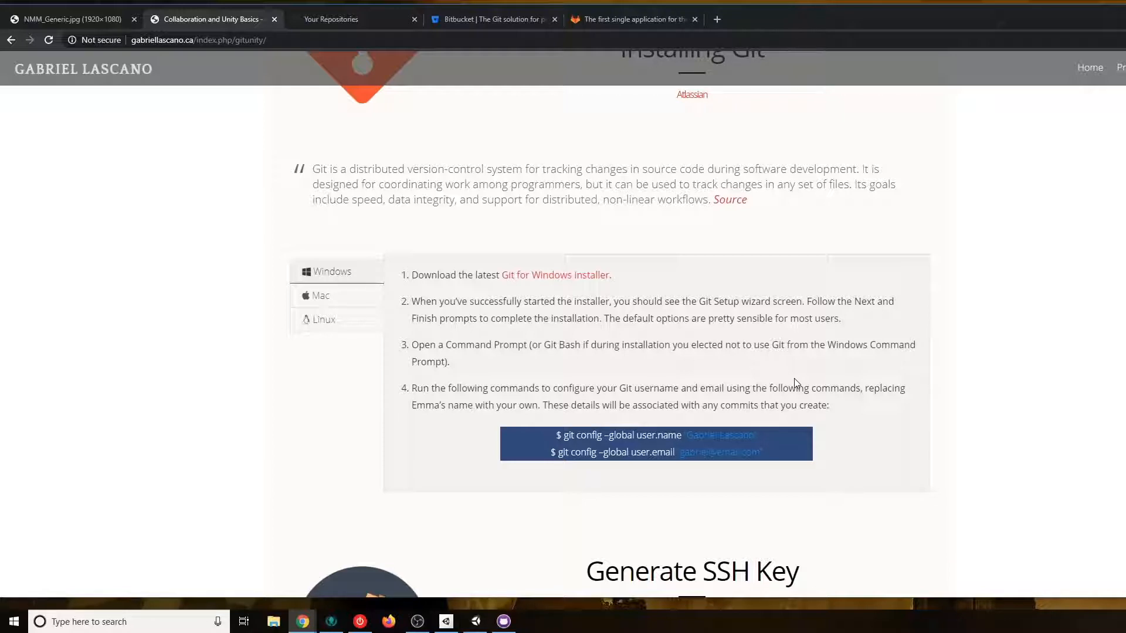
mouse_move(688, 338)
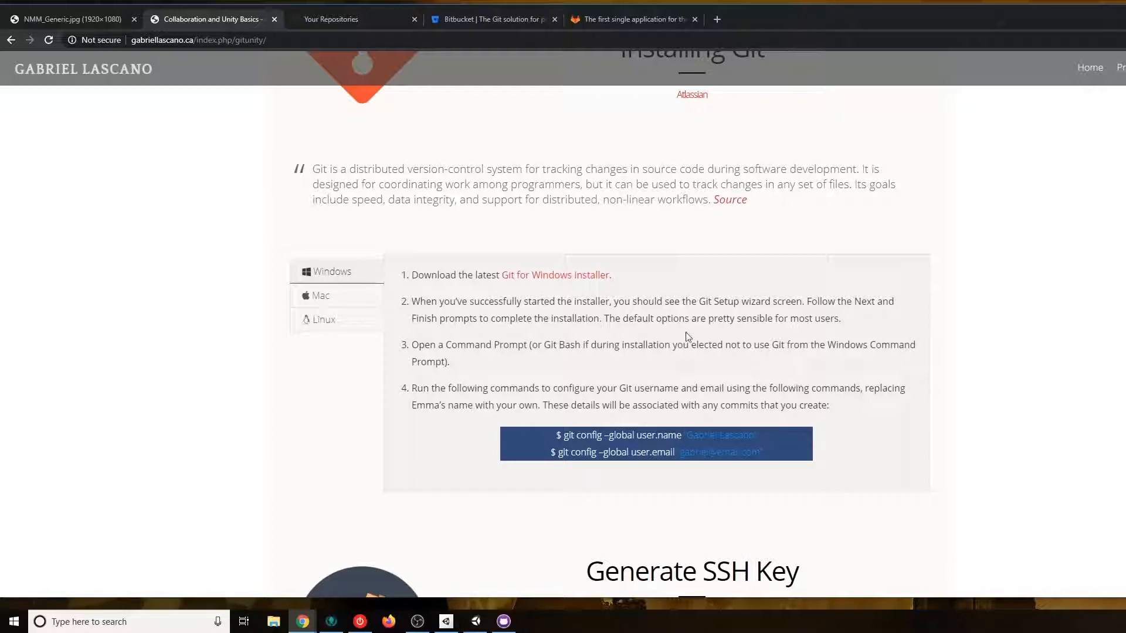
mouse_move(426, 340)
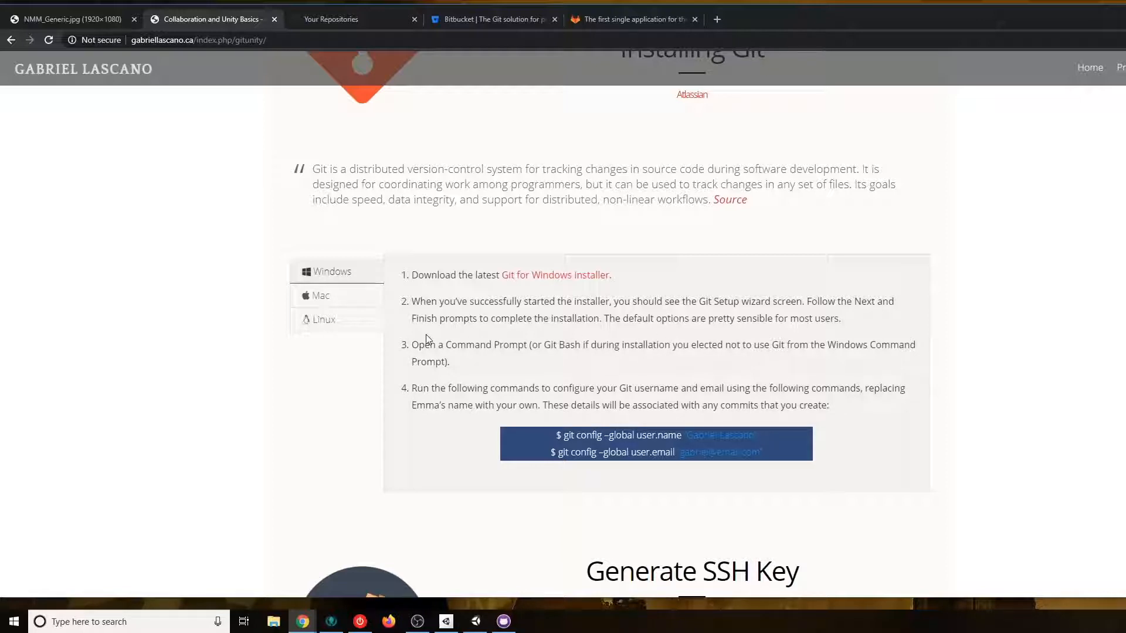
mouse_move(376, 322)
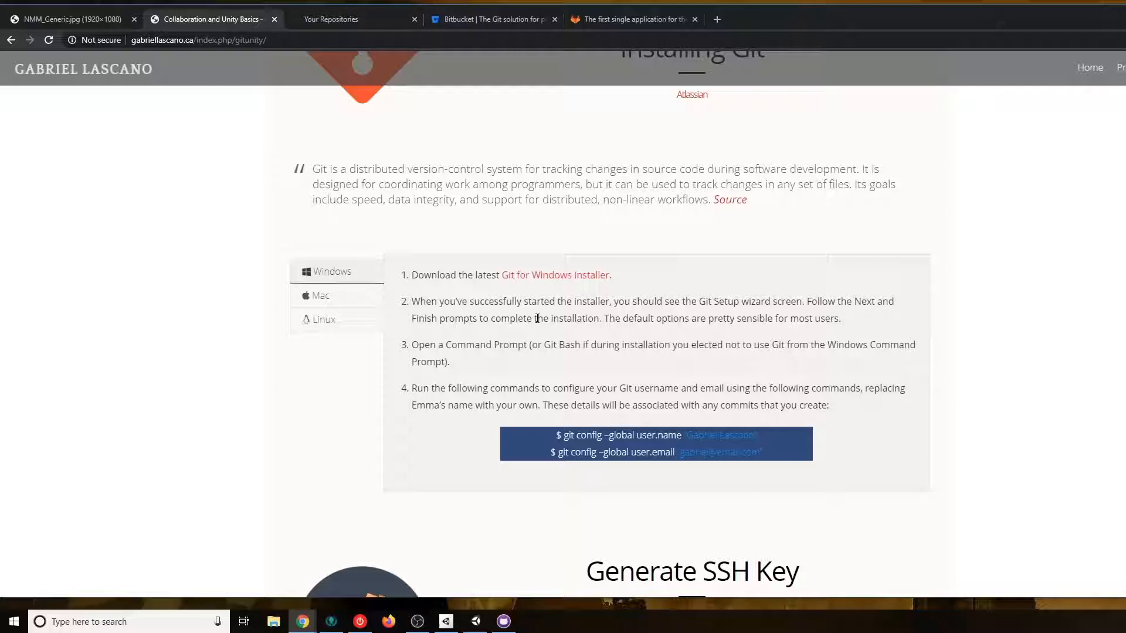
mouse_move(715, 495)
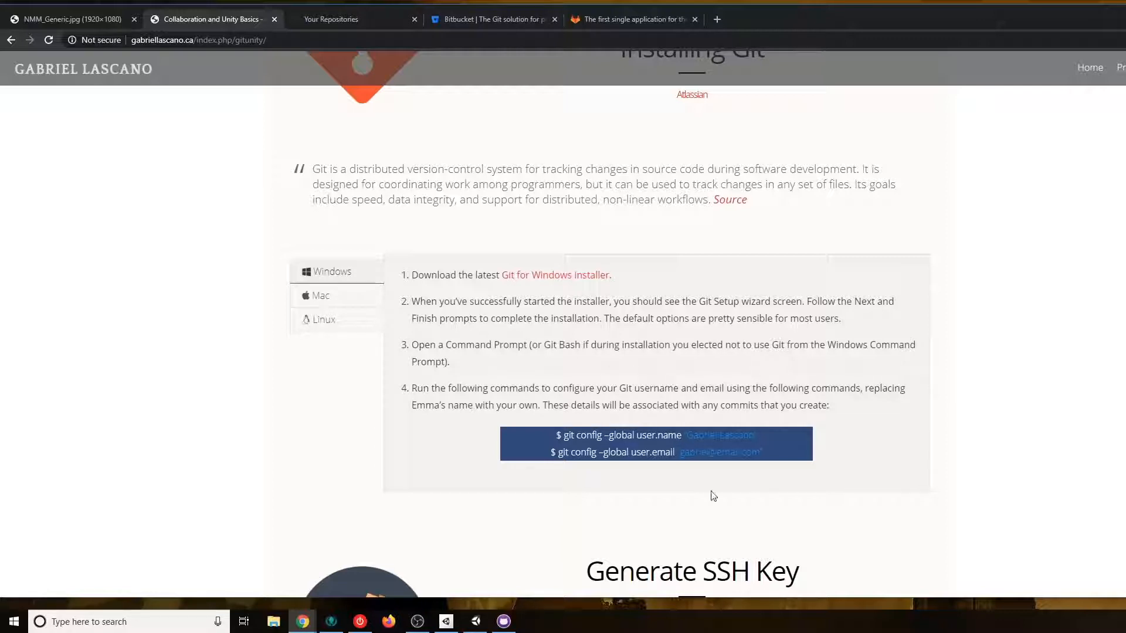
mouse_move(583, 427)
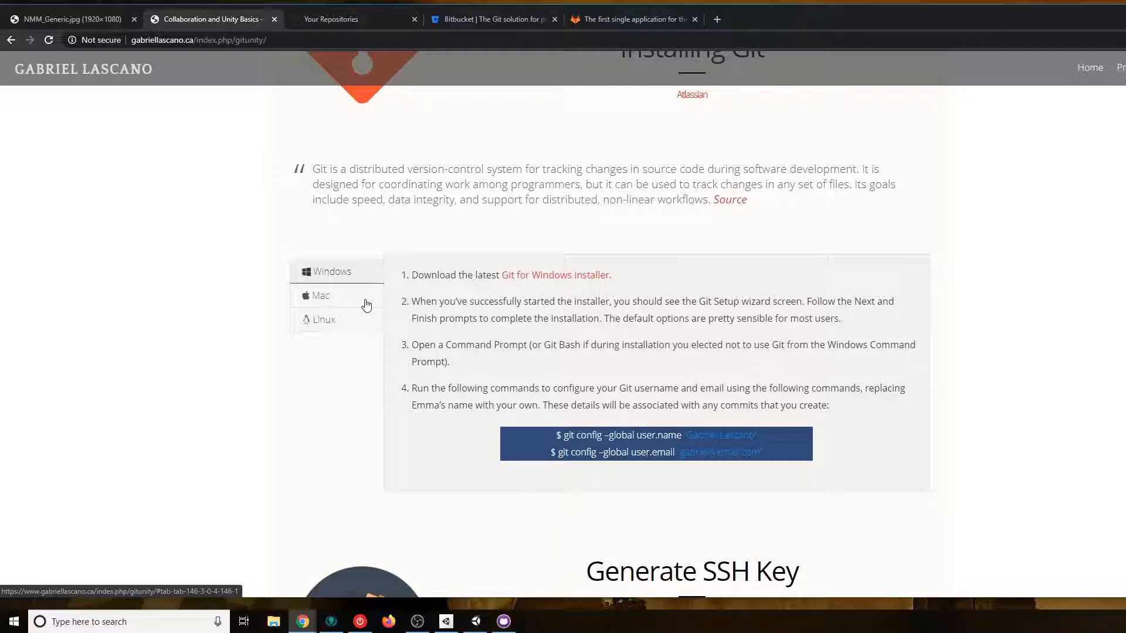
mouse_move(463, 315)
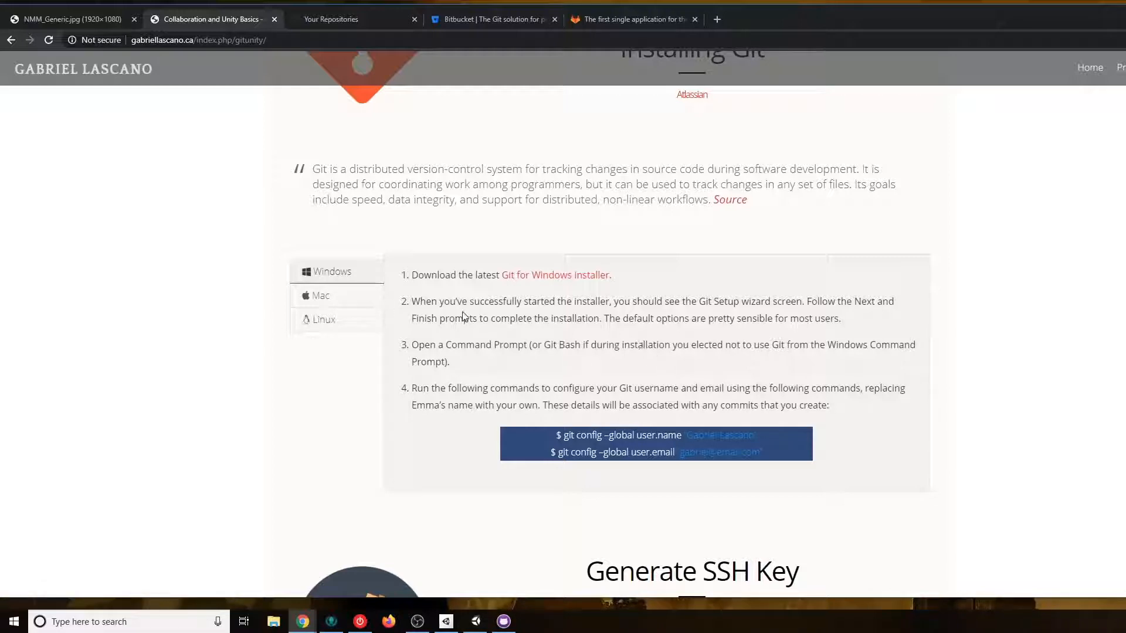
click(321, 296)
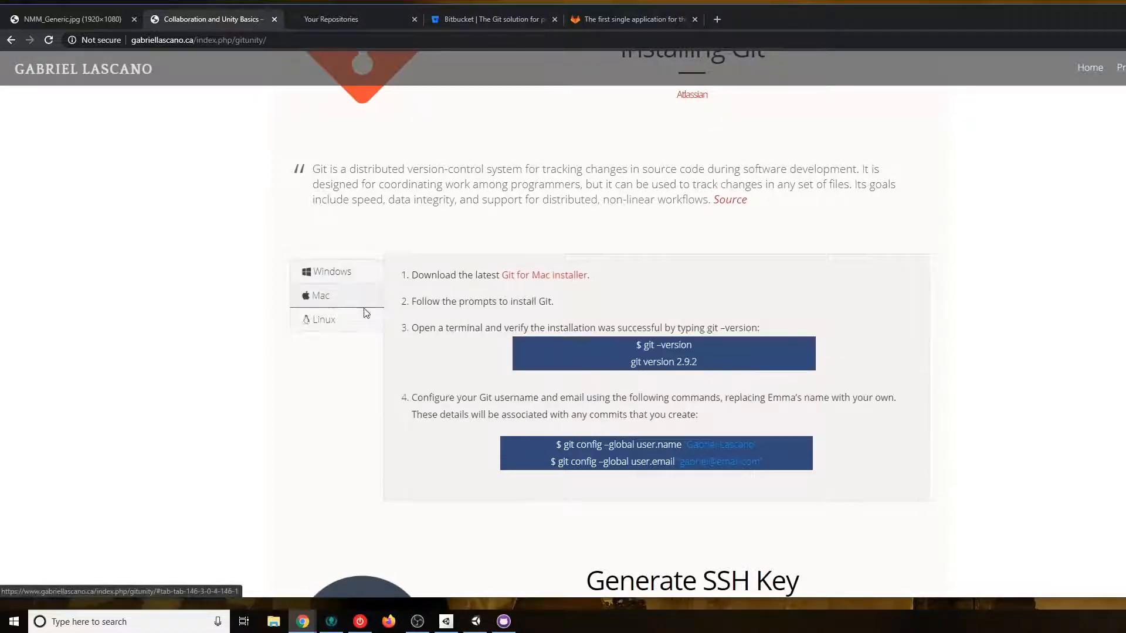
click(332, 271)
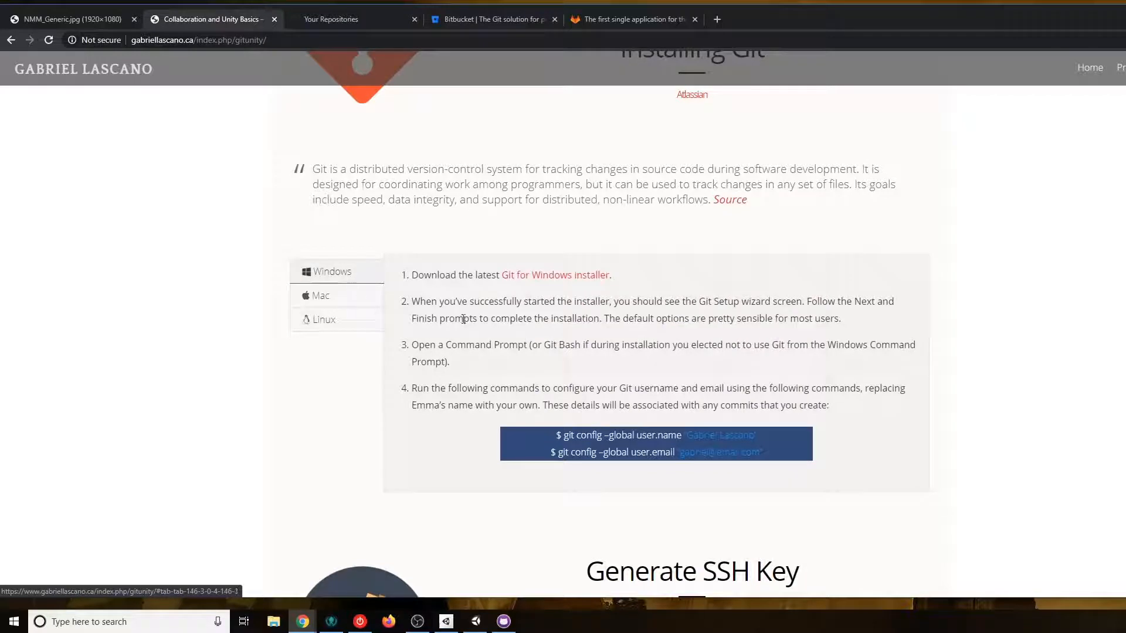
mouse_move(351, 410)
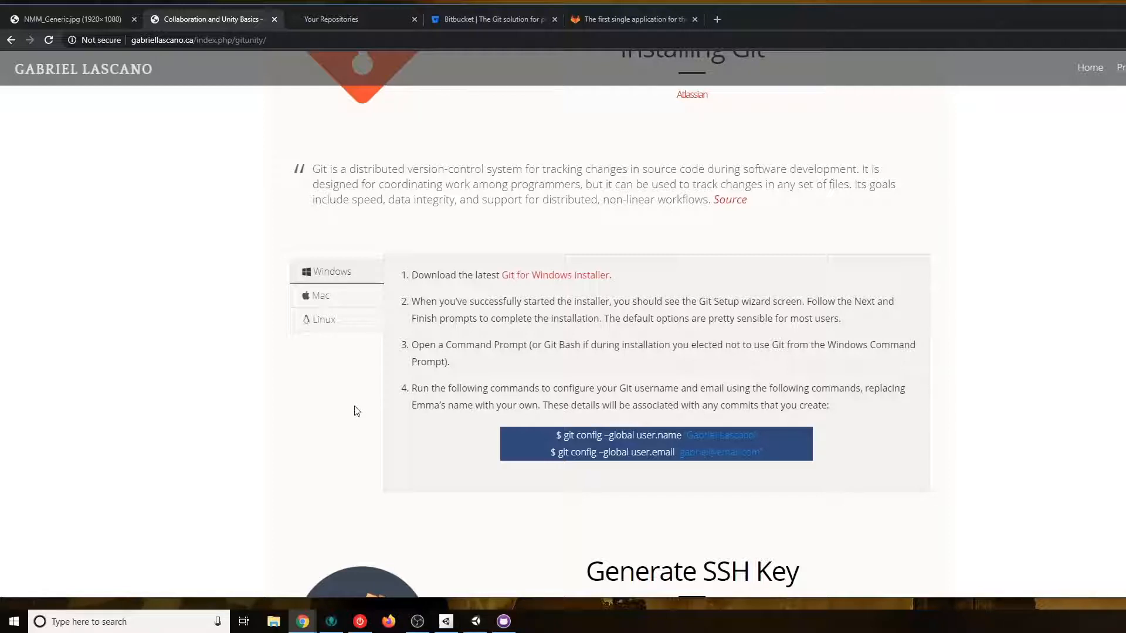
mouse_move(913, 398)
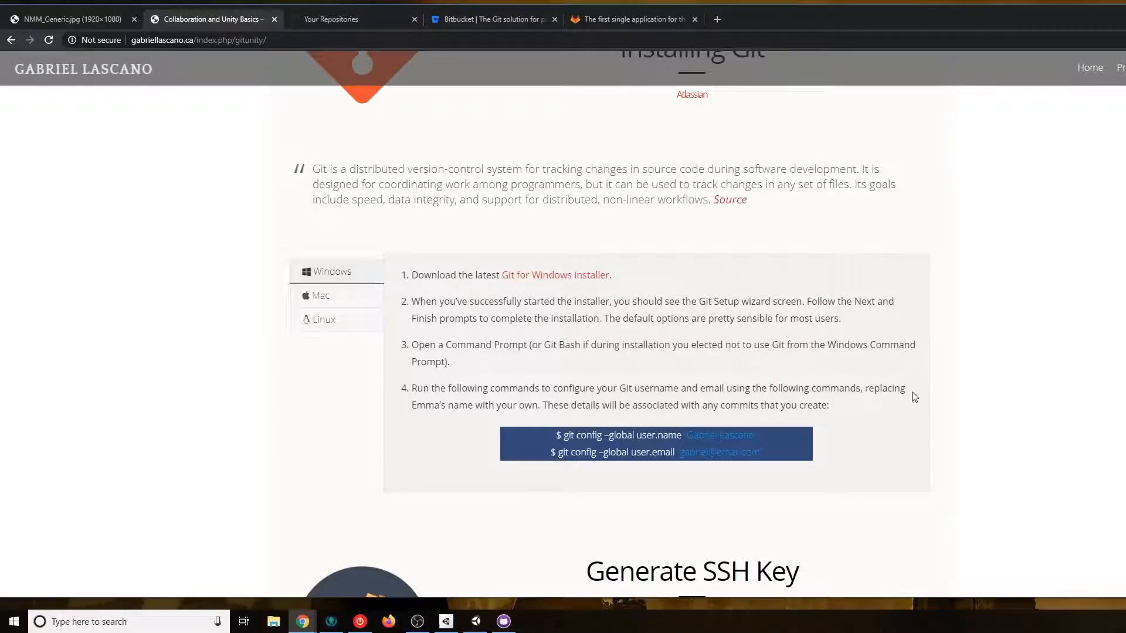
Scroll down to the Generate SSH Key section and clear the highlighted text selection
scroll(down, 3)
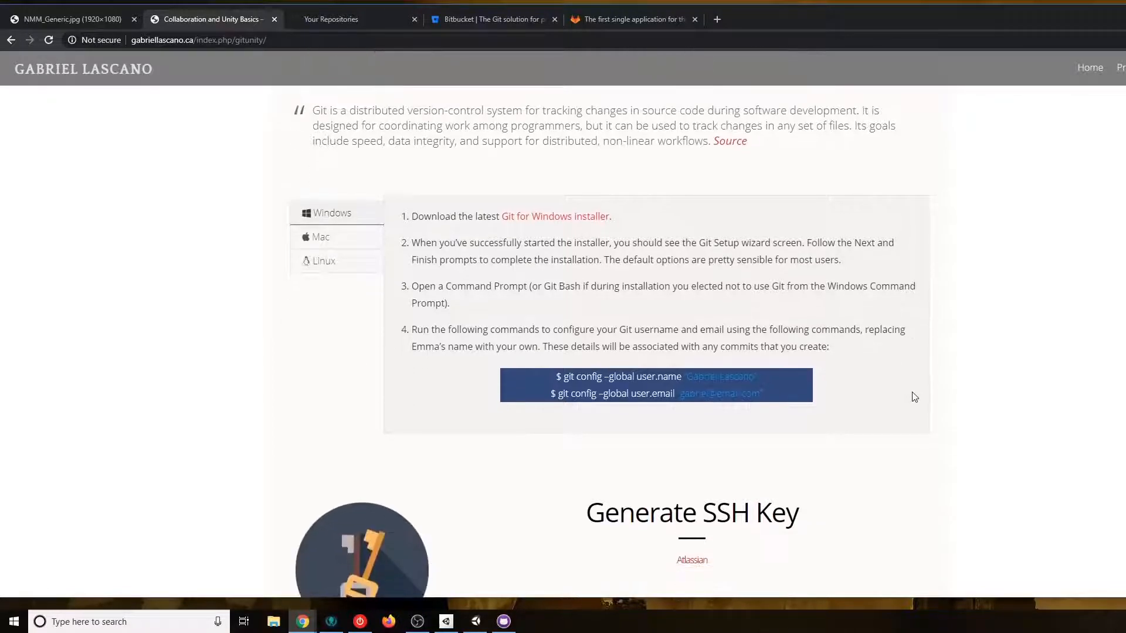
mouse_move(891, 373)
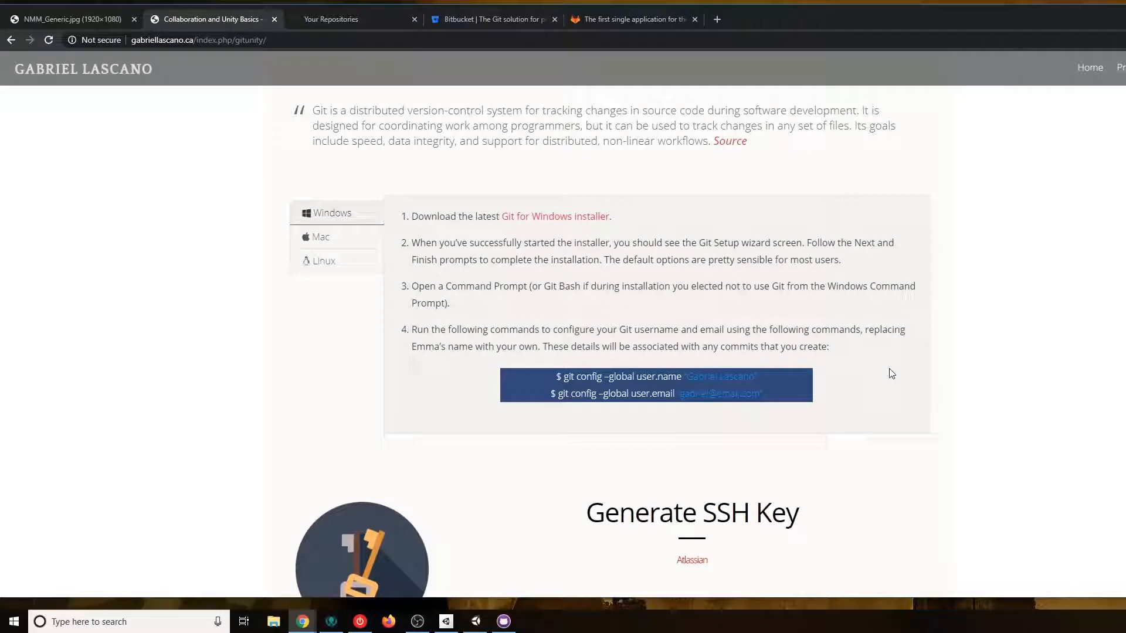
scroll(down, 3)
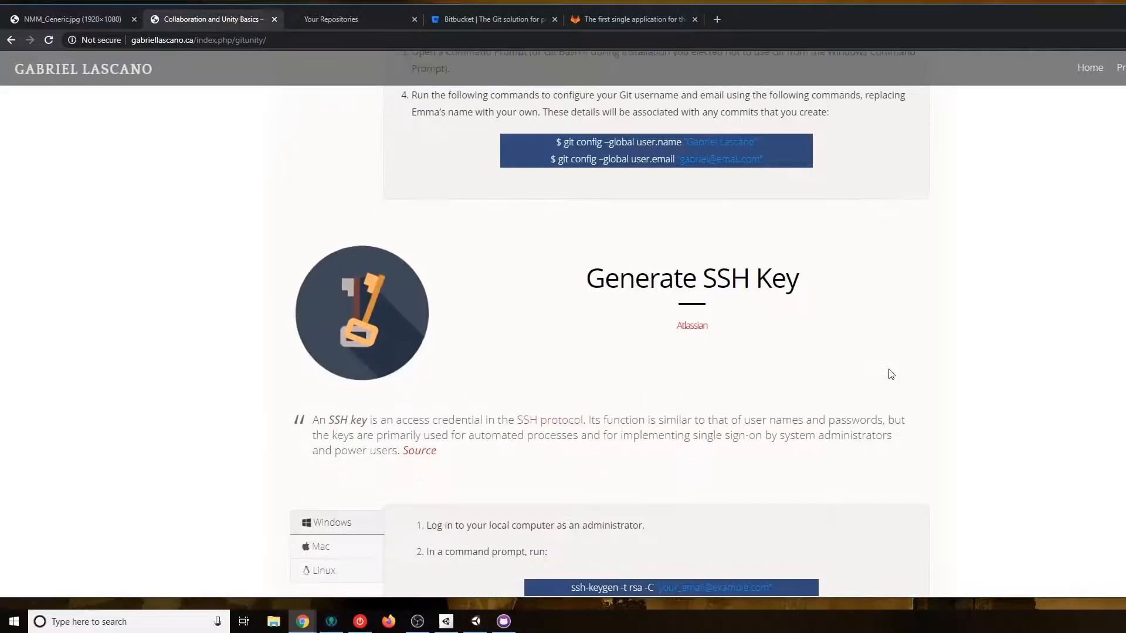
scroll(down, 3)
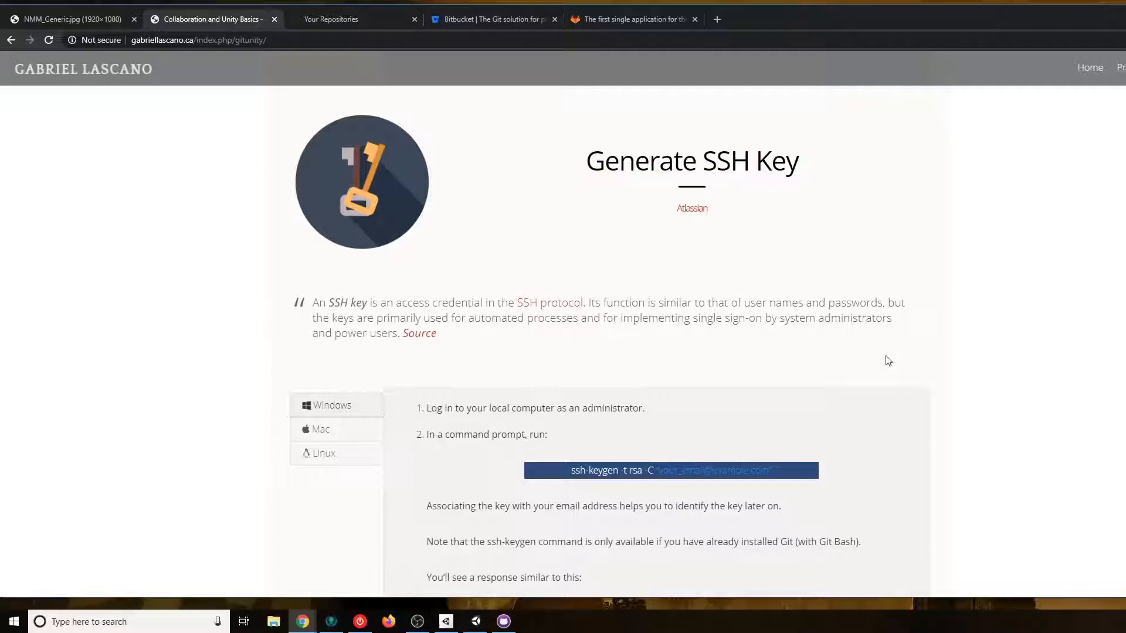
mouse_move(917, 324)
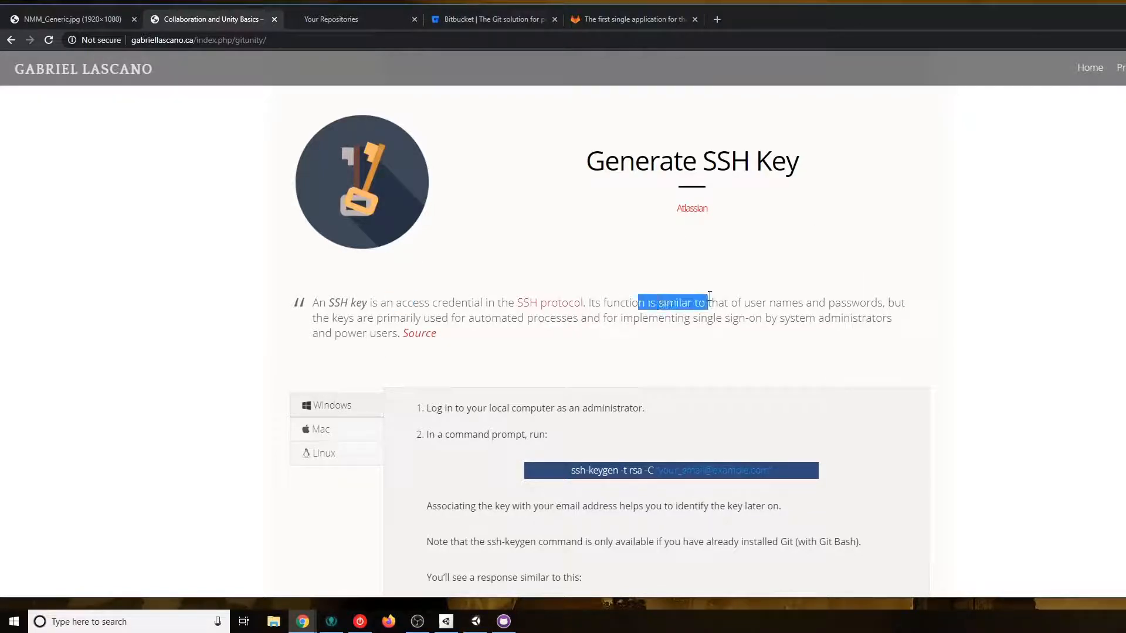
mouse_move(610, 337)
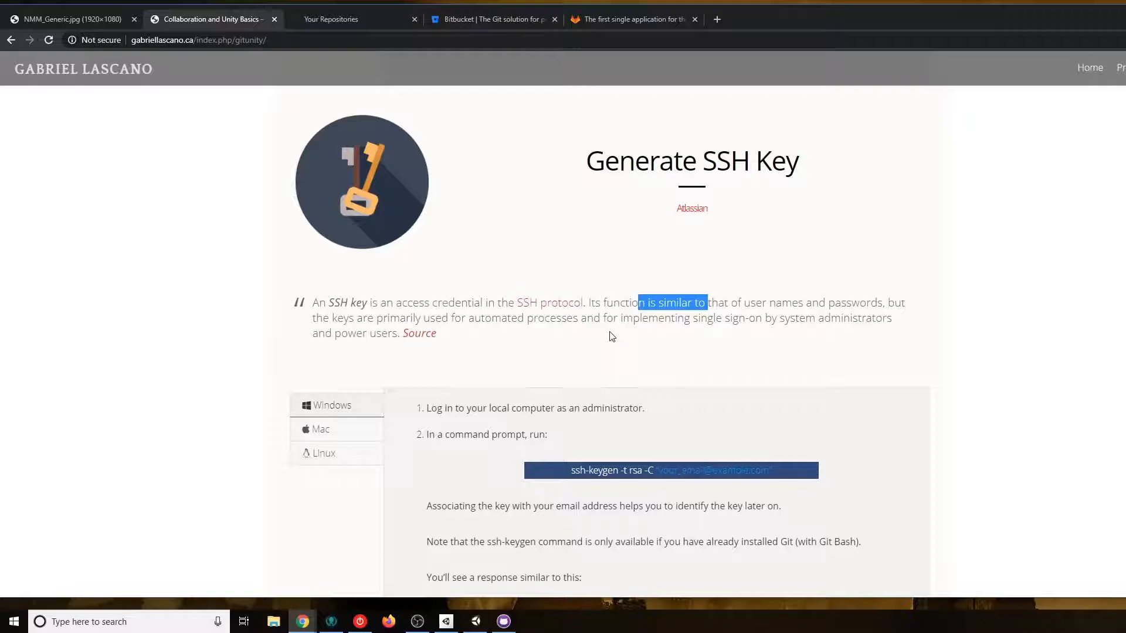
mouse_move(450, 356)
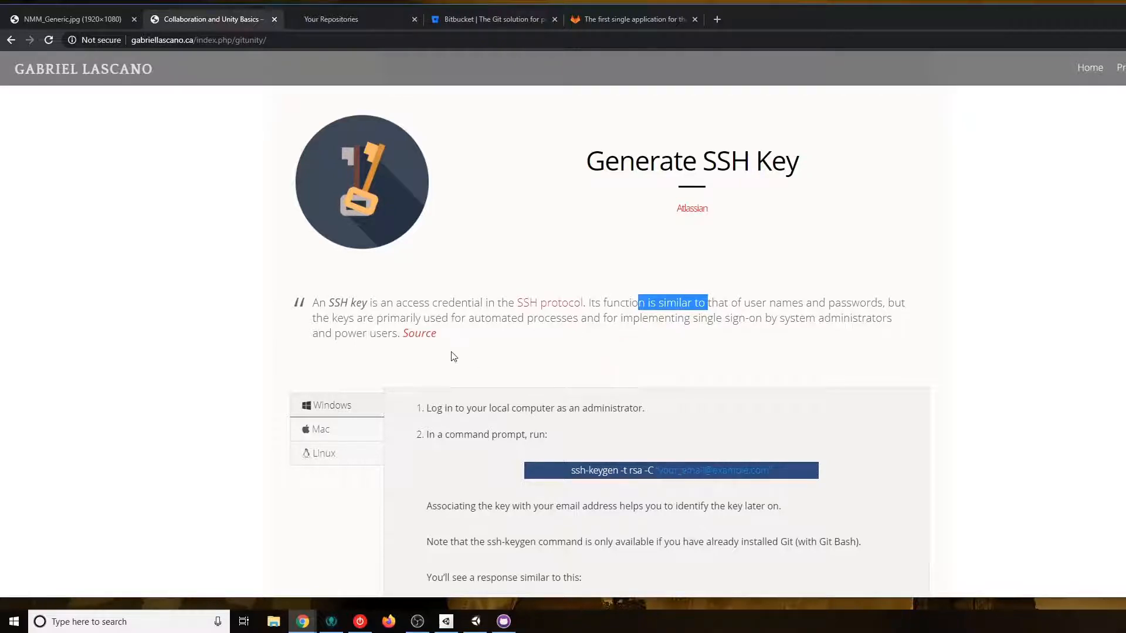
click(659, 363)
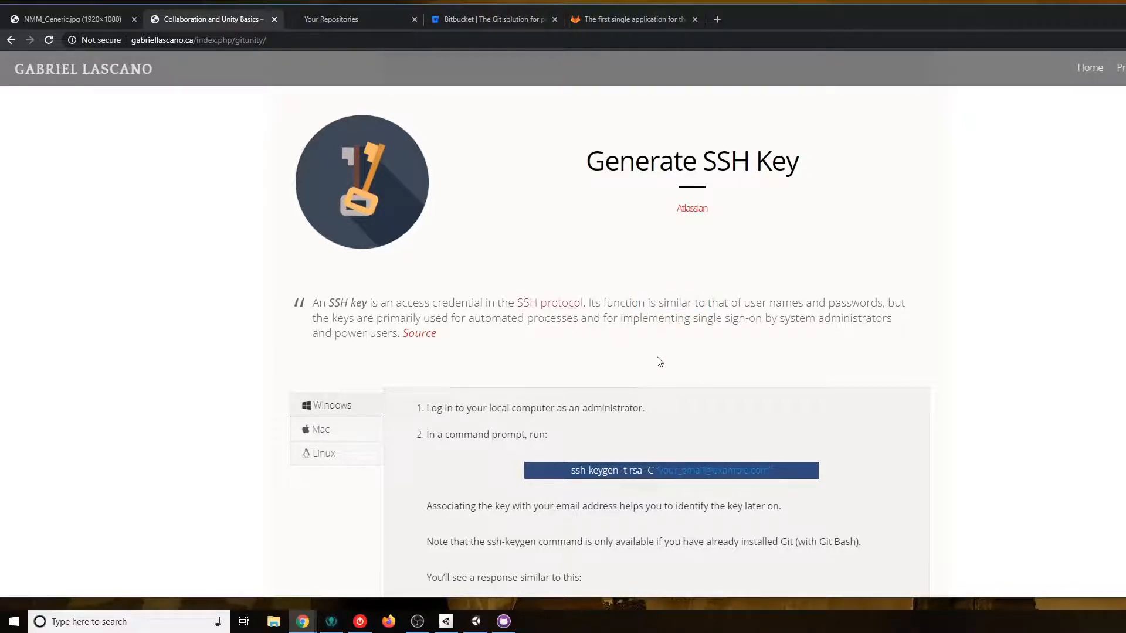
mouse_move(688, 369)
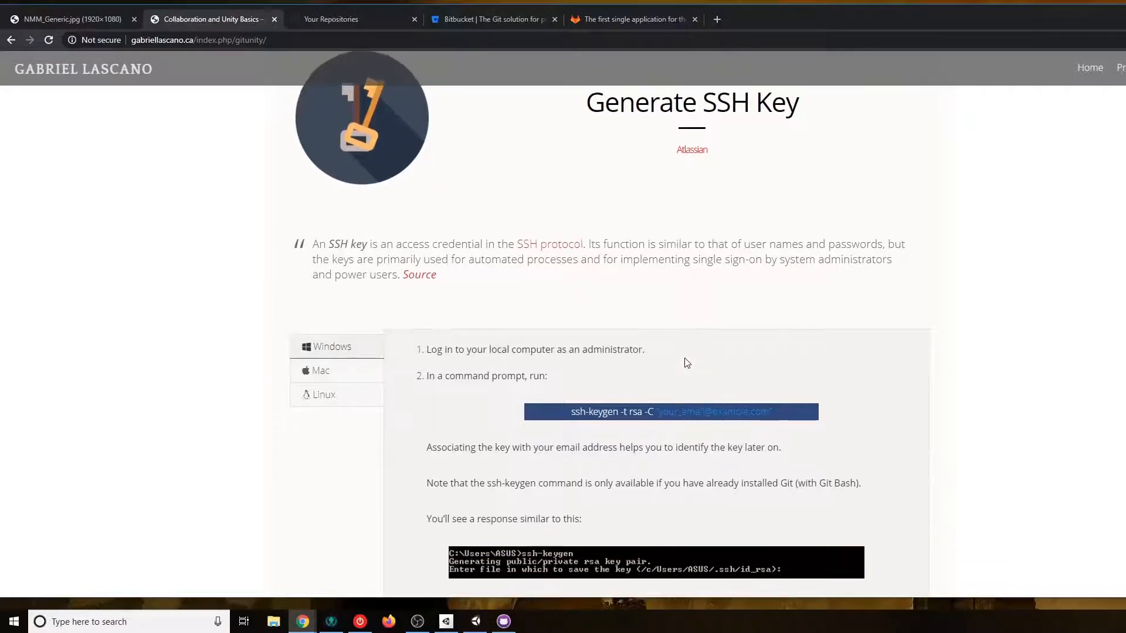
mouse_move(514, 395)
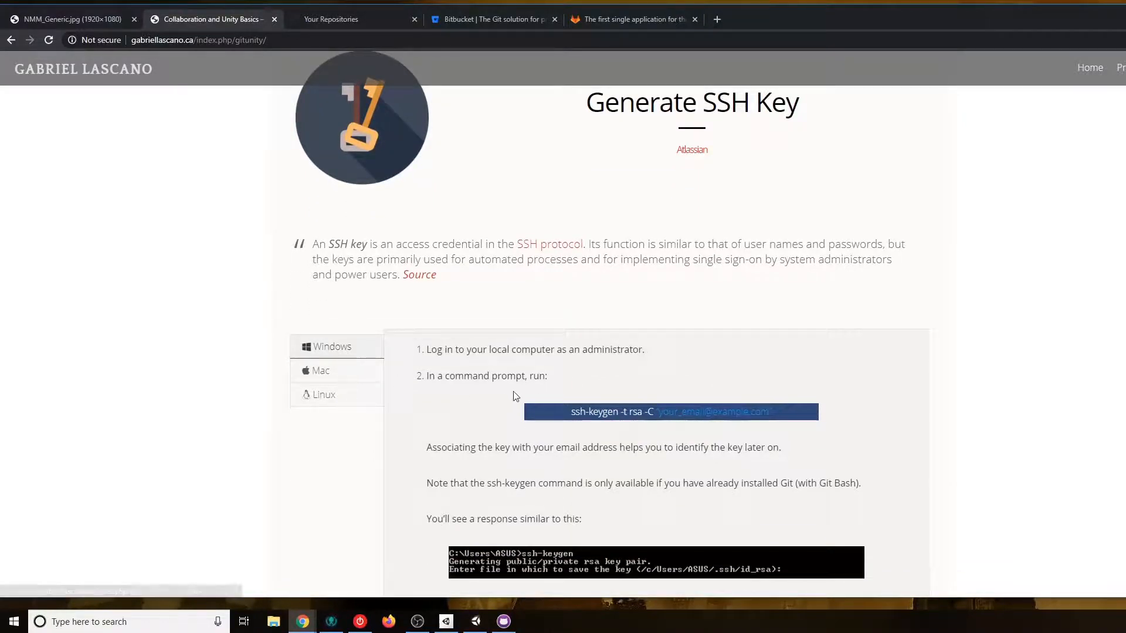
Scroll through the Windows ssh-keygen steps to view the complete interaction example
scroll(down, 3)
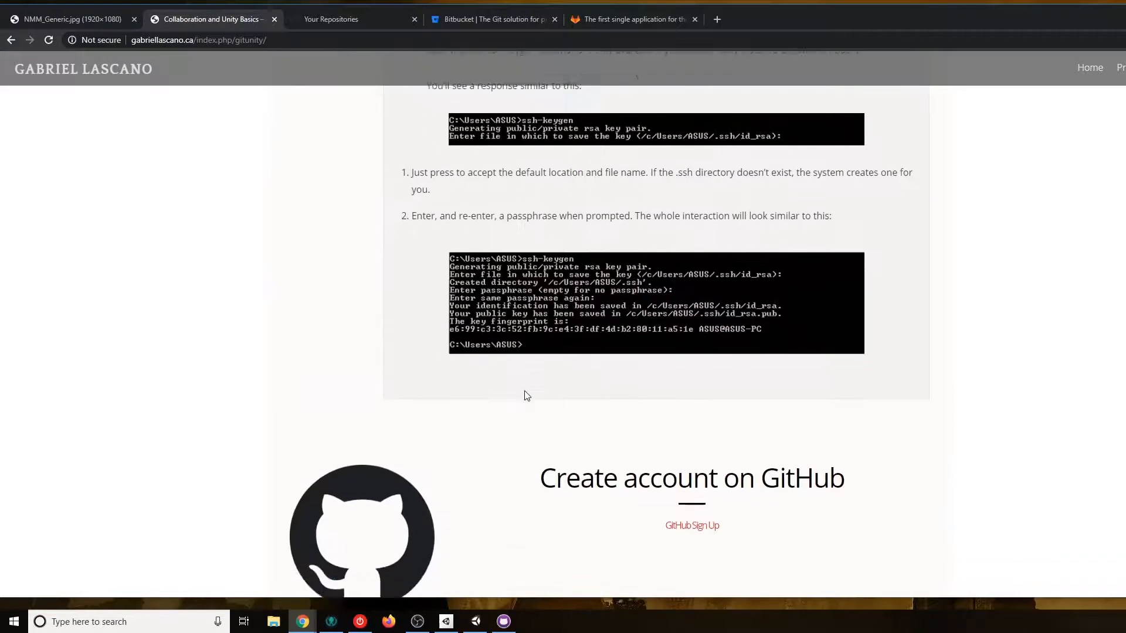
scroll(up, 3)
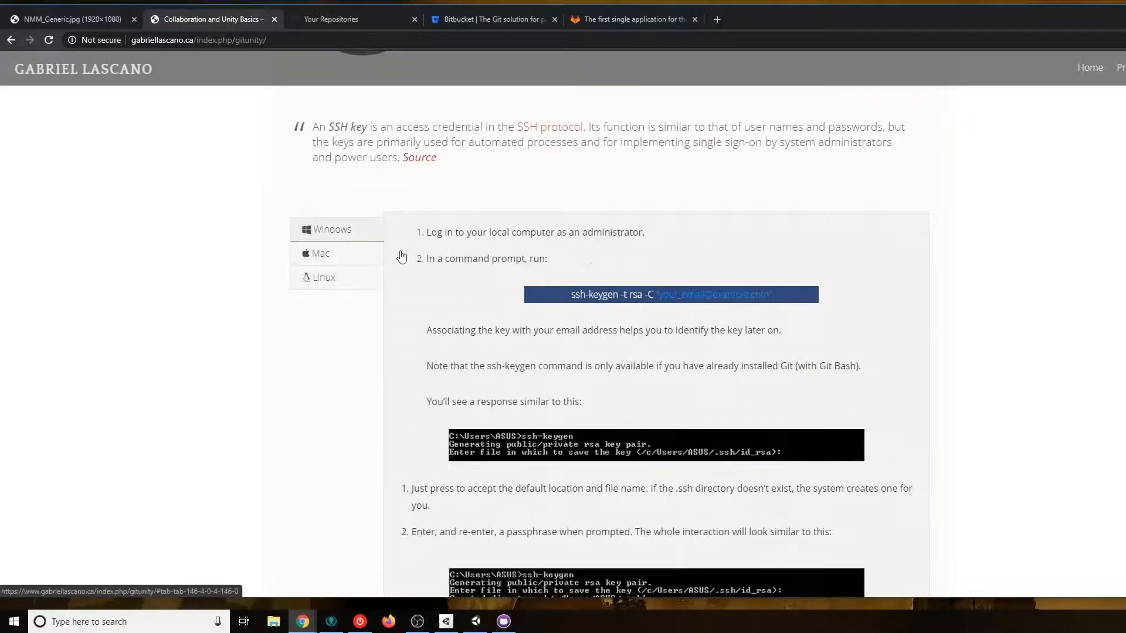
mouse_move(565, 388)
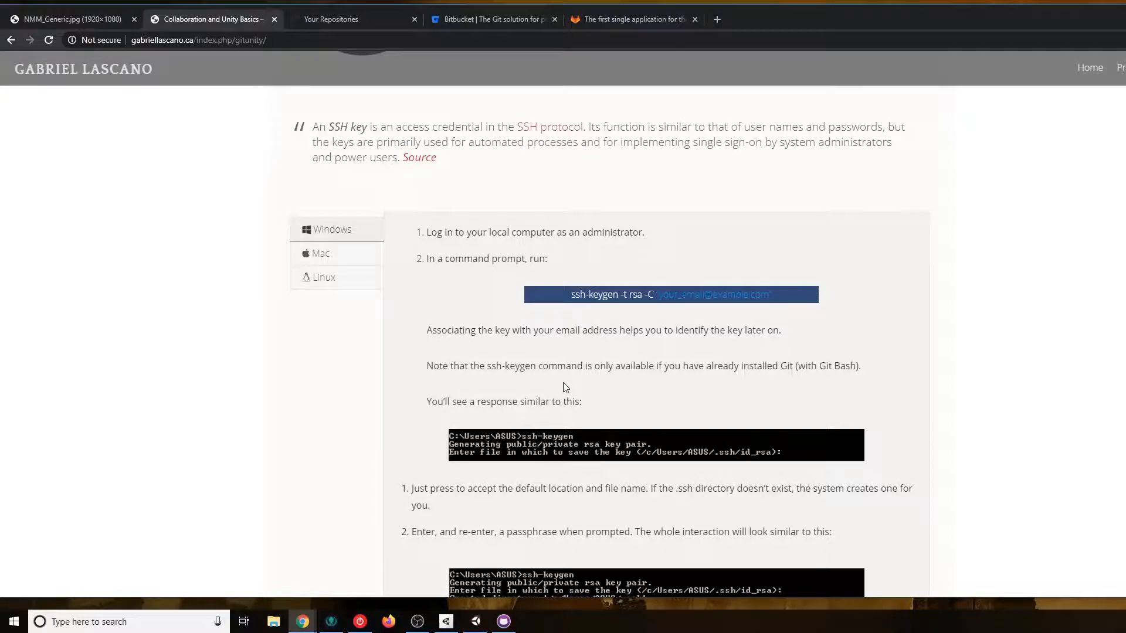
scroll(up, 3)
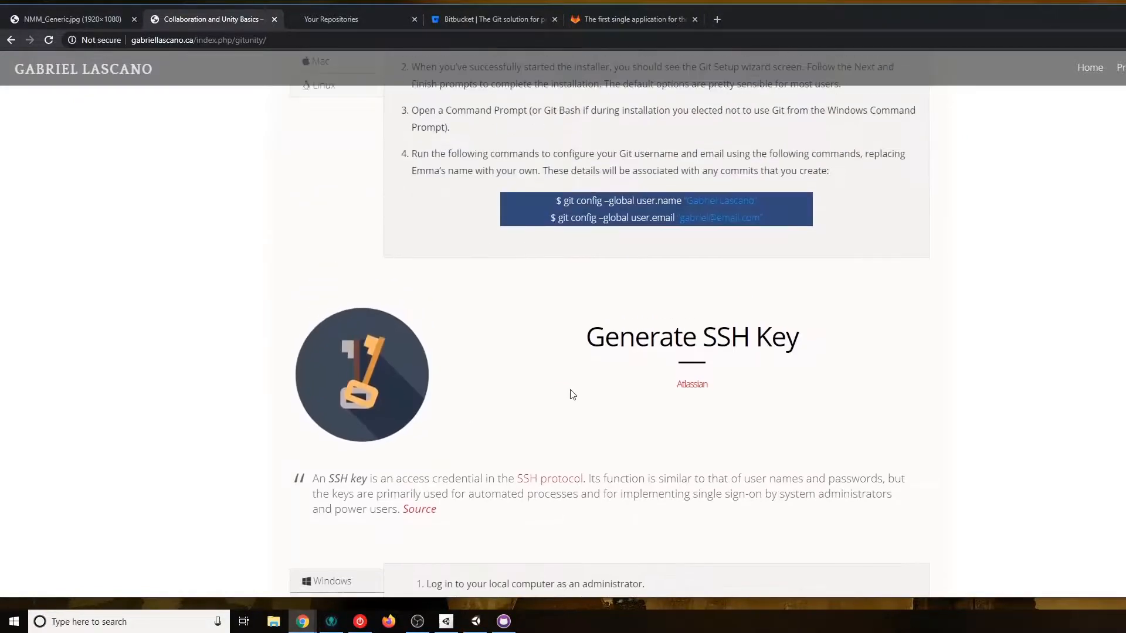
scroll(down, 3)
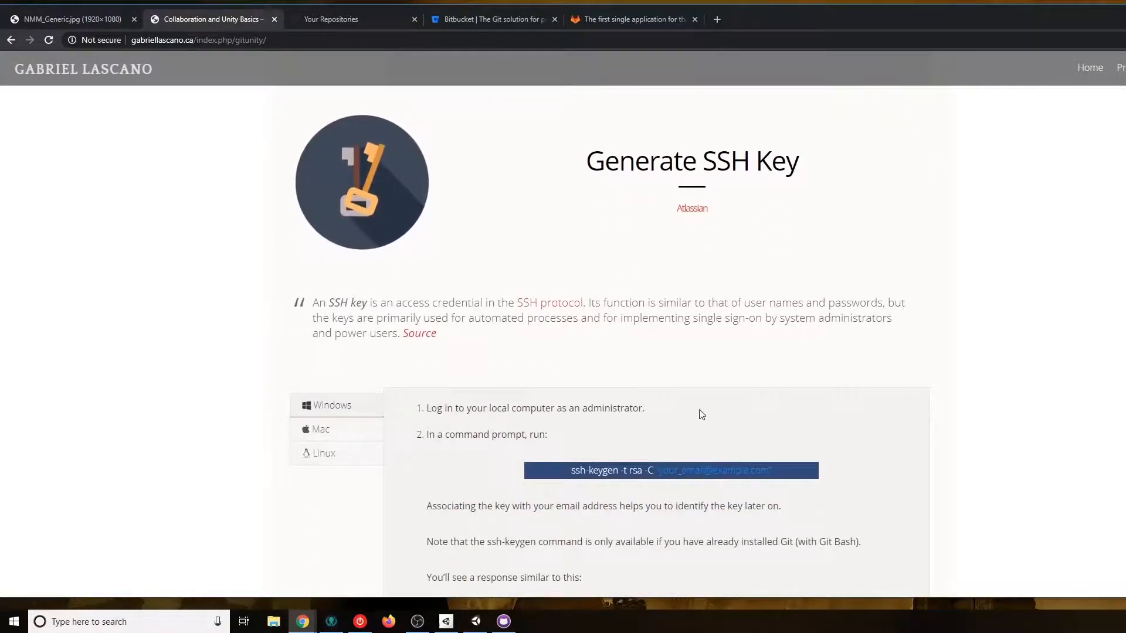
scroll(up, 3)
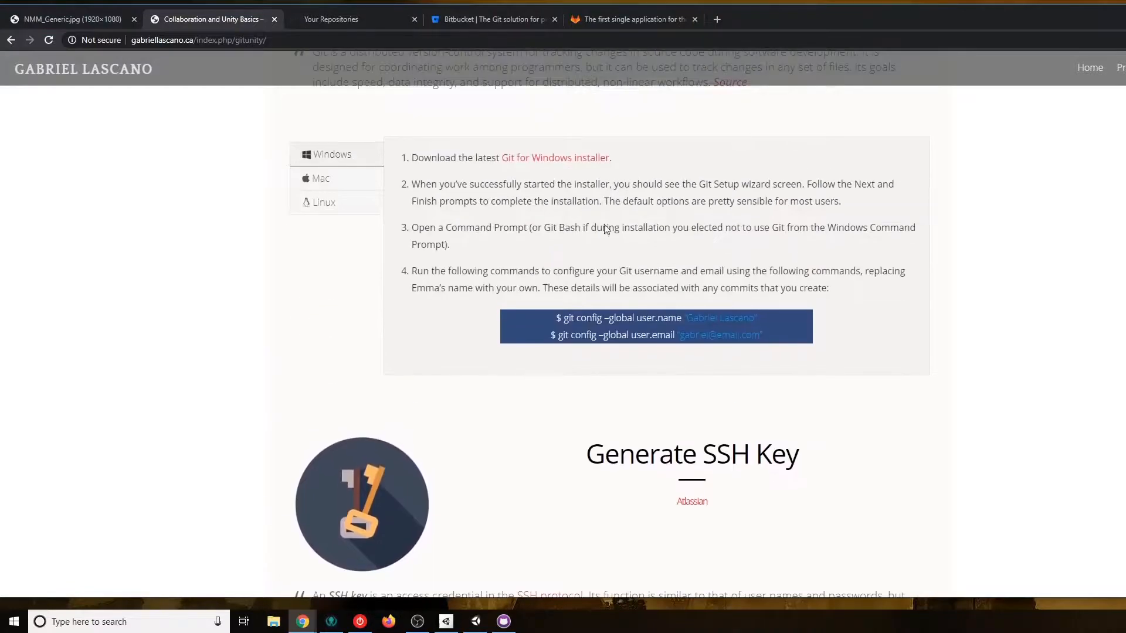
scroll(down, 3)
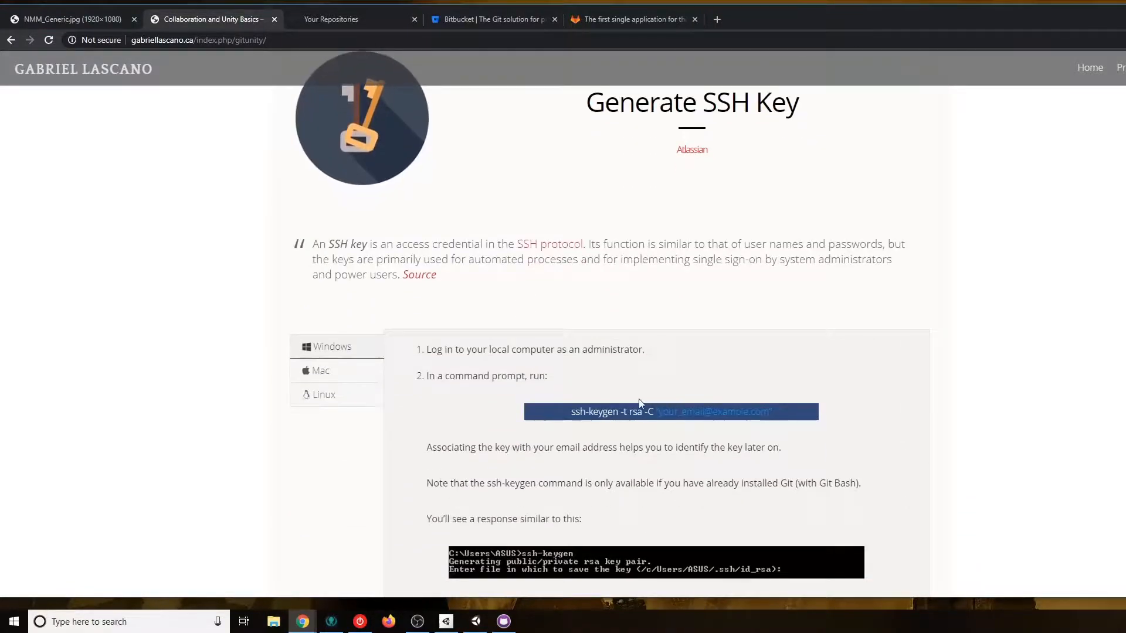
scroll(down, 3)
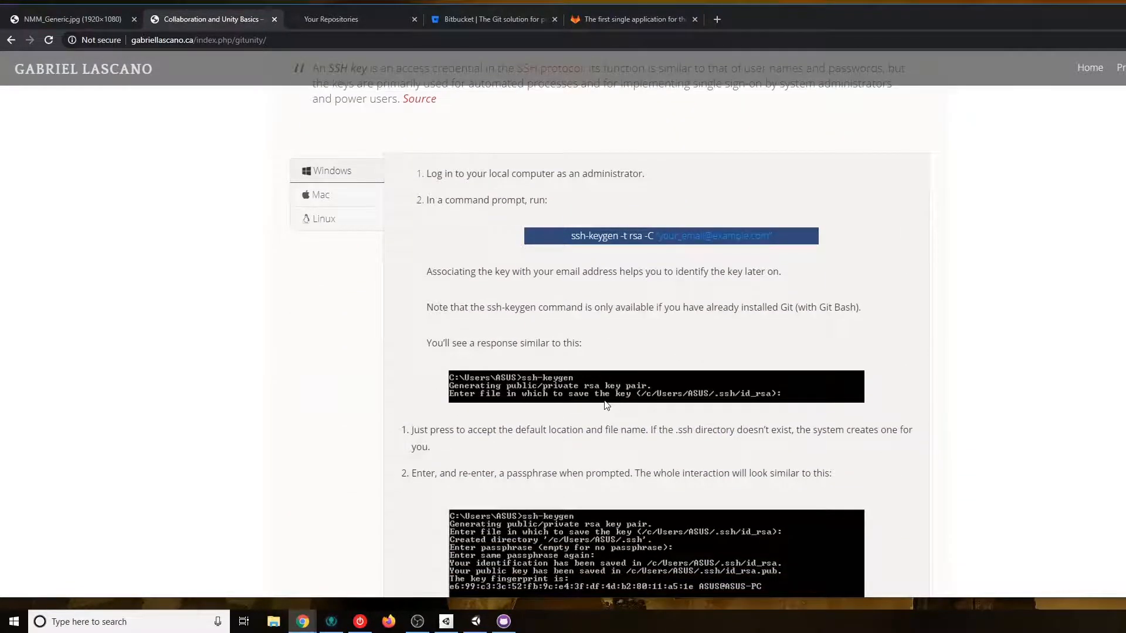
mouse_move(601, 393)
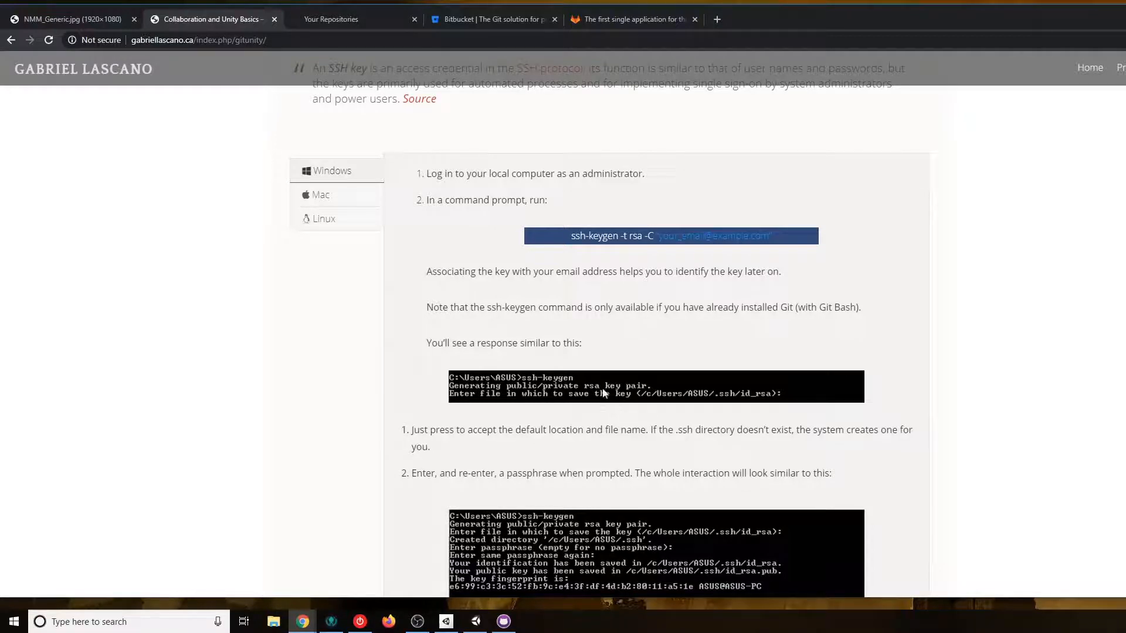
mouse_move(660, 376)
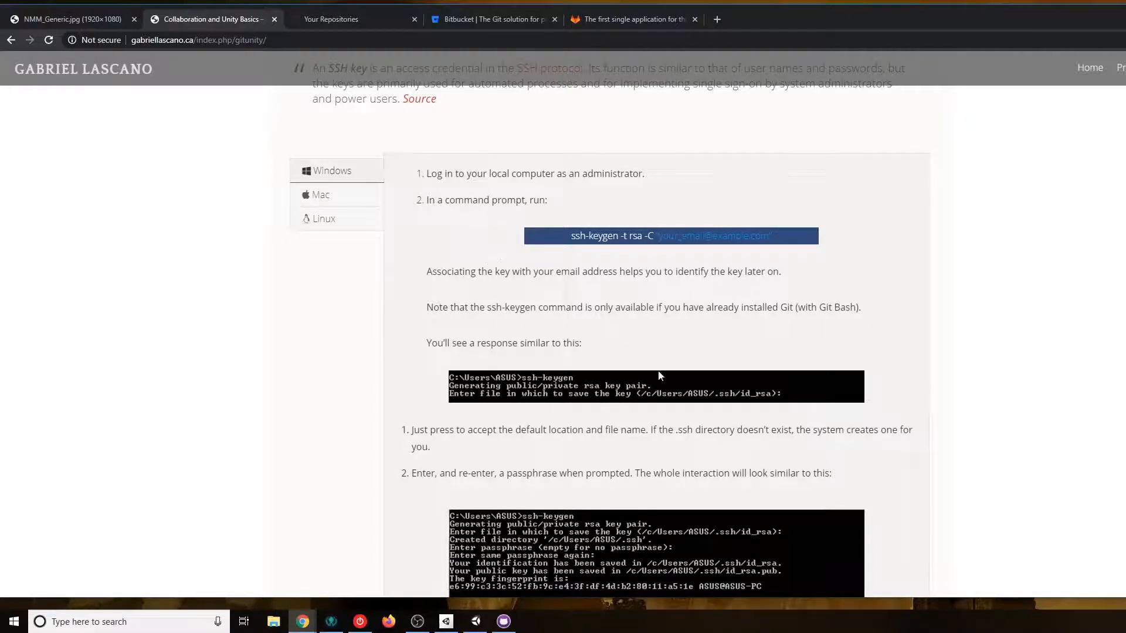
mouse_move(669, 419)
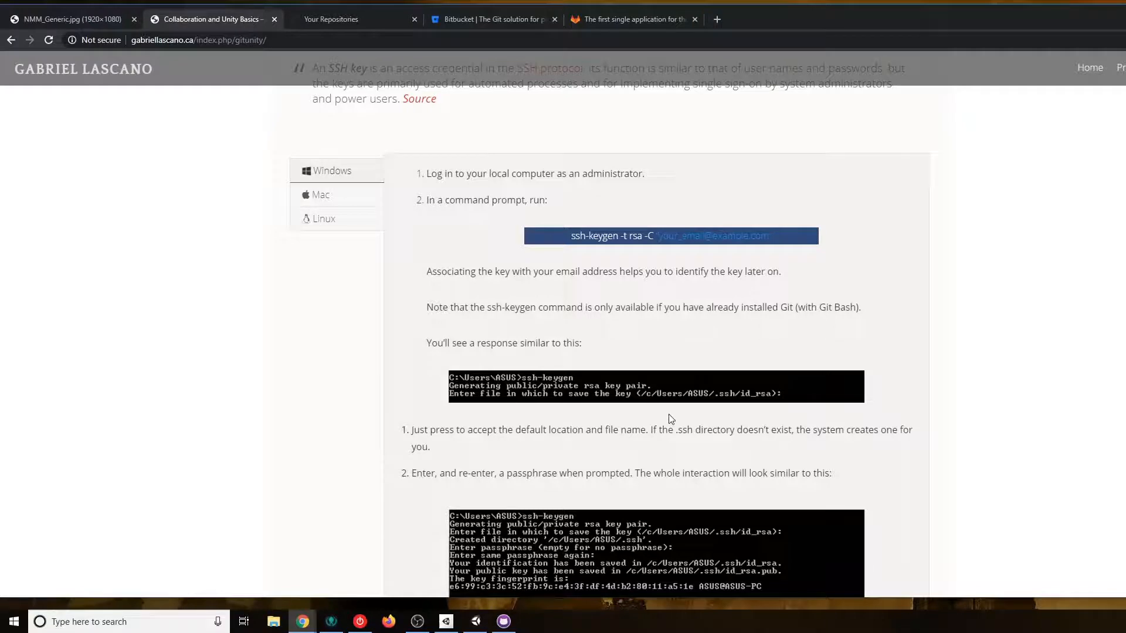
scroll(down, 3)
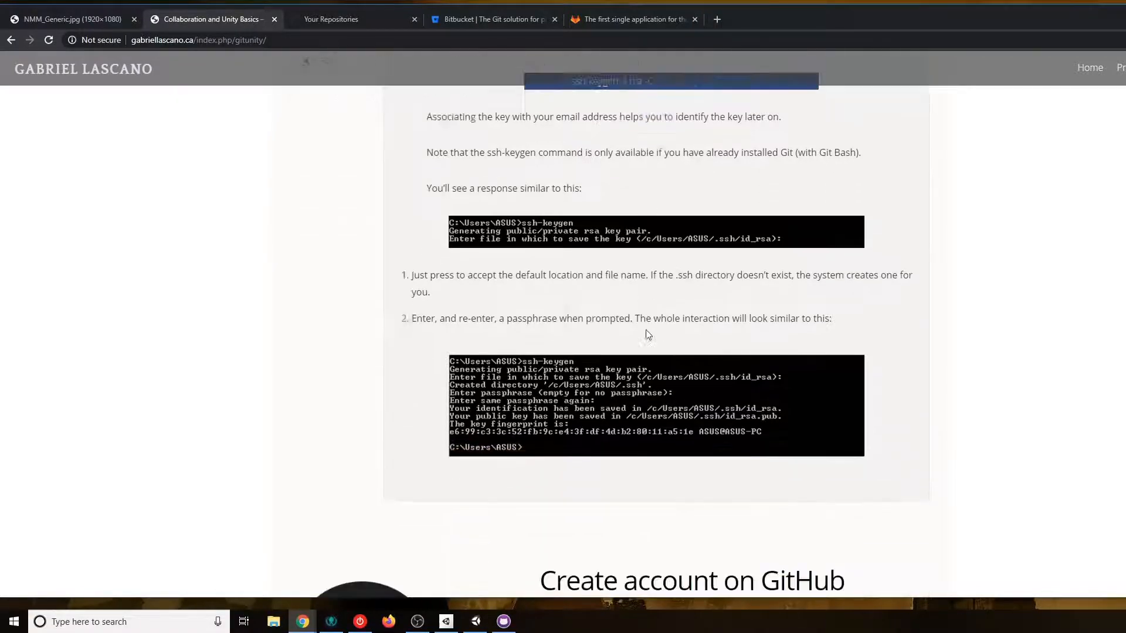
scroll(up, 3)
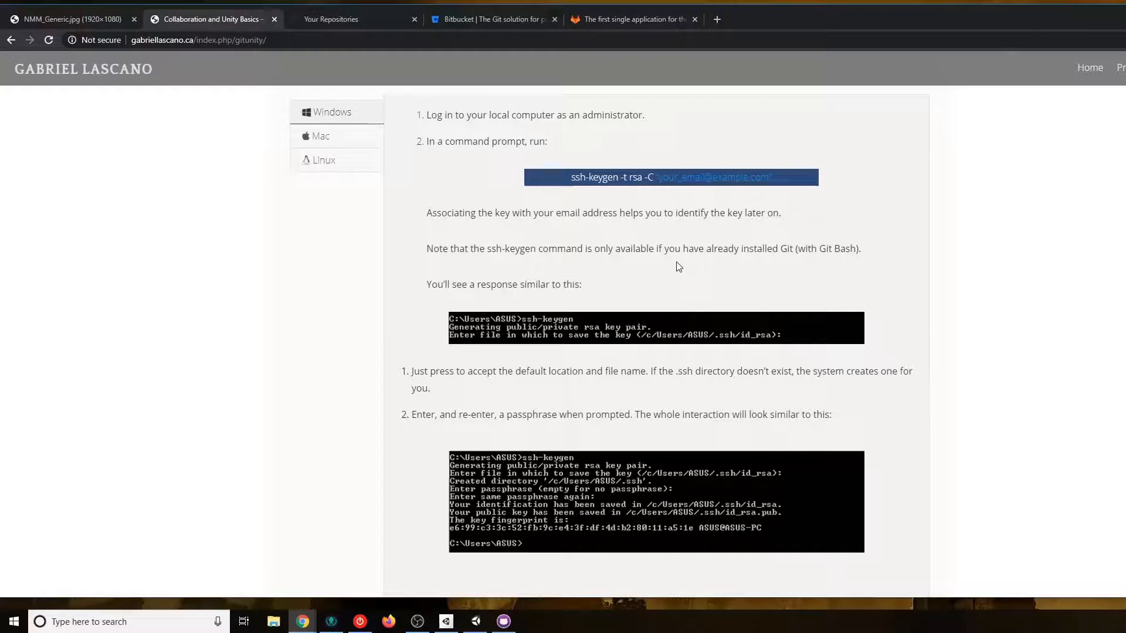
mouse_move(615, 221)
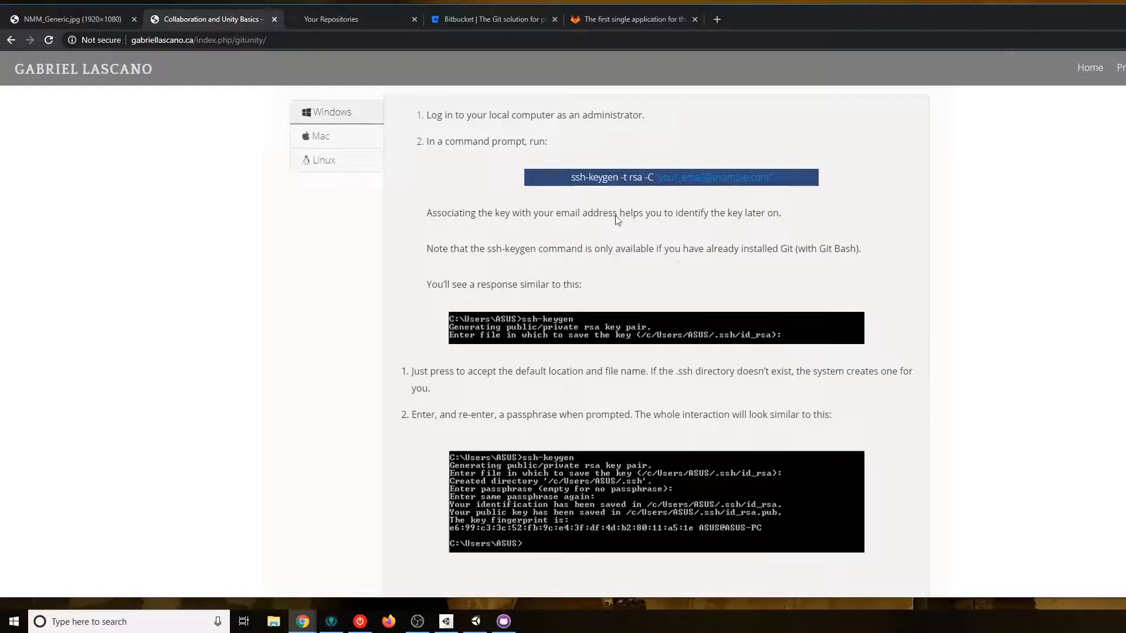
mouse_move(642, 247)
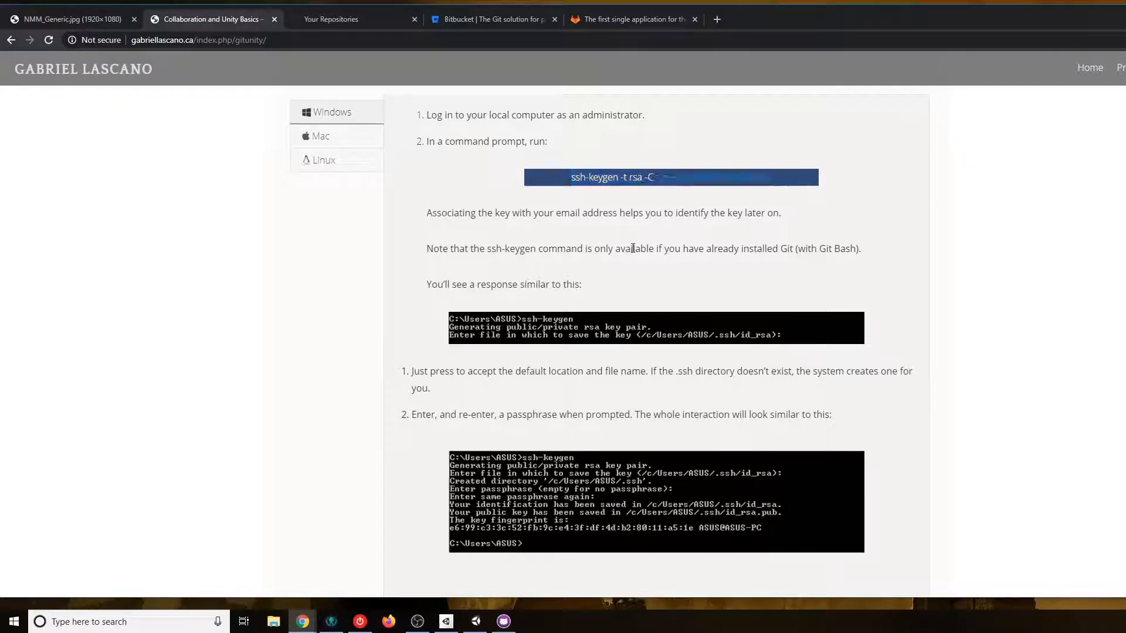
key(Win+r)
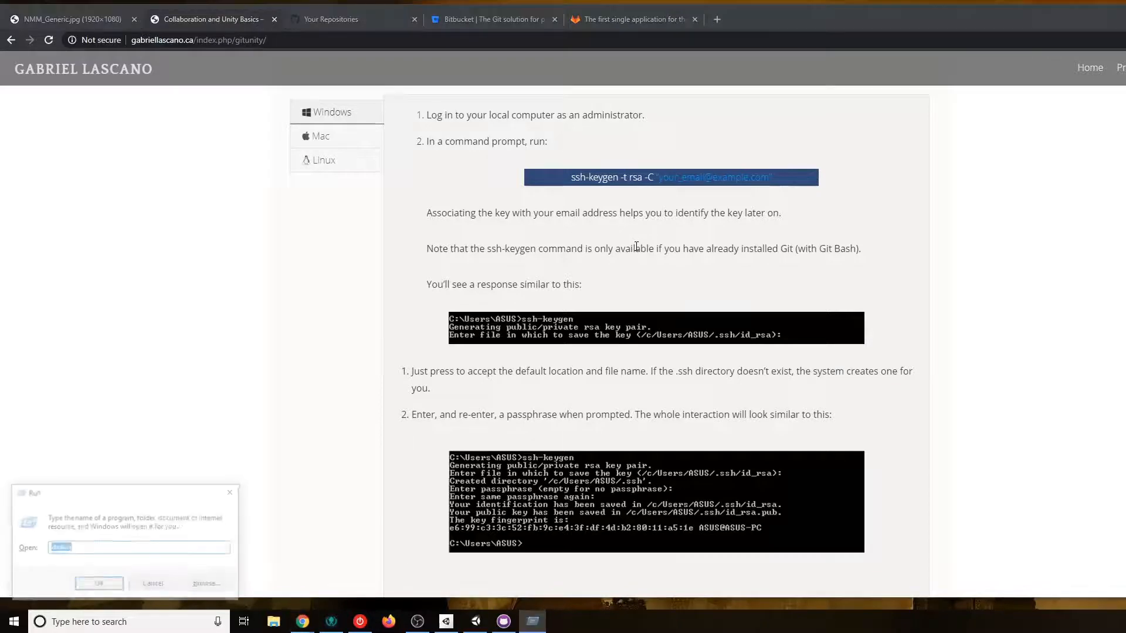
click(99, 583)
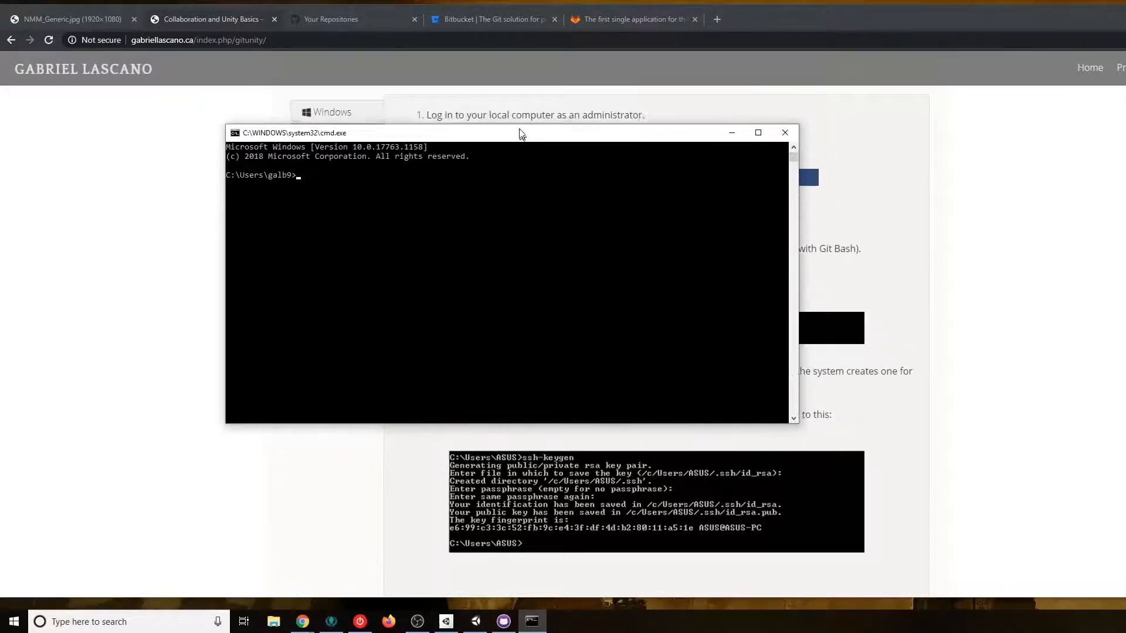
mouse_move(784, 135)
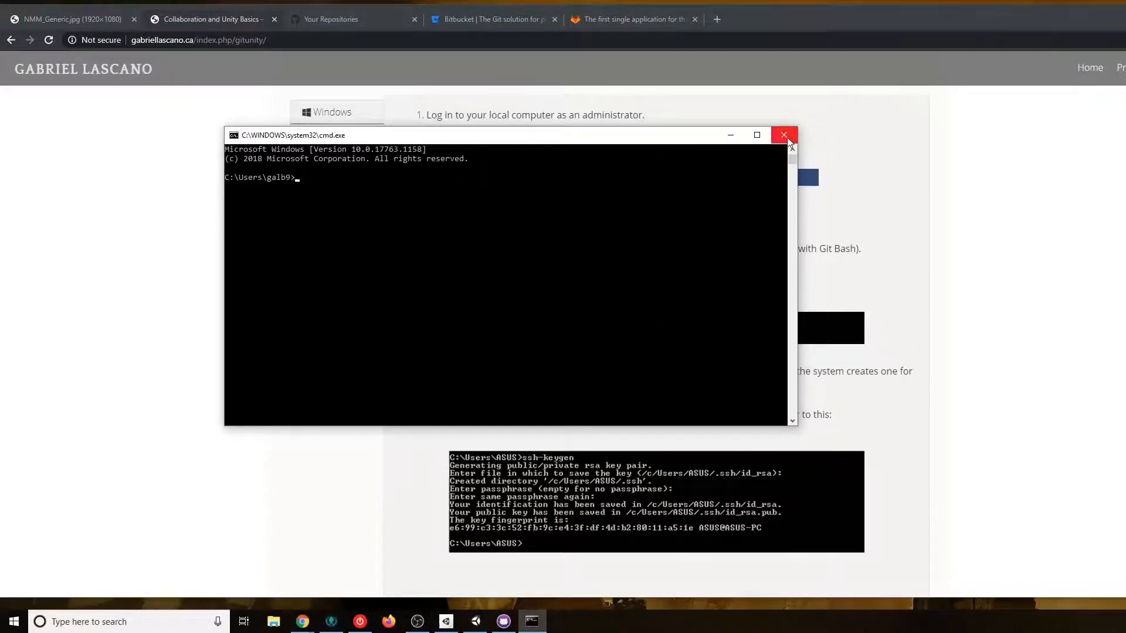
mouse_move(403, 242)
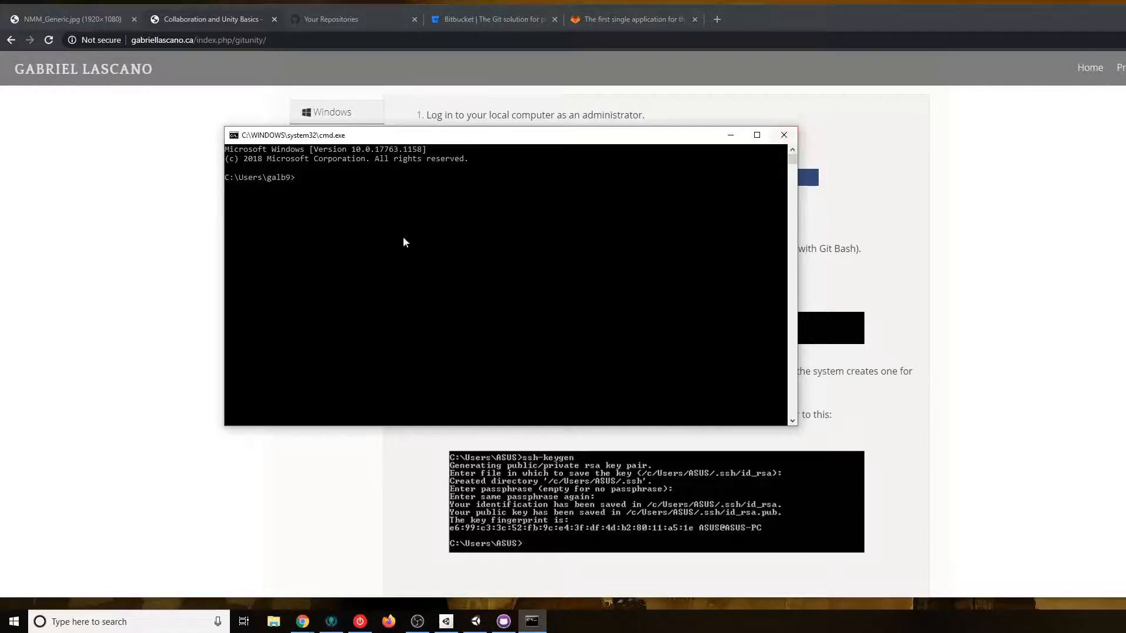
mouse_move(784, 135)
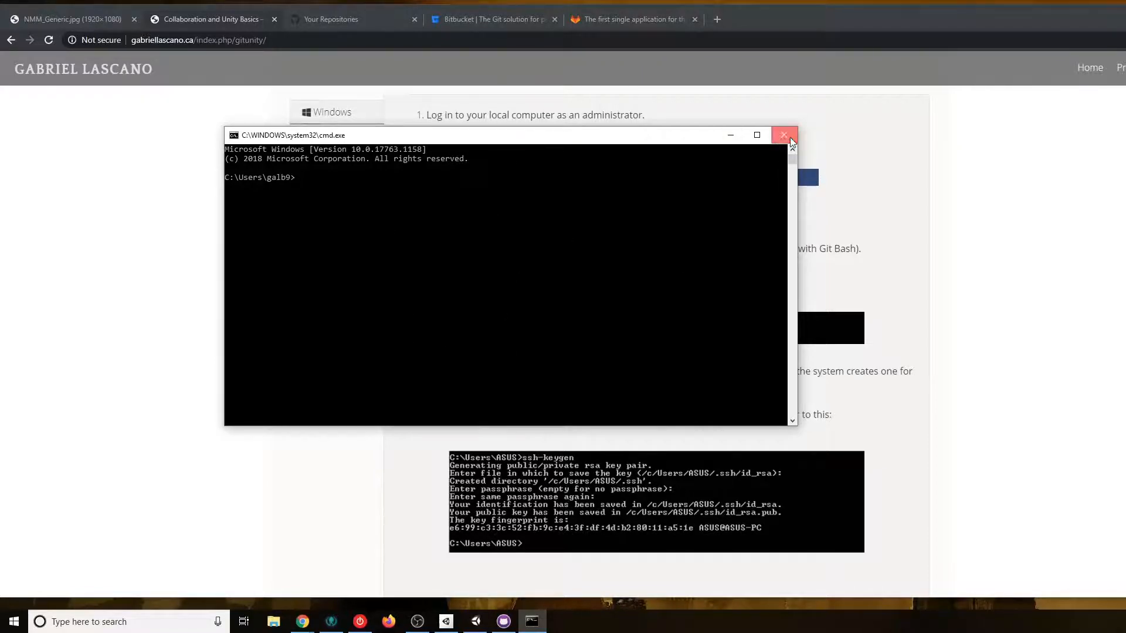
click(785, 135)
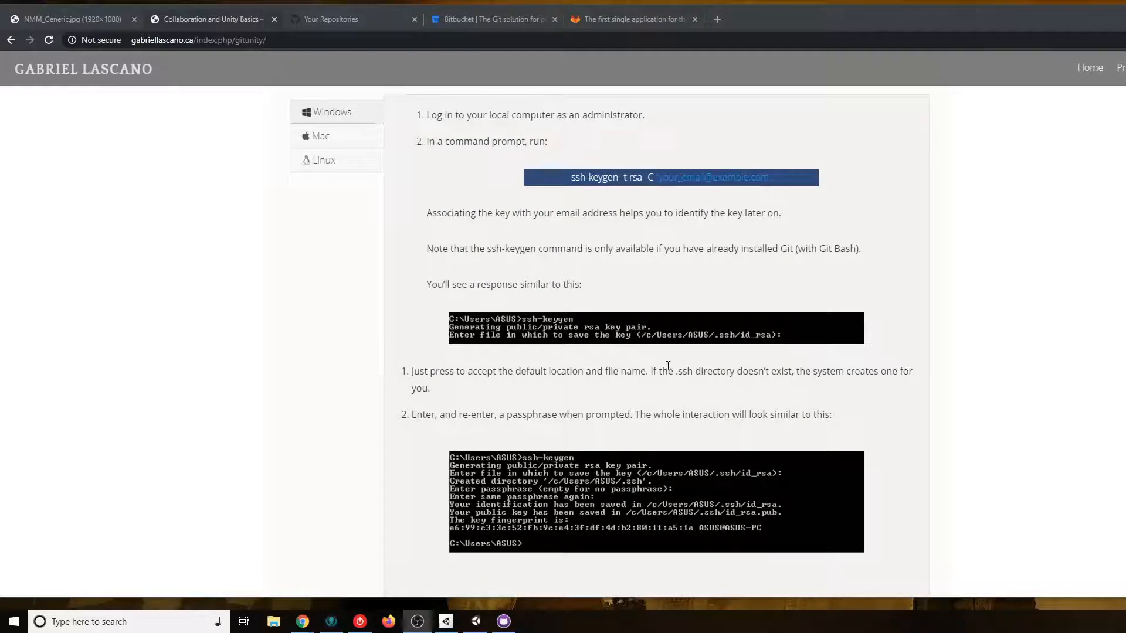
Scroll down past the SSH key output to the Create account on GitHub section
scroll(down, 3)
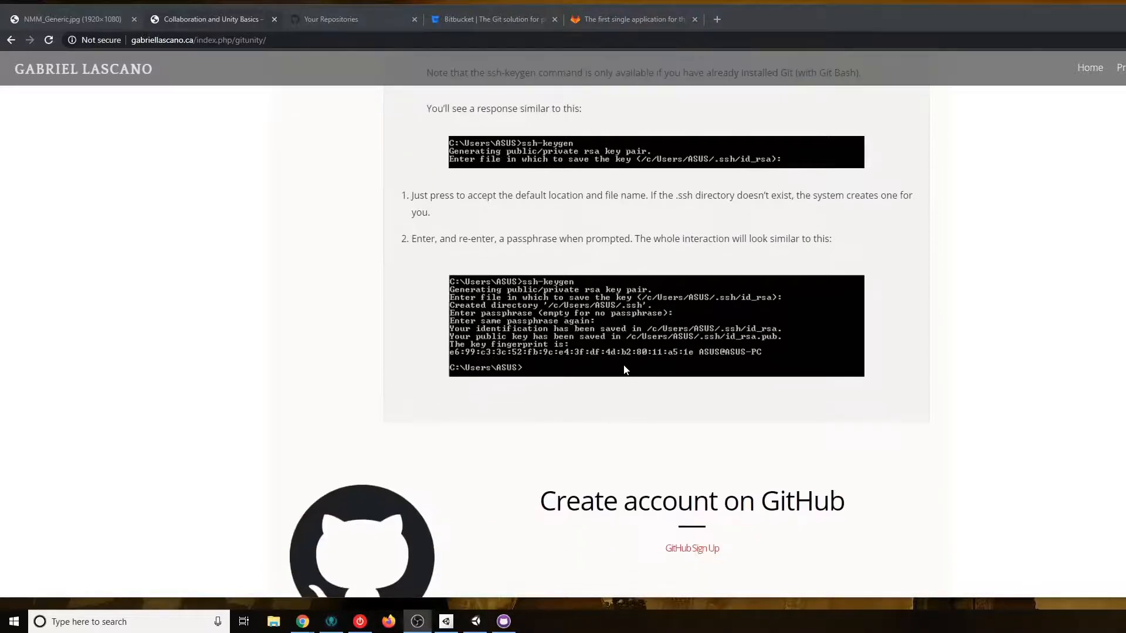
scroll(down, 3)
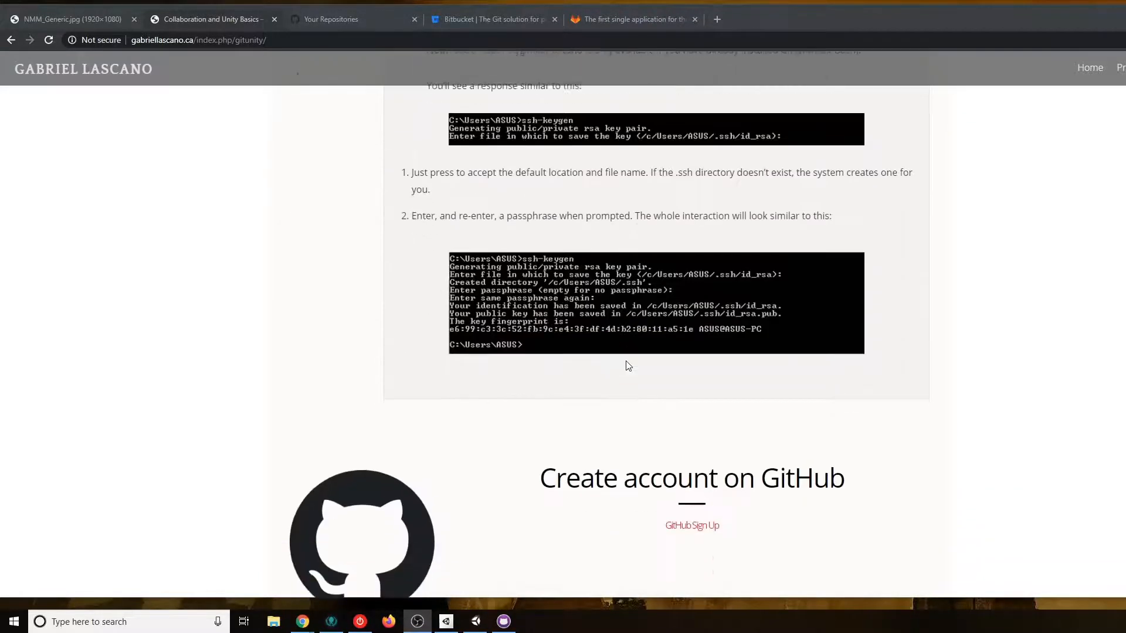
scroll(down, 3)
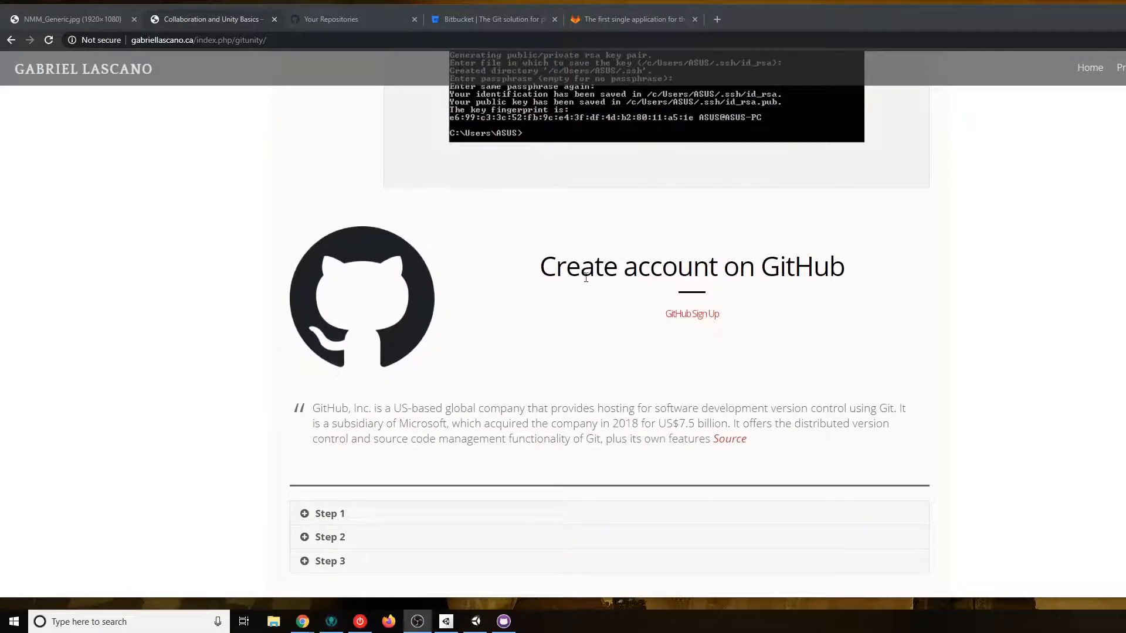
mouse_move(551, 386)
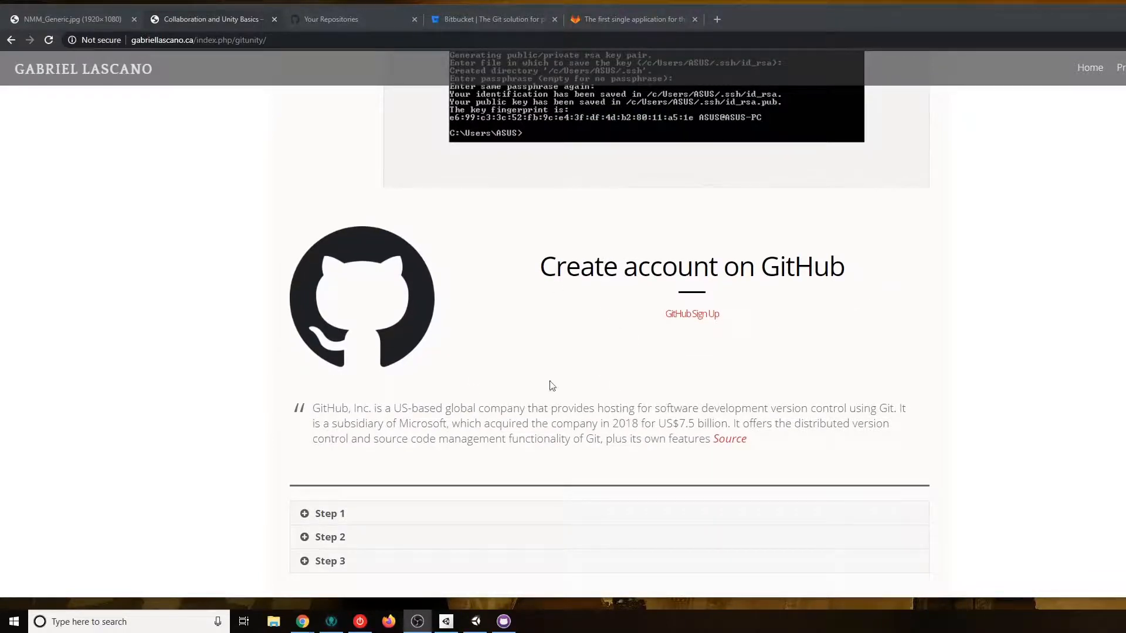
mouse_move(634, 386)
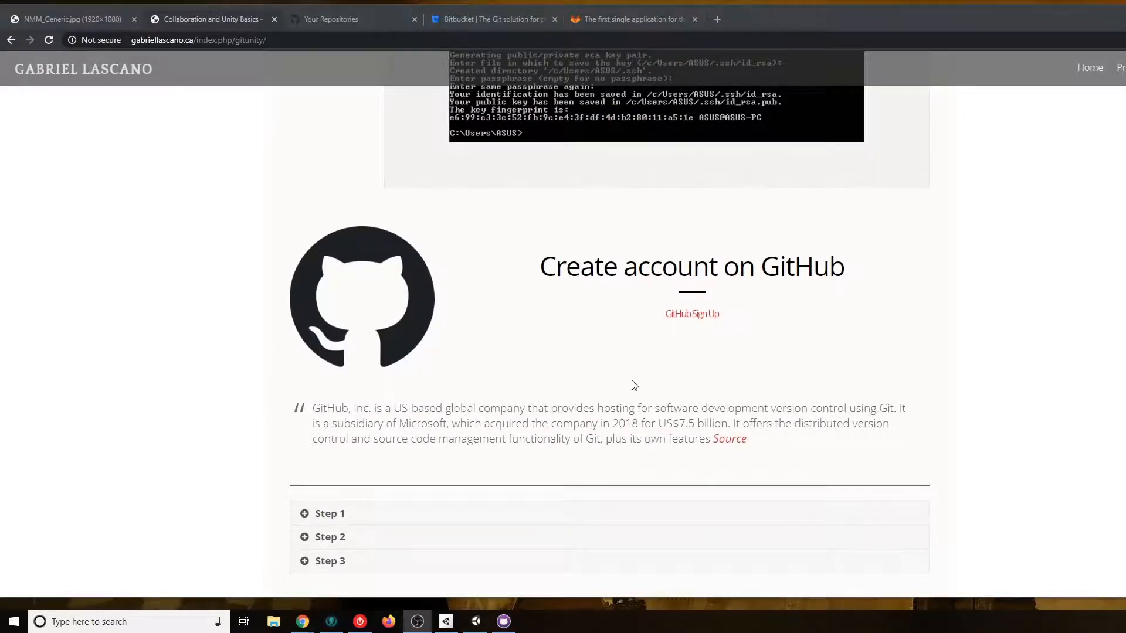
scroll(down, 3)
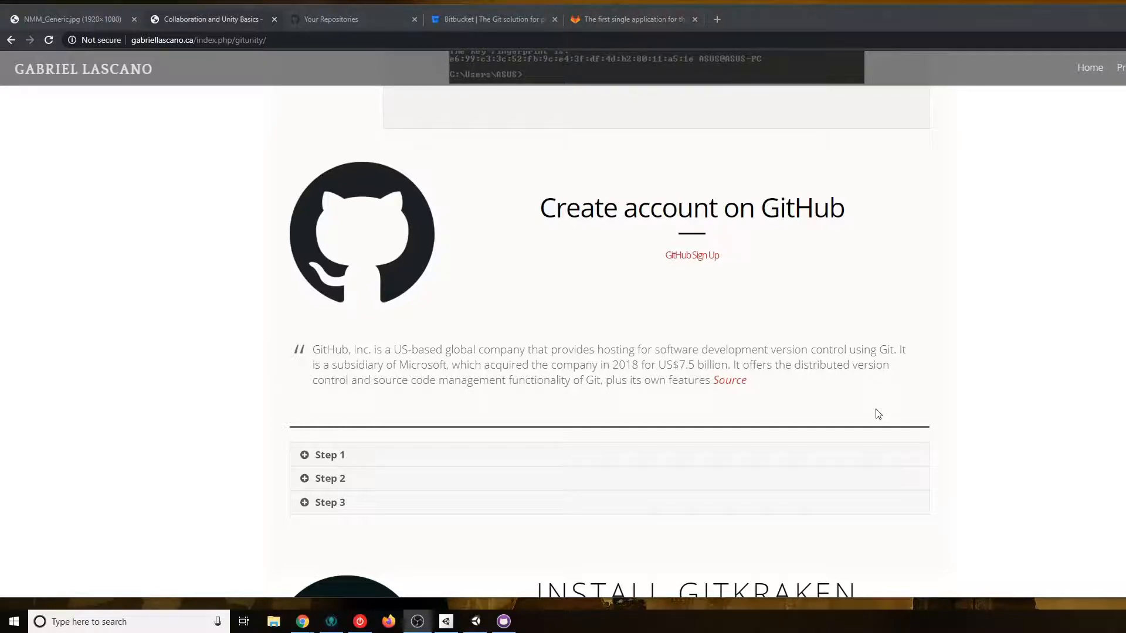
Browse the Bitbucket and GitLab tabs, then return to the Git tutorial tab
click(494, 20)
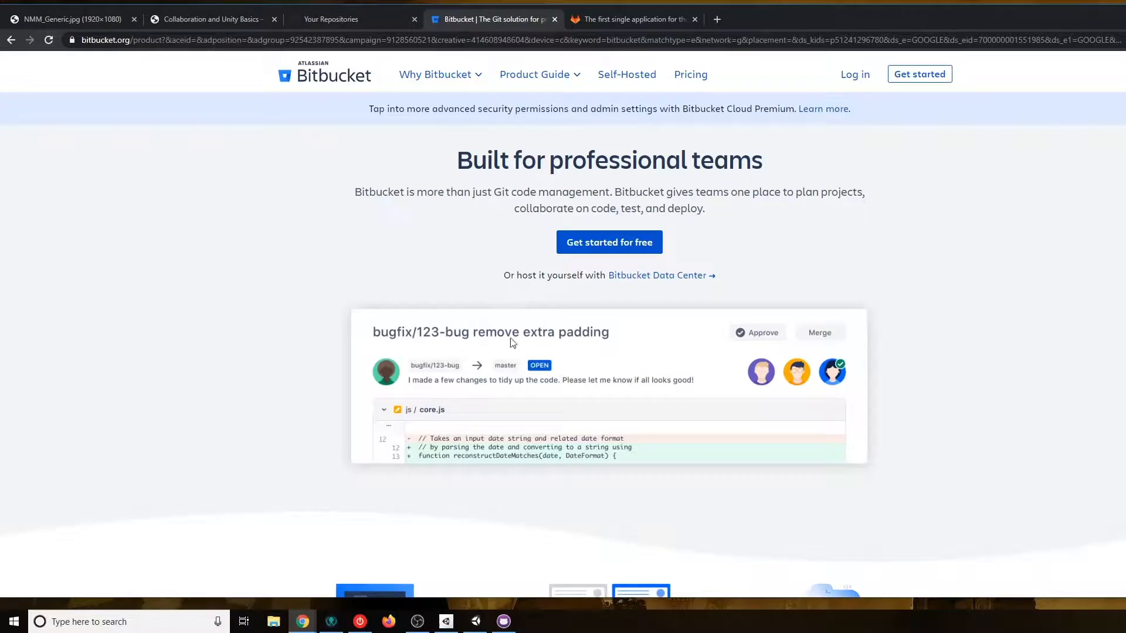
click(632, 19)
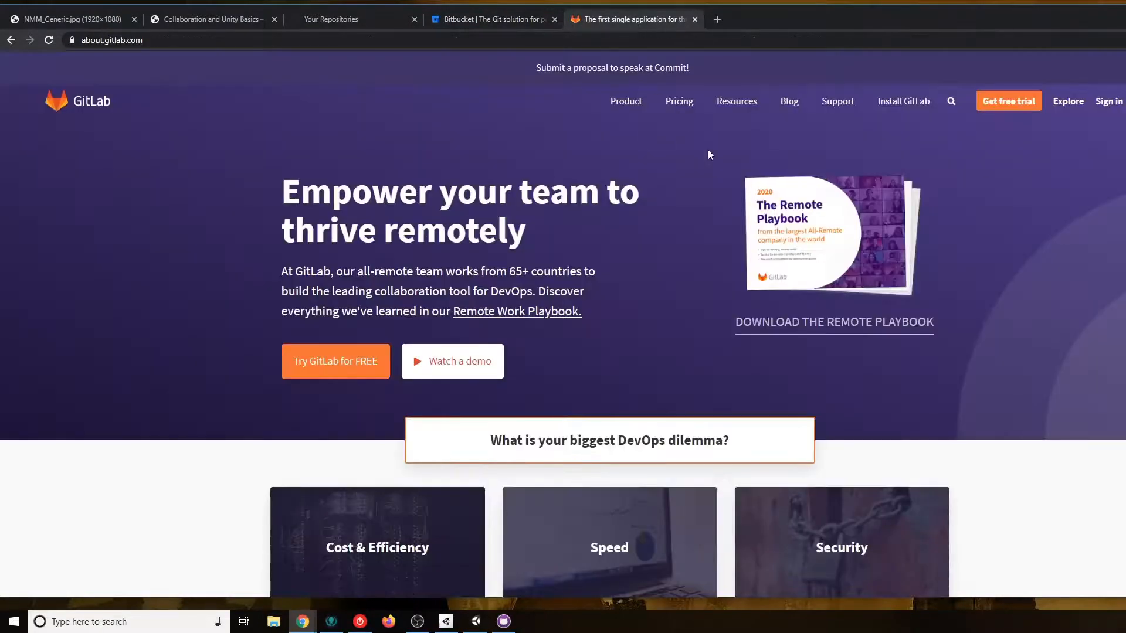
scroll(down, 3)
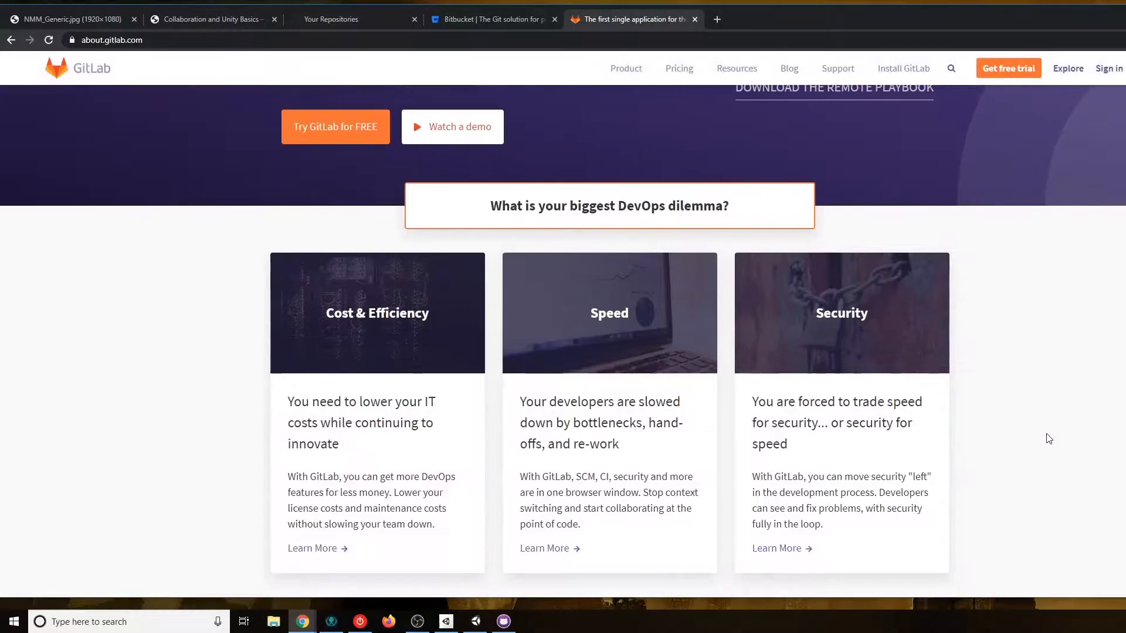
scroll(down, 3)
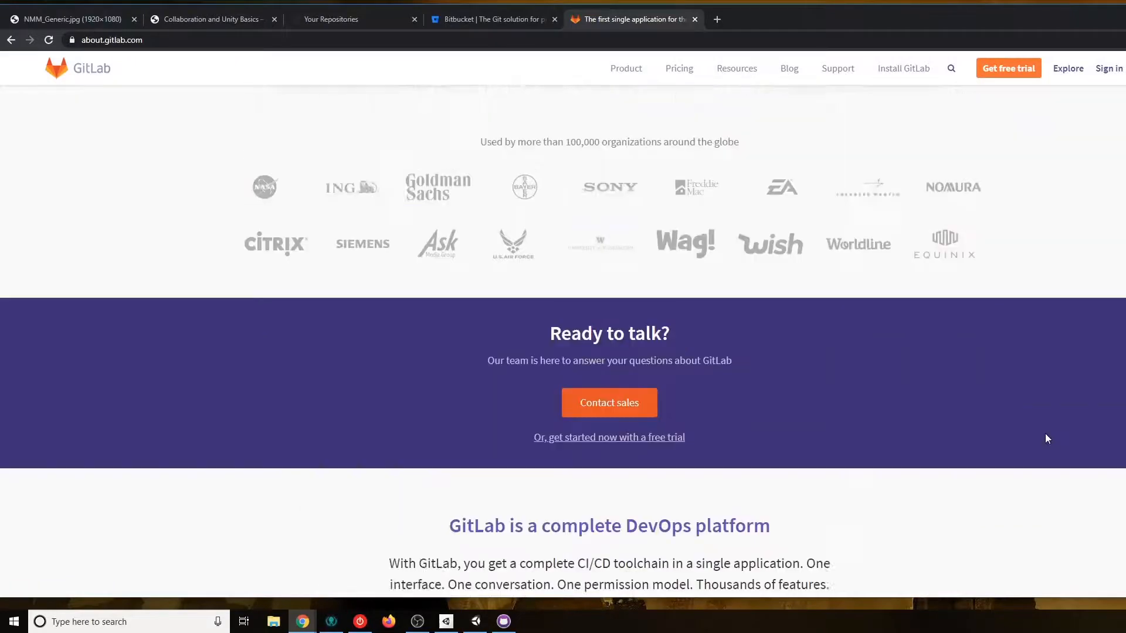
scroll(up, 3)
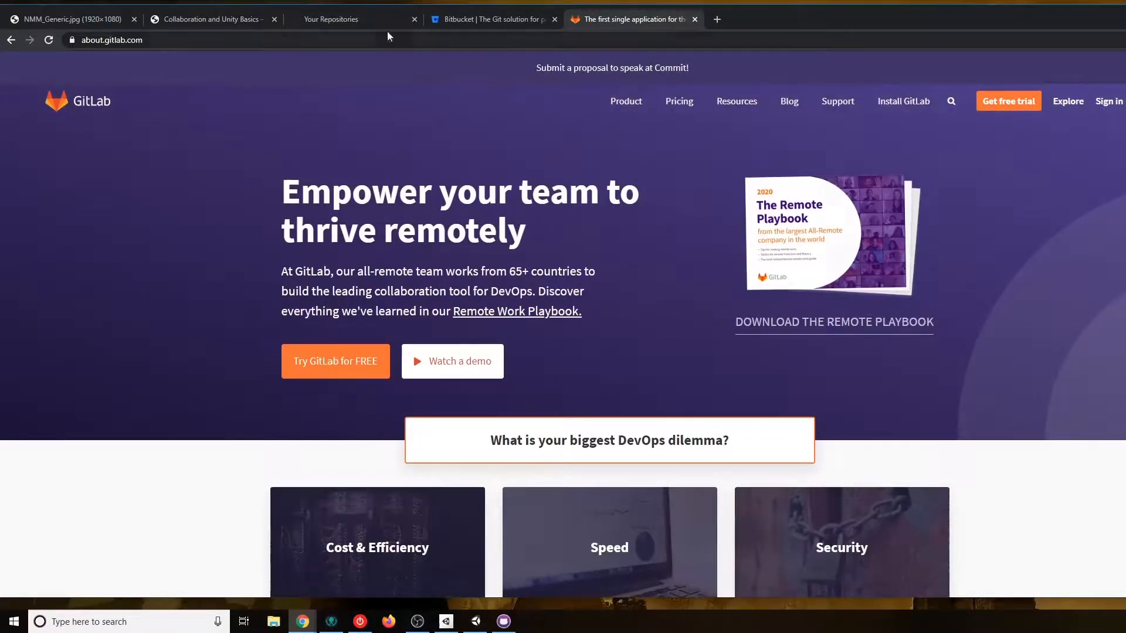
click(210, 19)
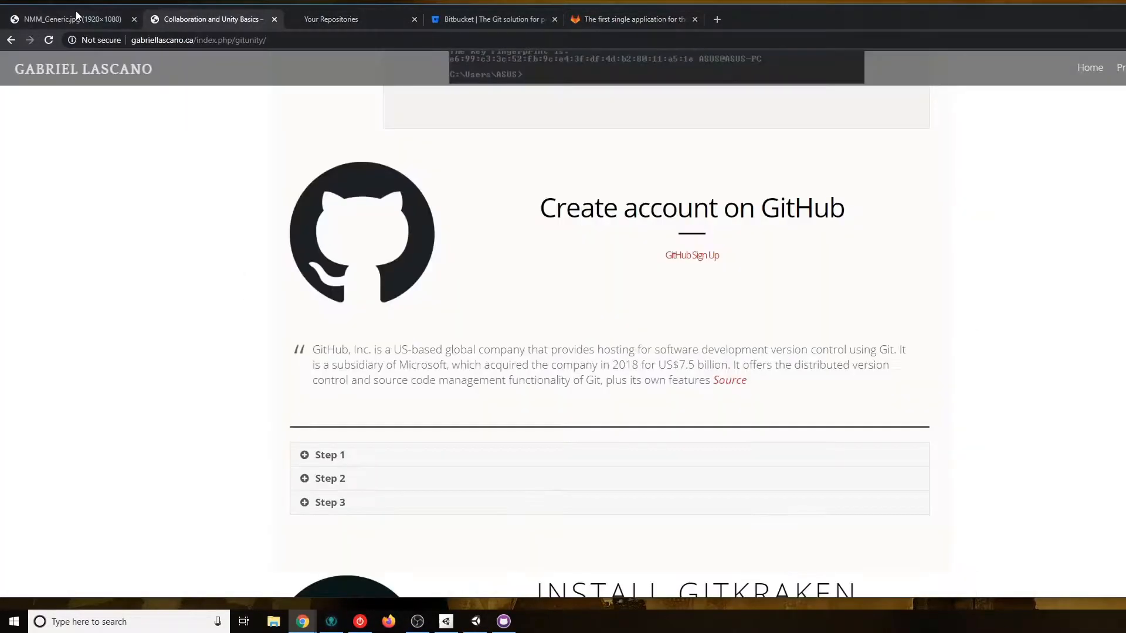
mouse_move(894, 297)
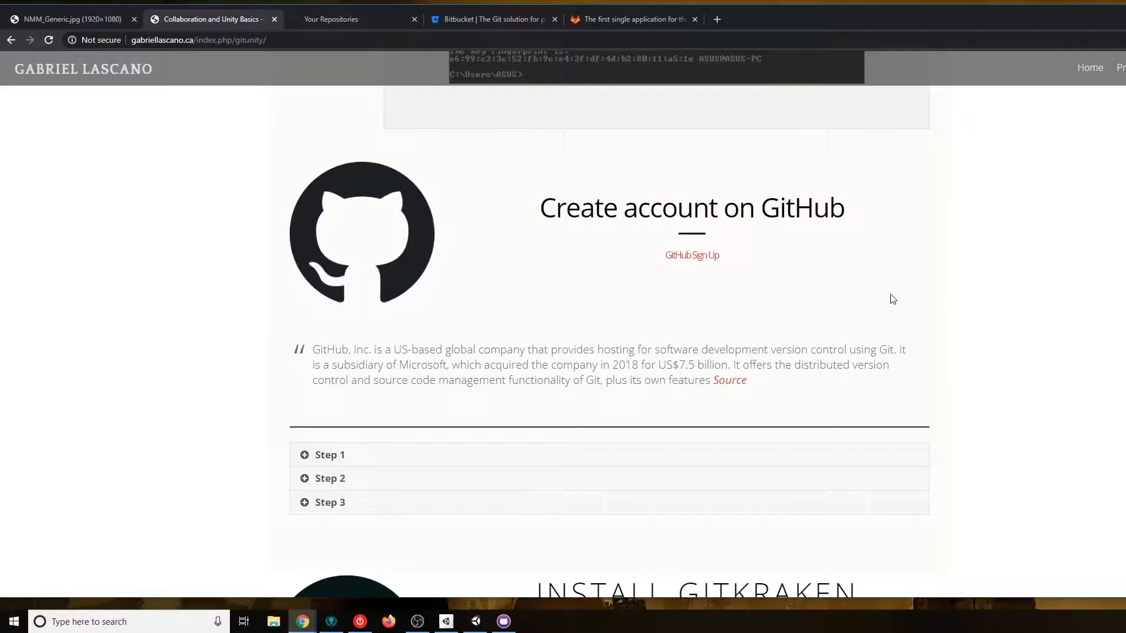
mouse_move(572, 379)
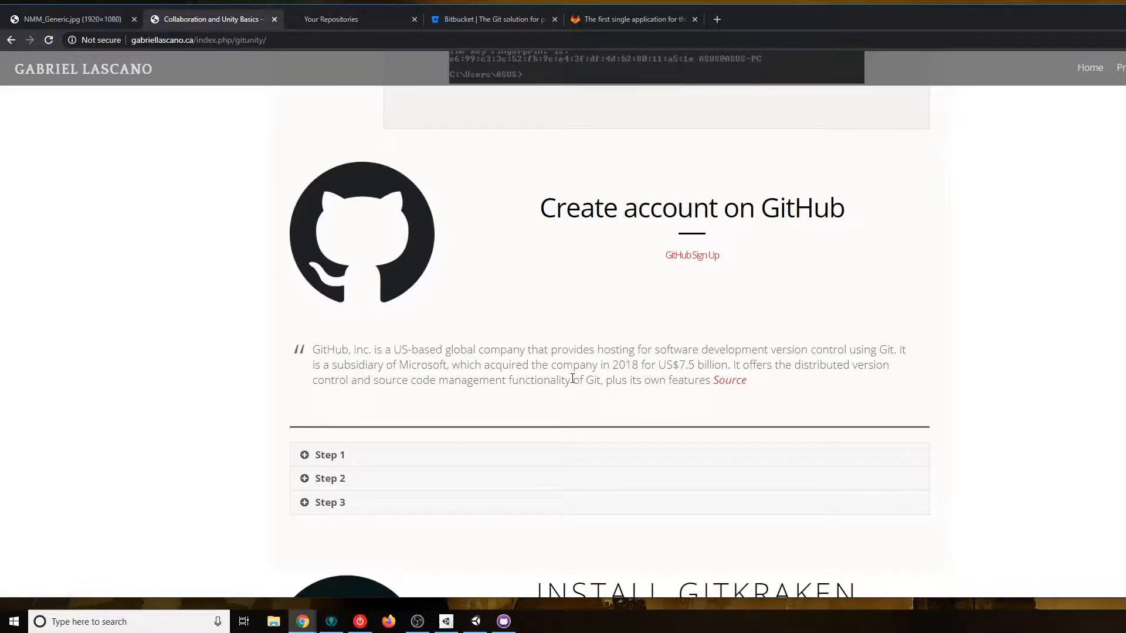
mouse_move(692, 255)
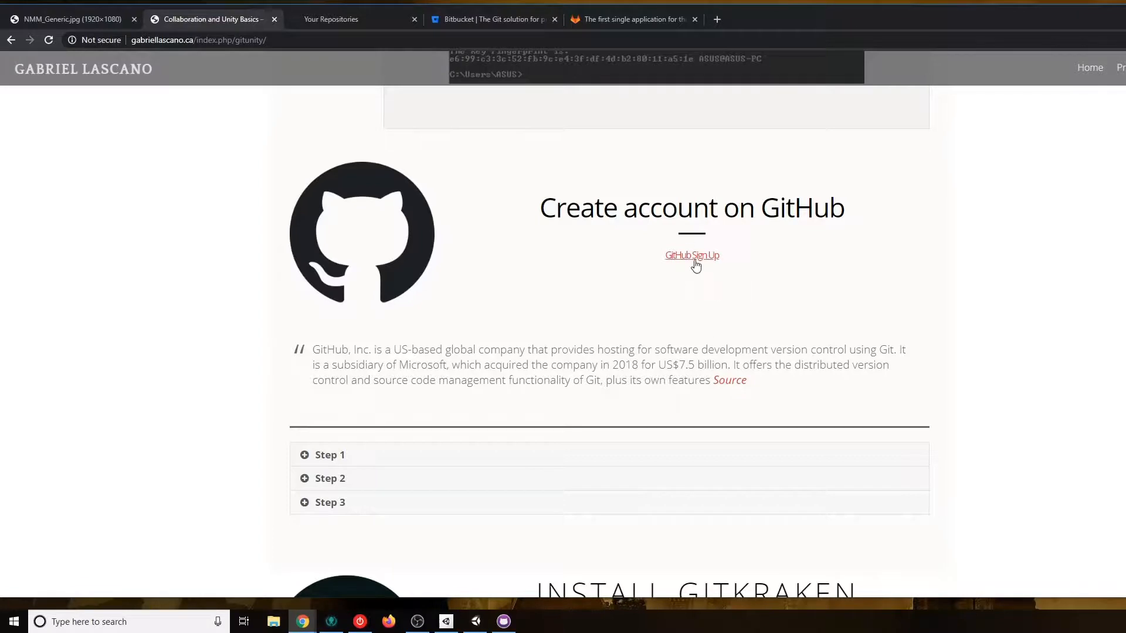
mouse_move(795, 294)
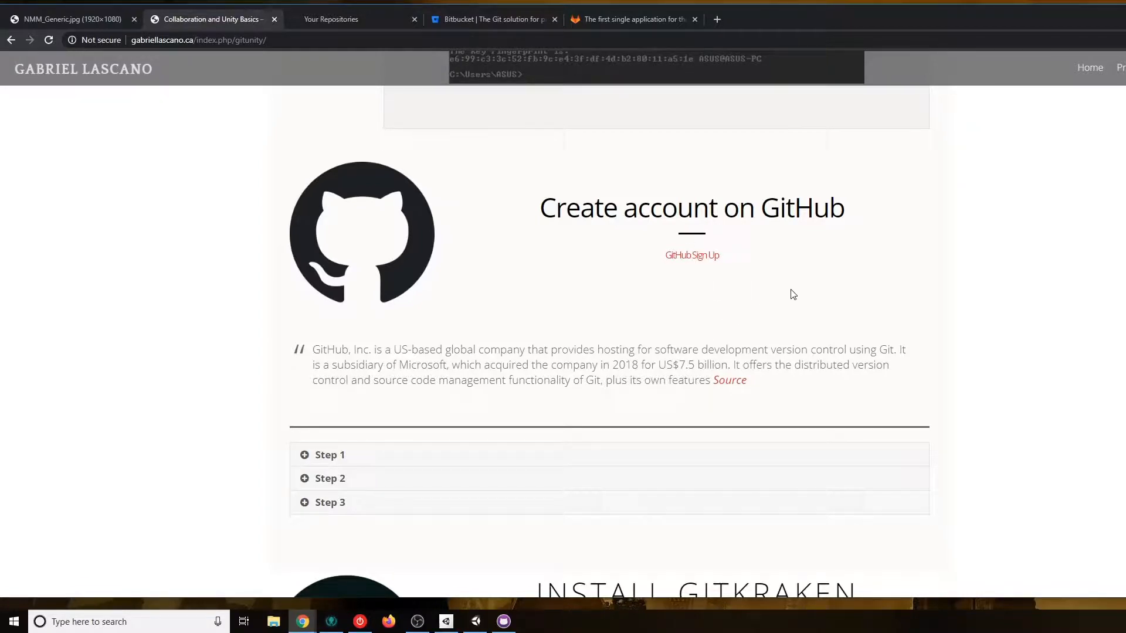
Expand Step 1 of the Create account on GitHub section, then scroll up to review the SSH key section
scroll(down, 3)
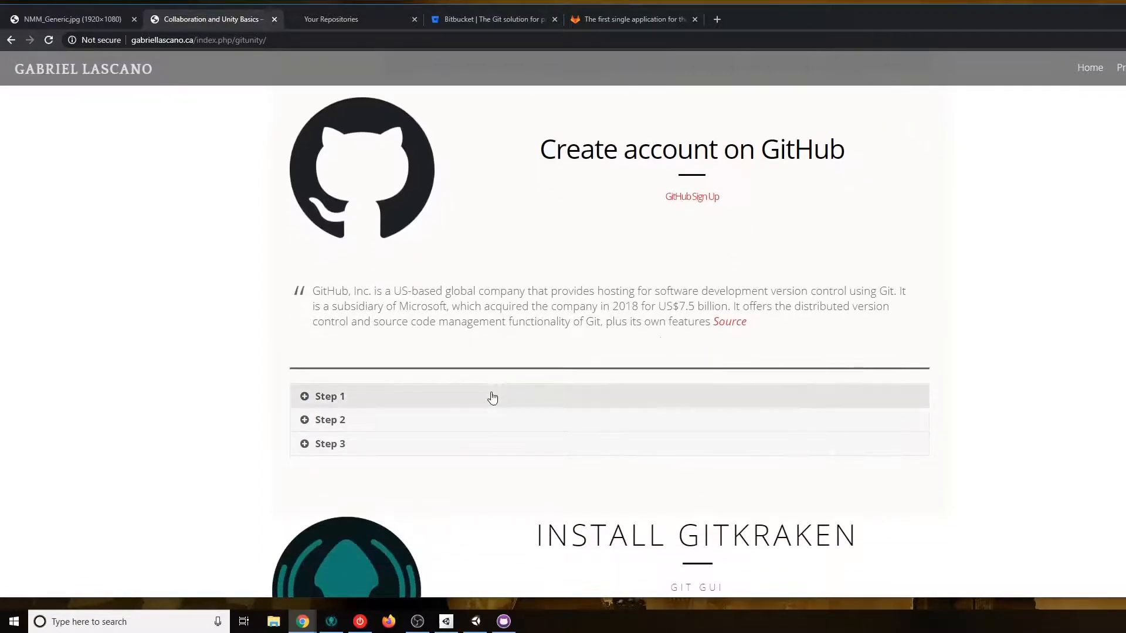
click(329, 396)
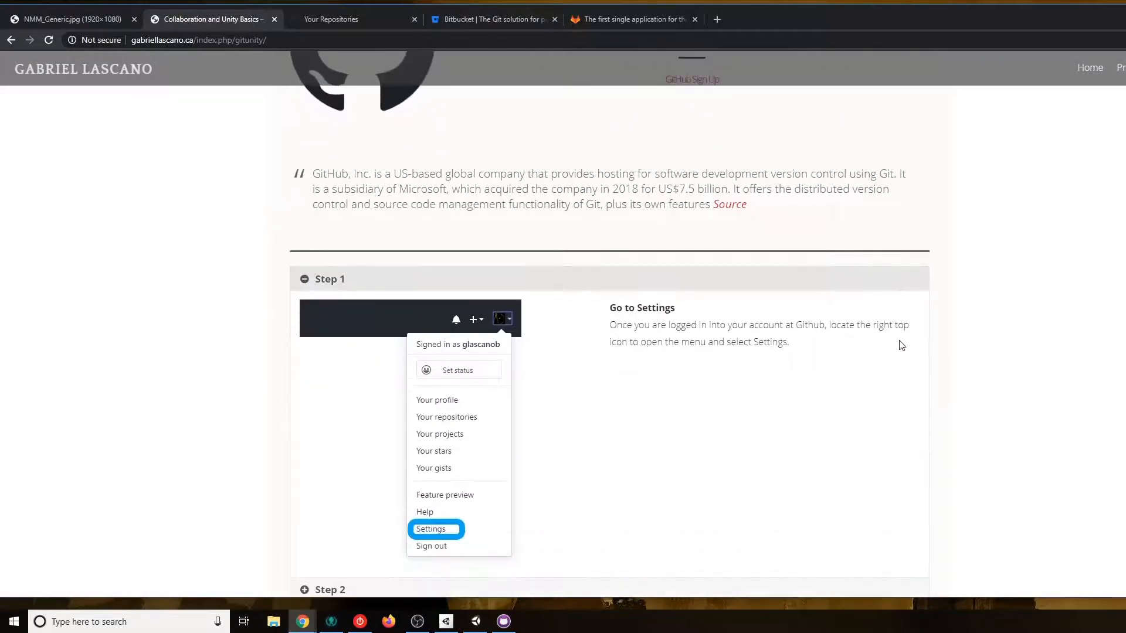
scroll(up, 3)
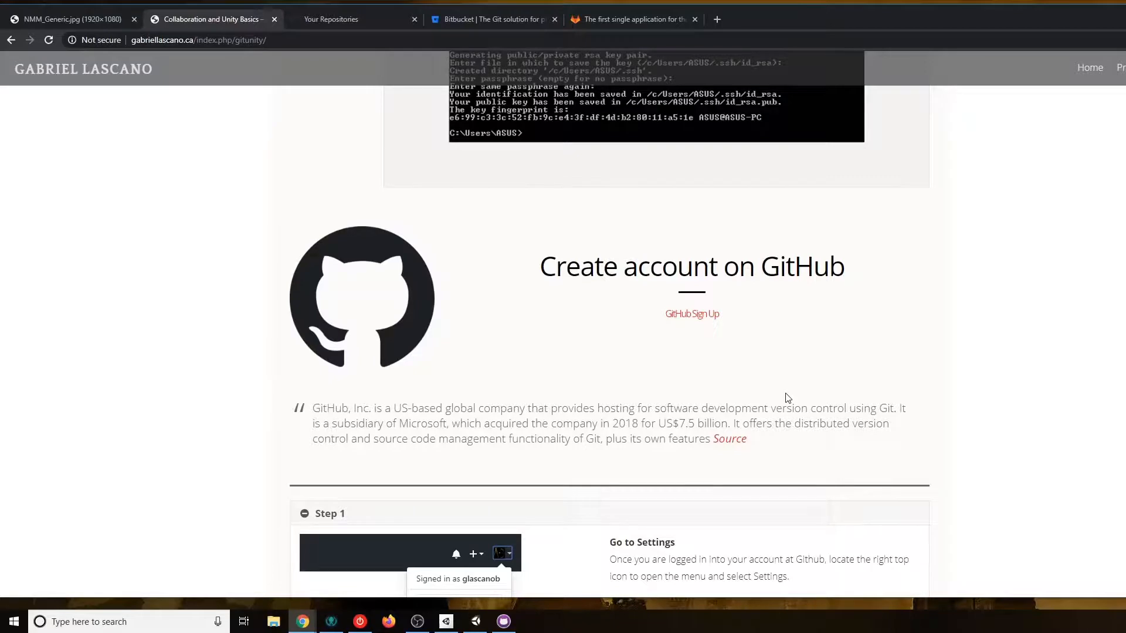
mouse_move(735, 361)
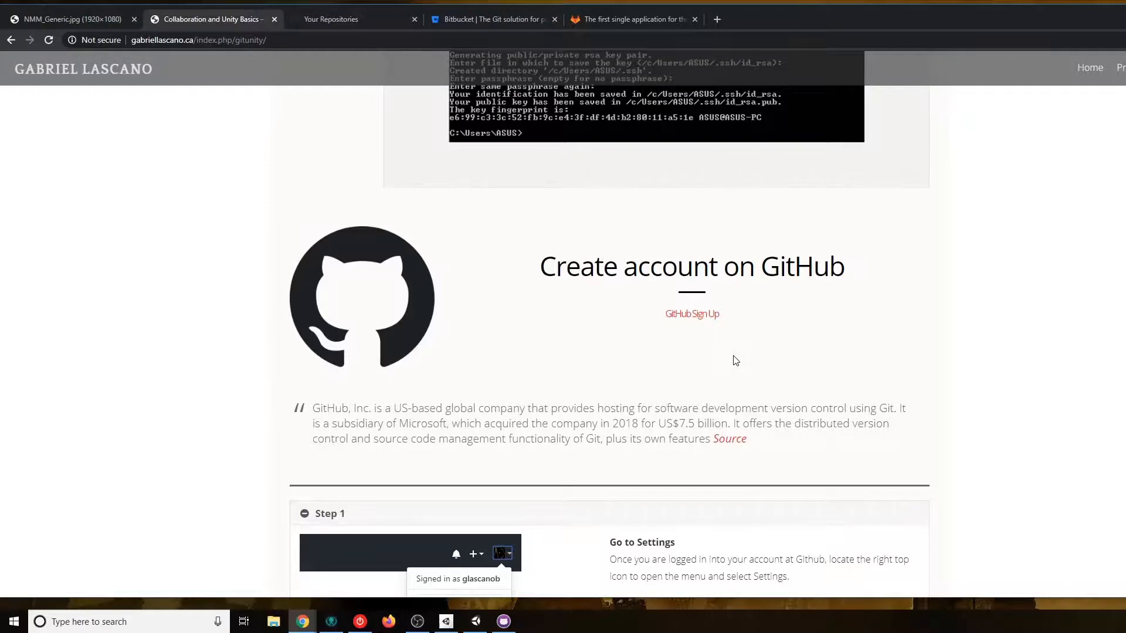
scroll(up, 3)
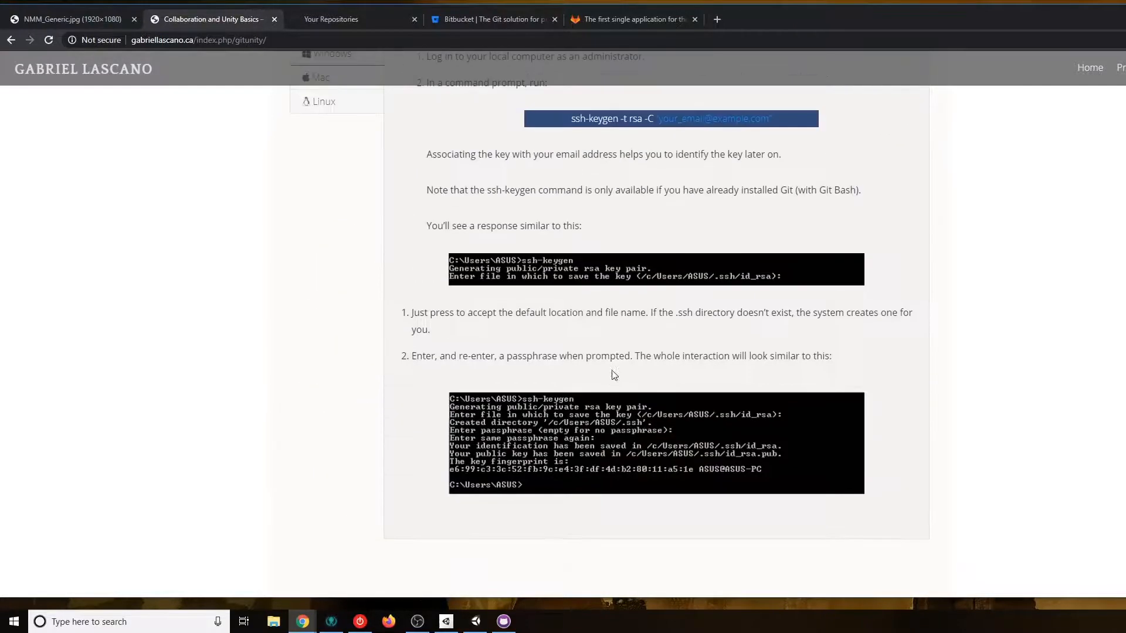
scroll(up, 3)
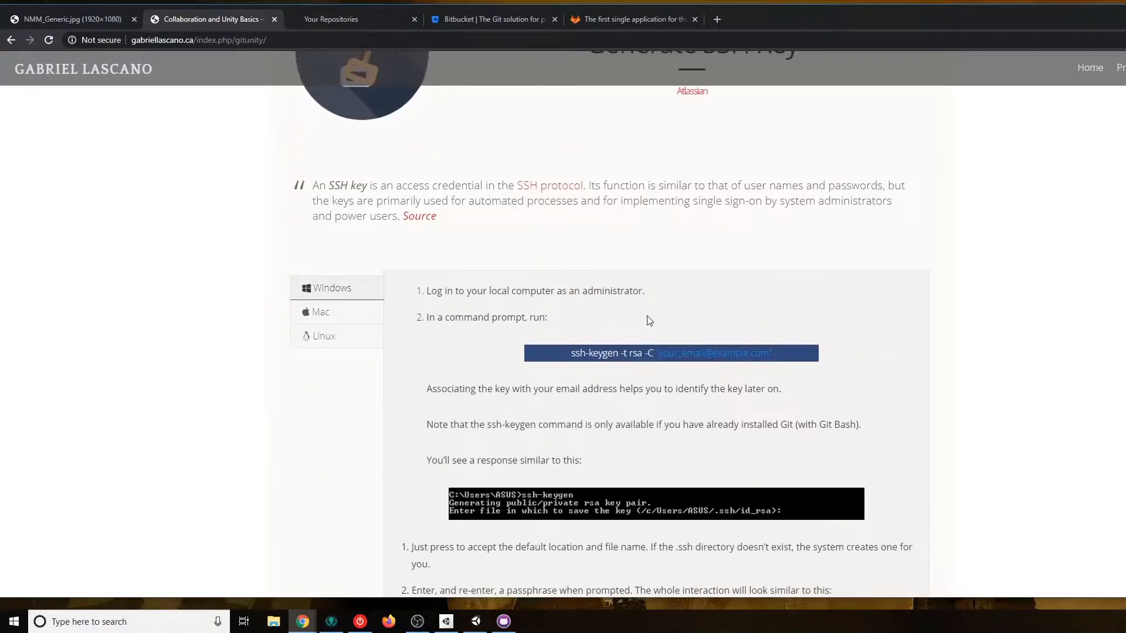
scroll(down, 3)
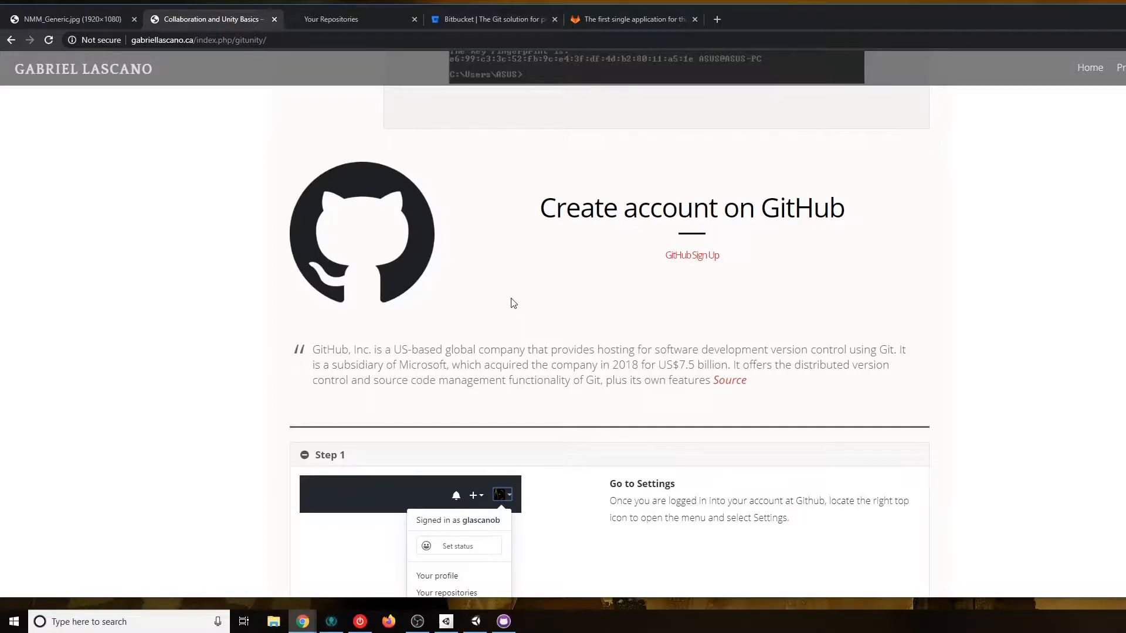
mouse_move(794, 463)
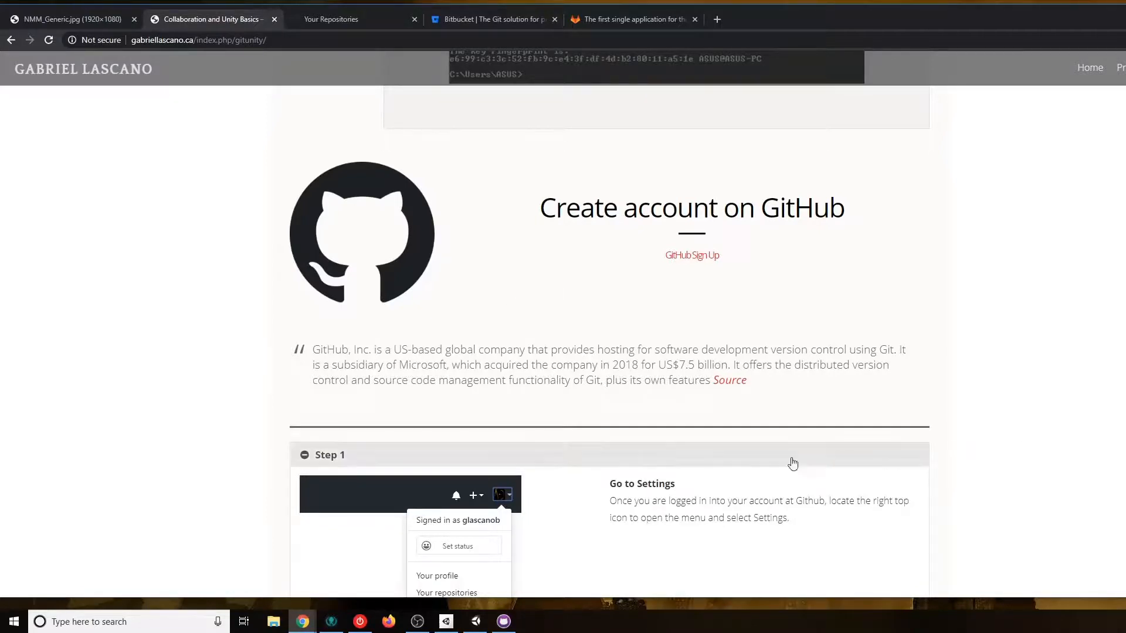
mouse_move(883, 282)
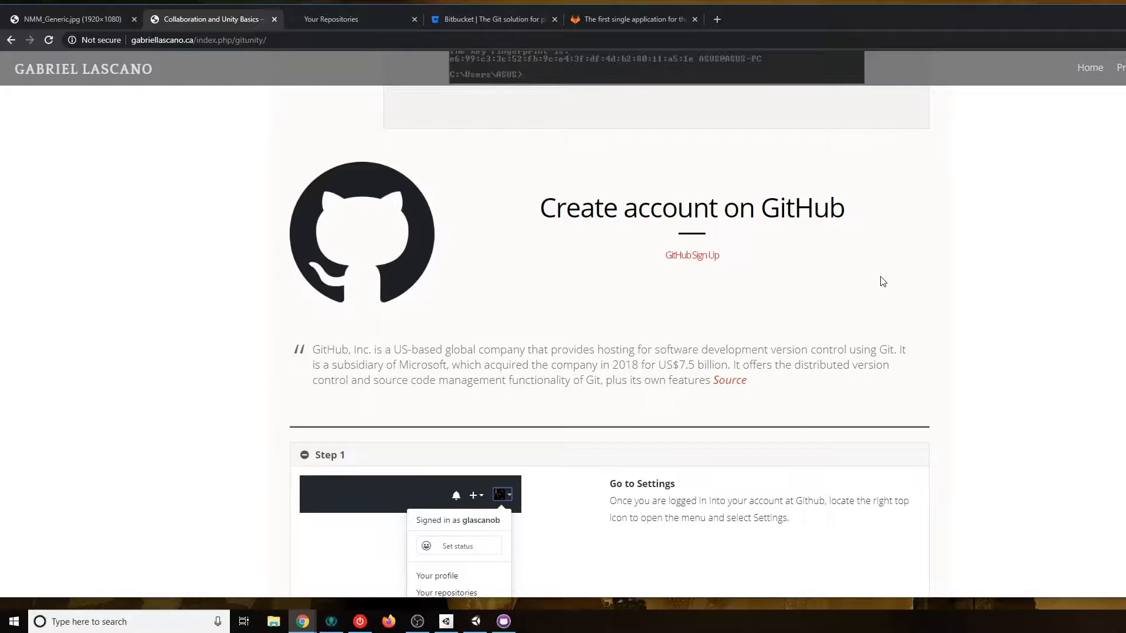
mouse_move(734, 310)
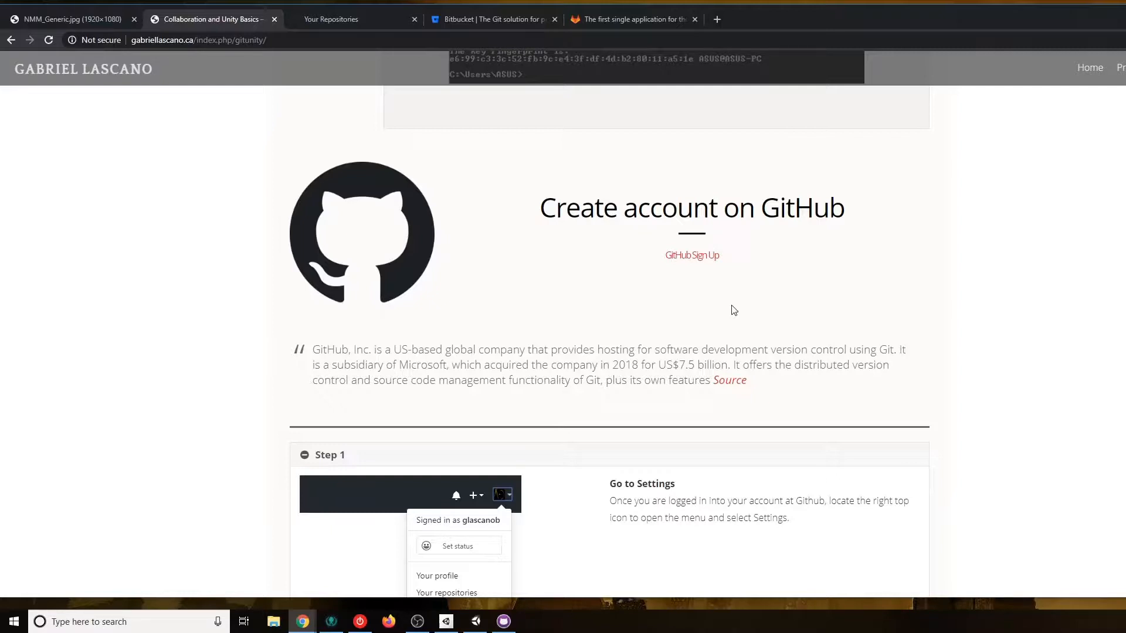
mouse_move(806, 353)
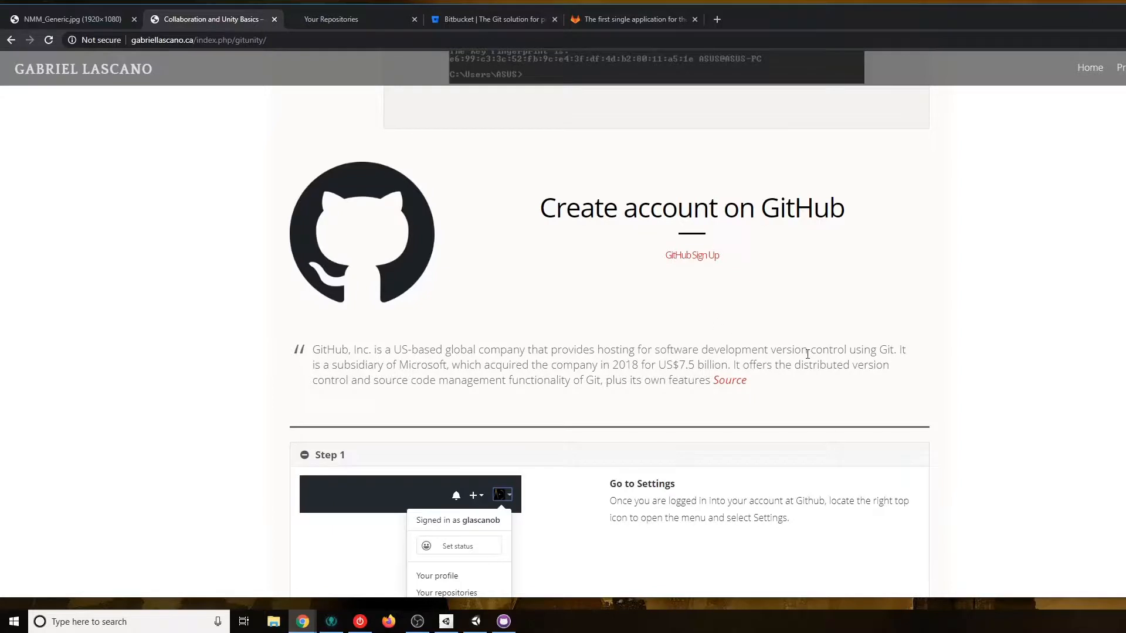
Scroll down the GitHub steps, glance at the Your Repositories tab, and return to the tutorial
scroll(down, 3)
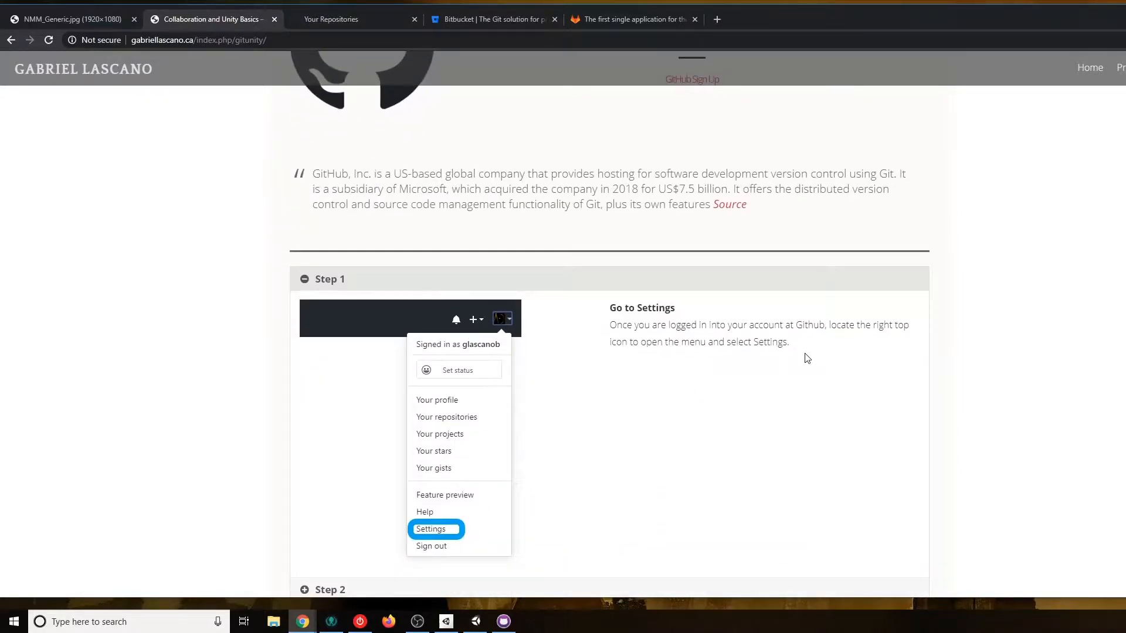
scroll(down, 3)
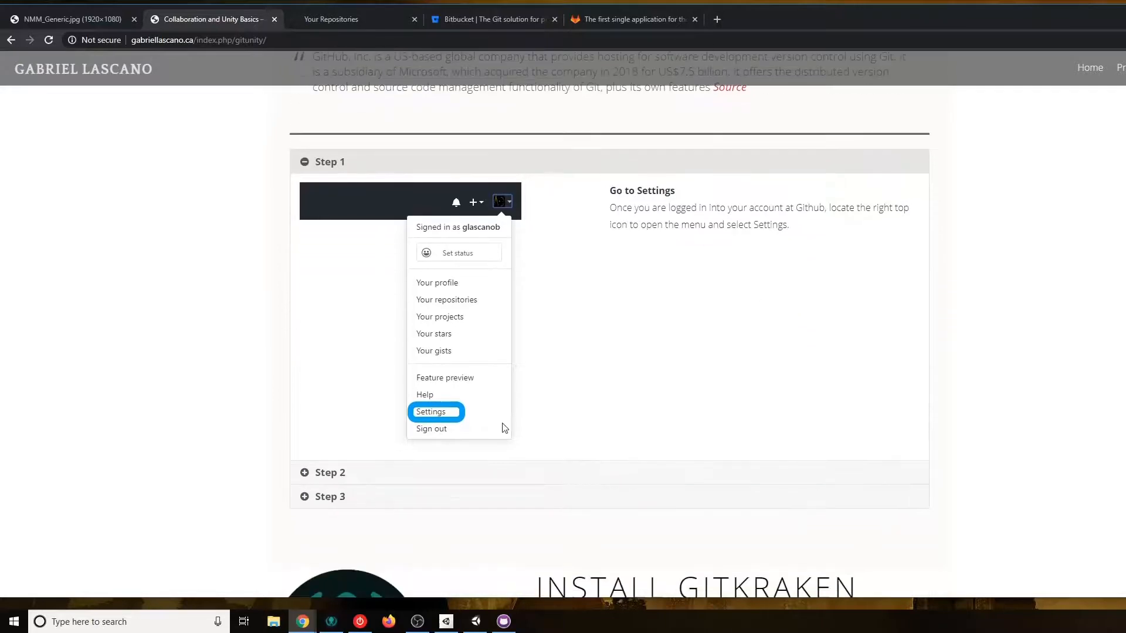
mouse_move(372, 35)
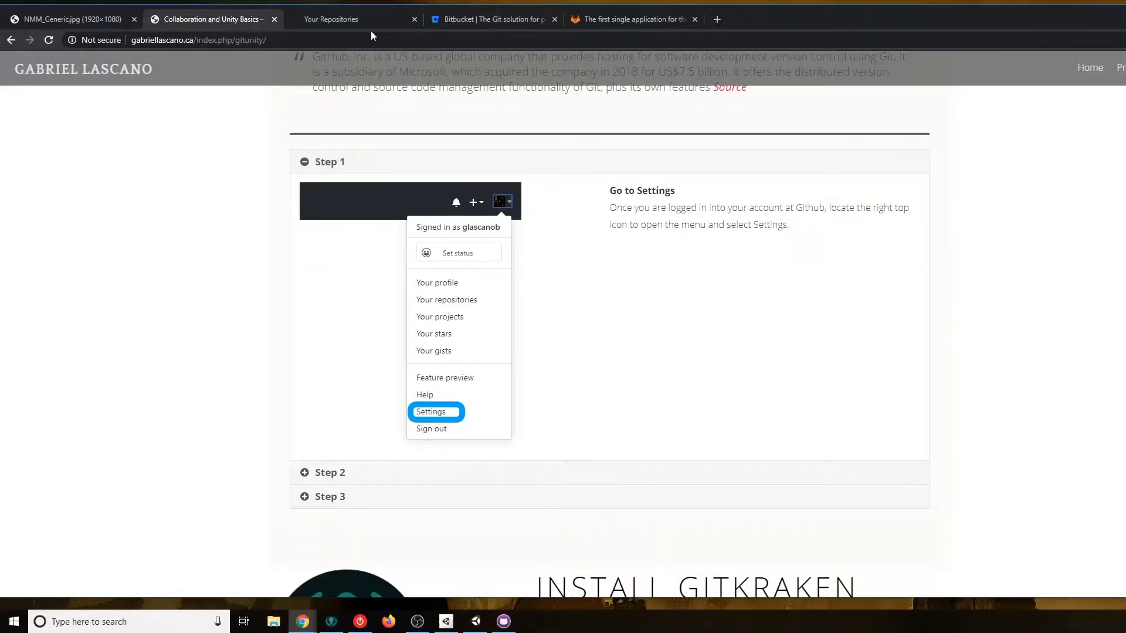
click(446, 299)
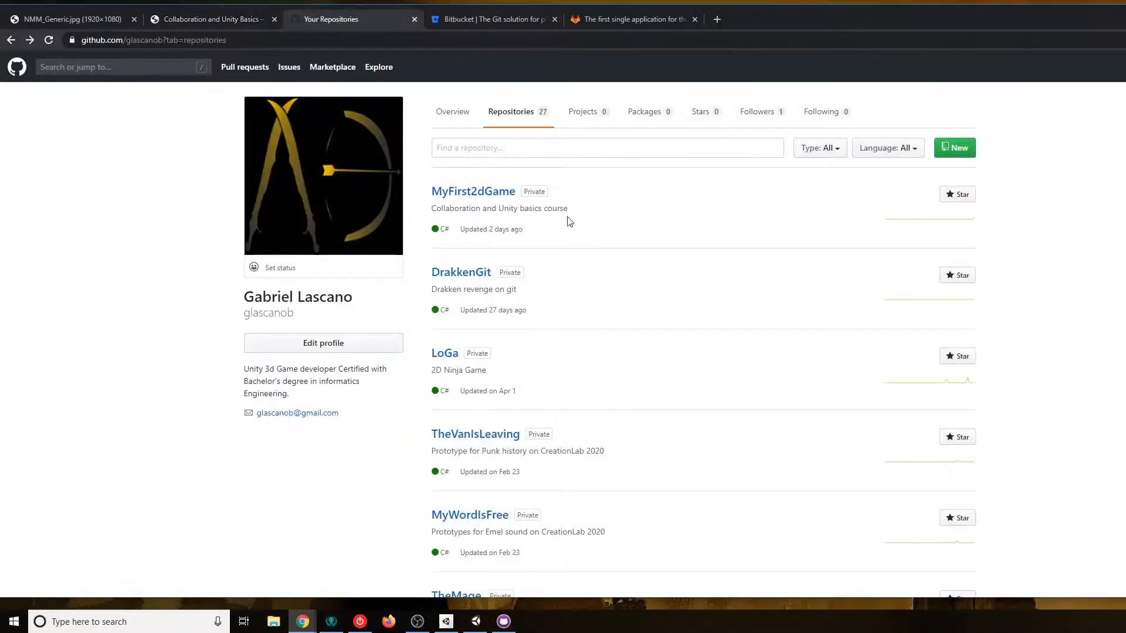
click(212, 20)
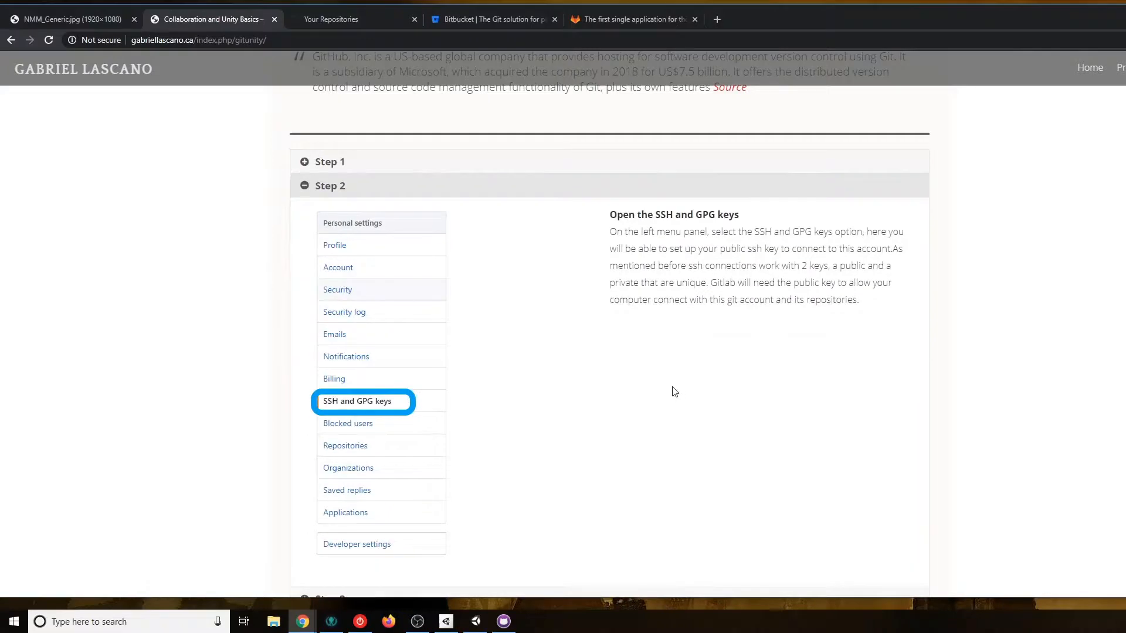
mouse_move(368, 410)
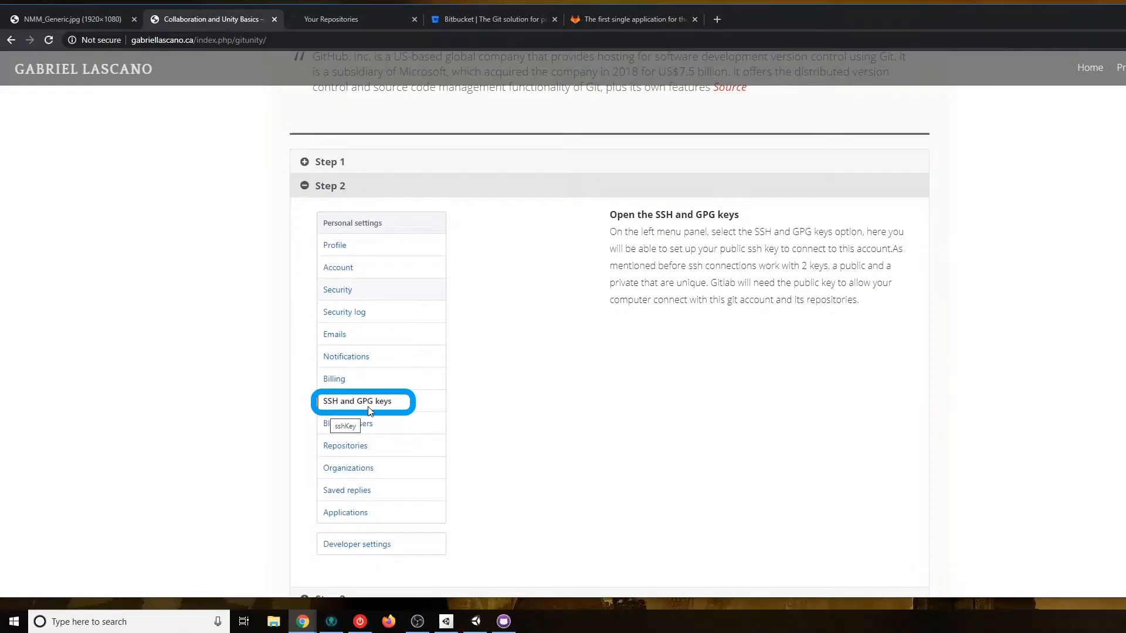
scroll(down, 3)
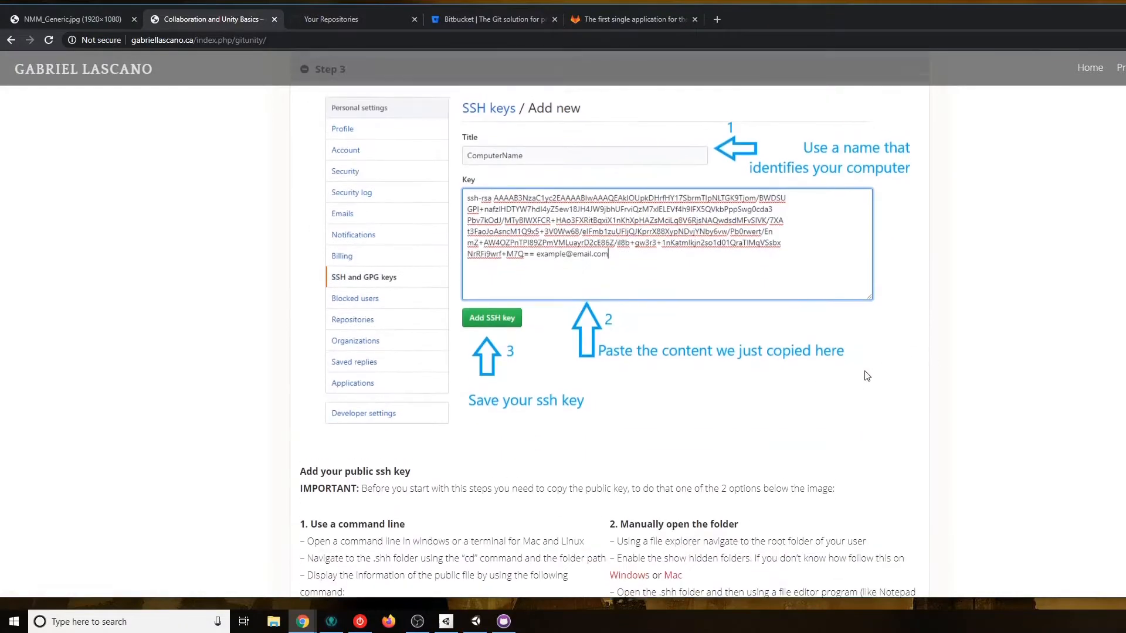
scroll(up, 3)
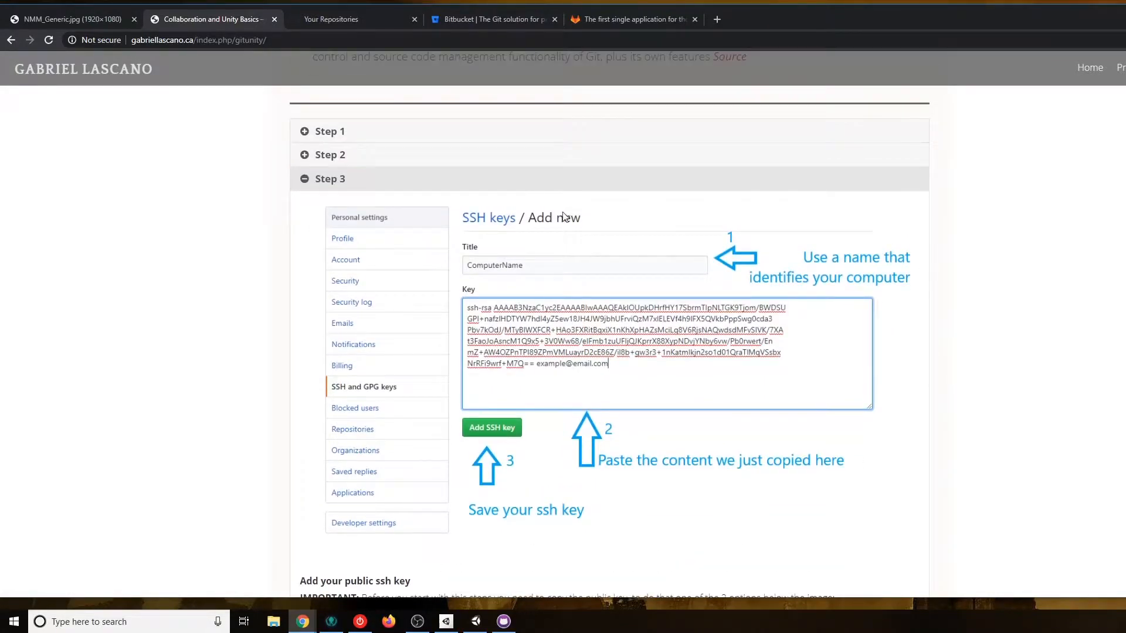
mouse_move(578, 230)
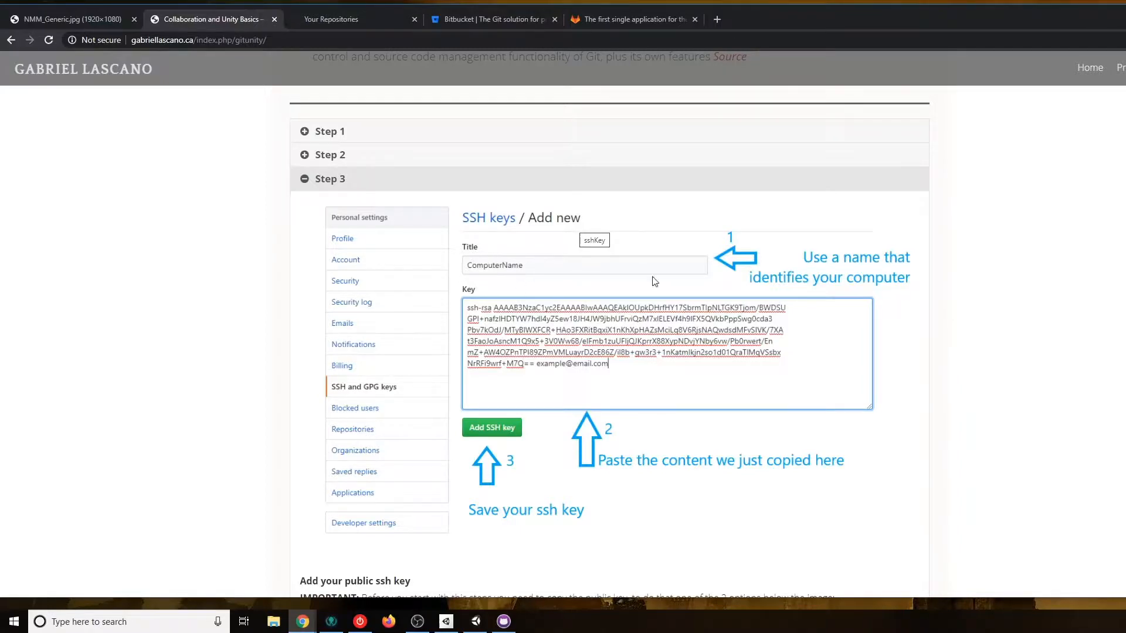
mouse_move(850, 392)
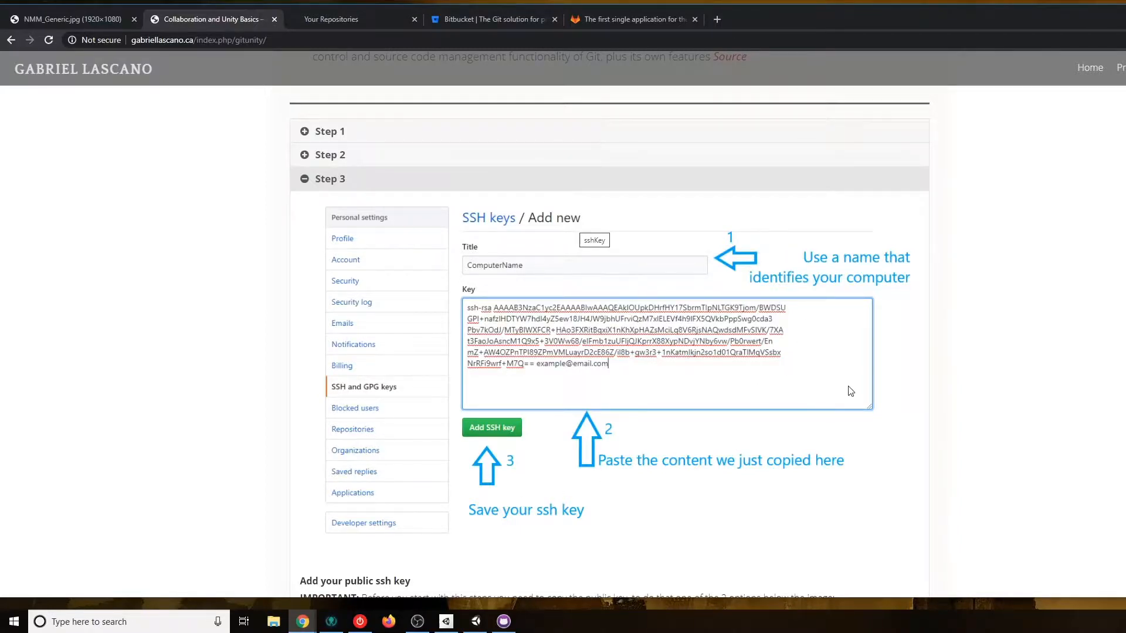
mouse_move(733, 232)
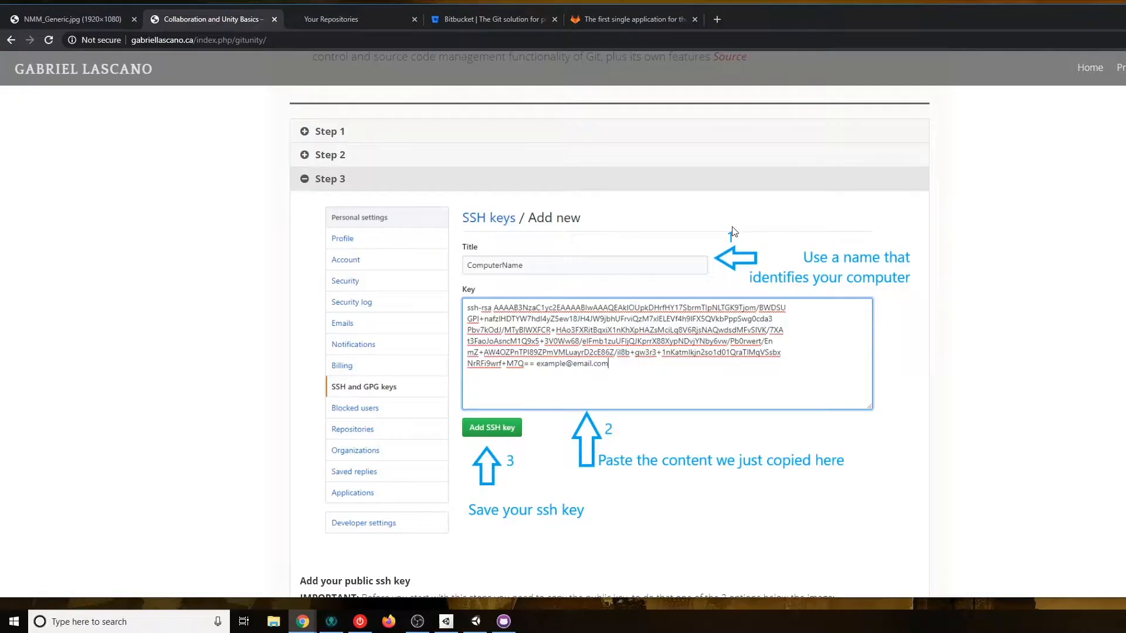
mouse_move(588, 274)
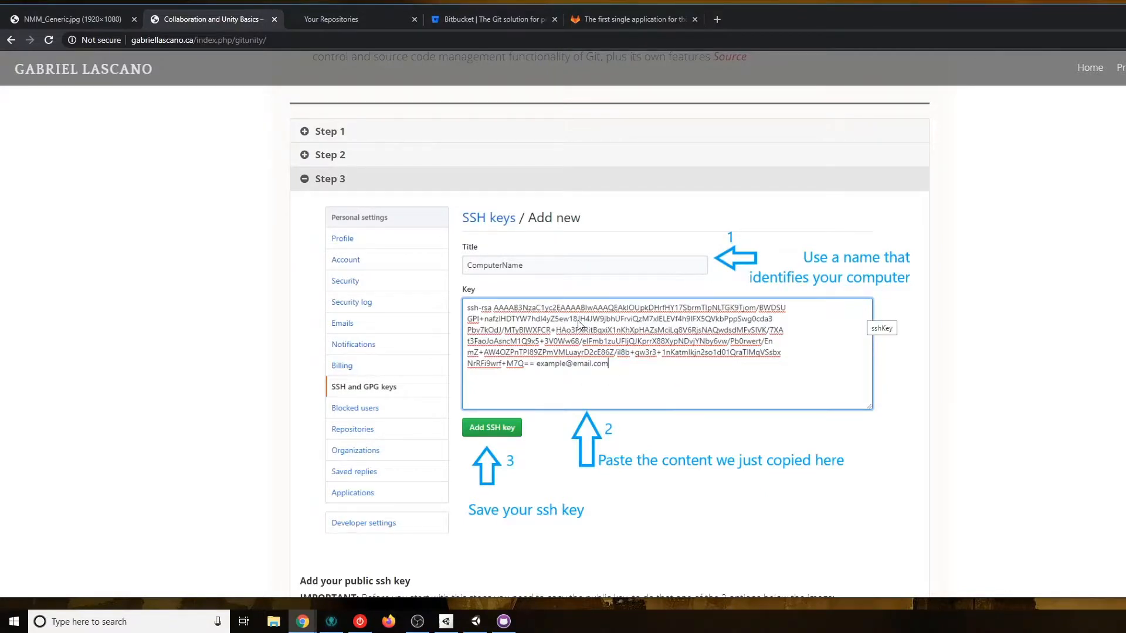
scroll(down, 3)
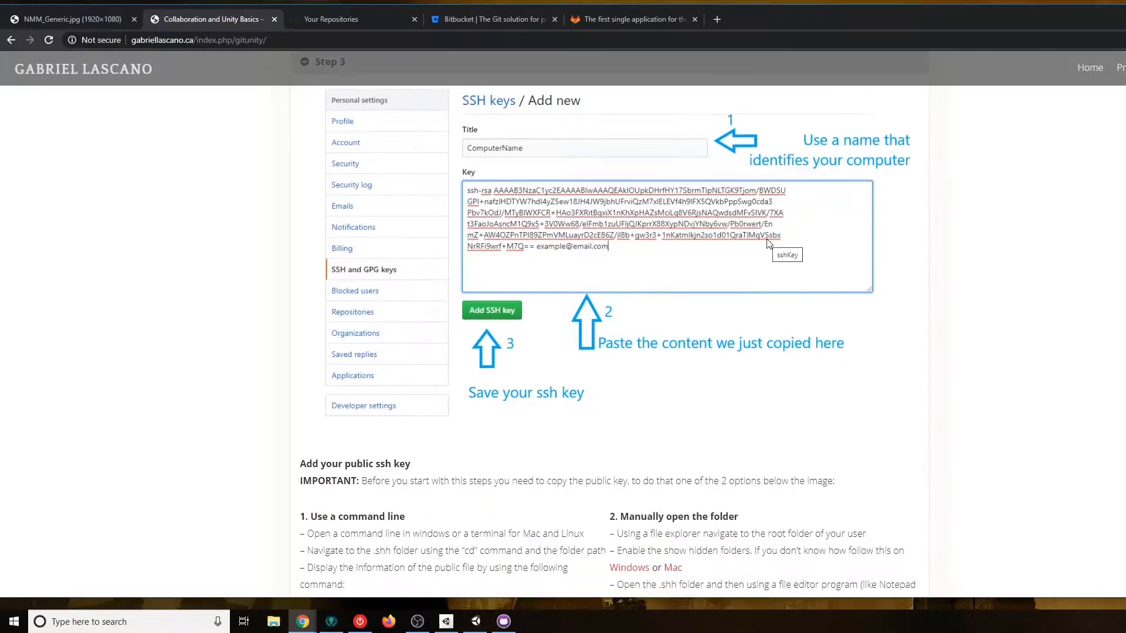
mouse_move(649, 256)
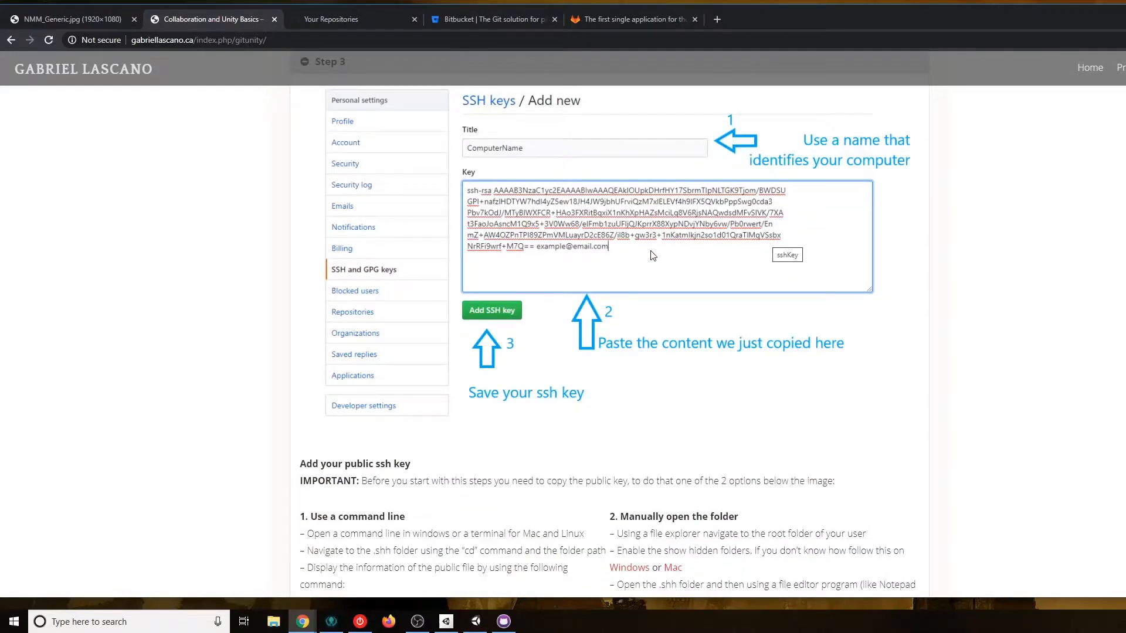
scroll(down, 3)
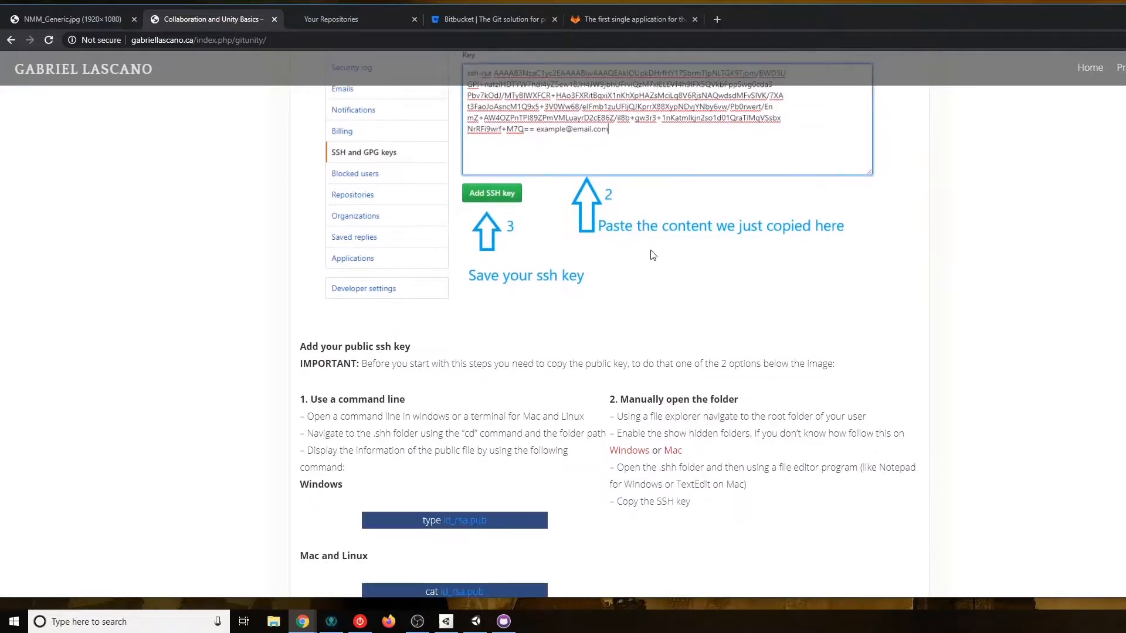
scroll(down, 3)
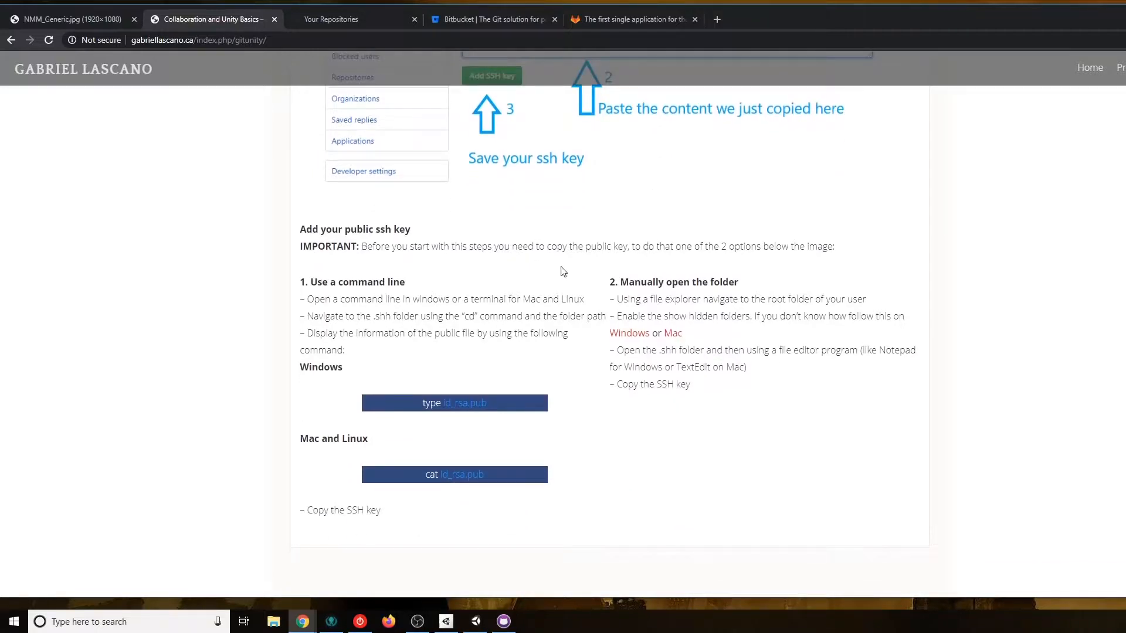
mouse_move(428, 305)
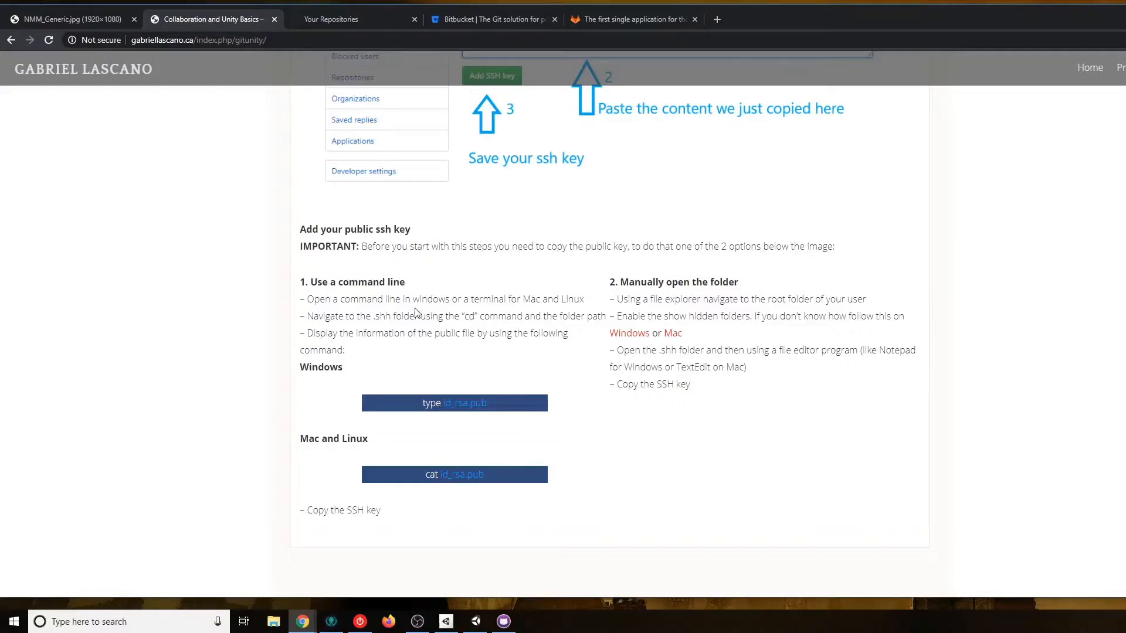
mouse_move(575, 439)
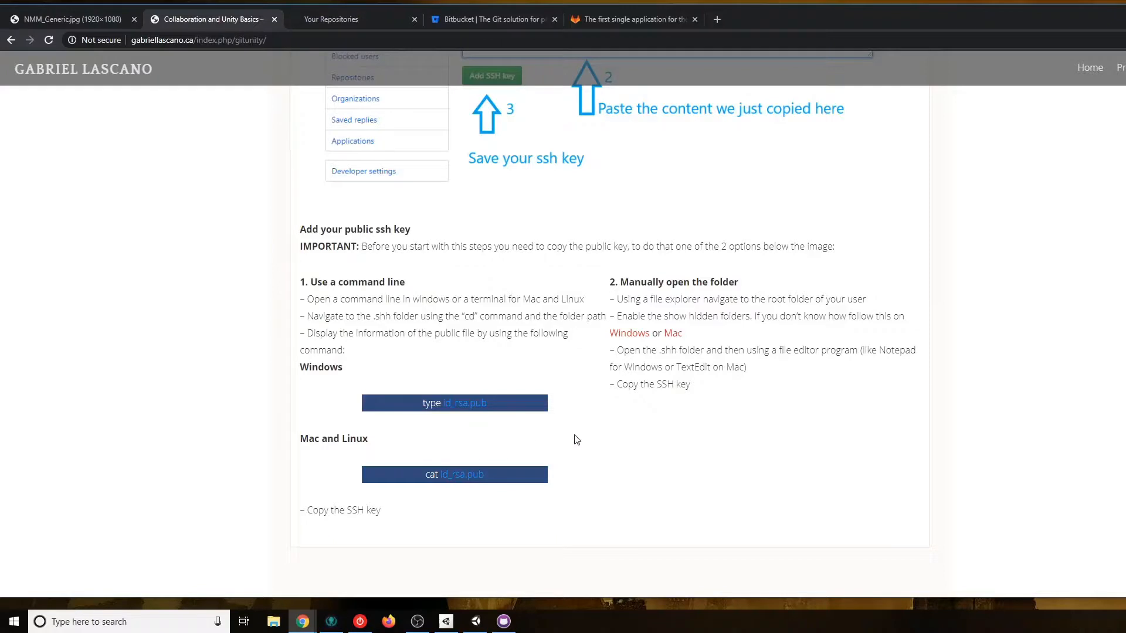
mouse_move(366, 450)
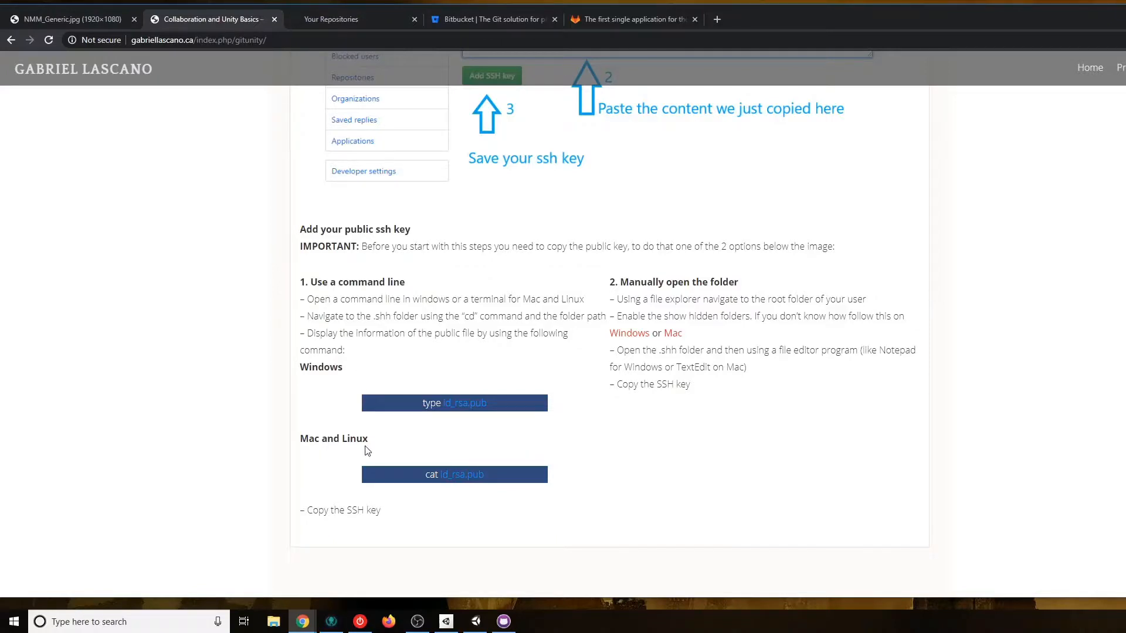
mouse_move(447, 352)
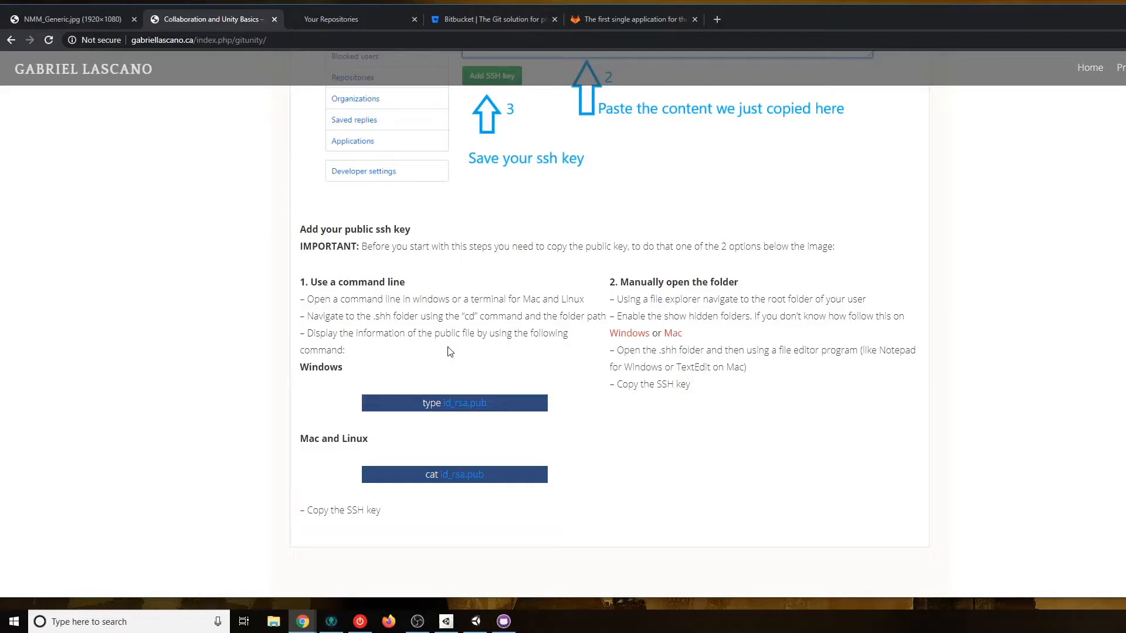
mouse_move(714, 343)
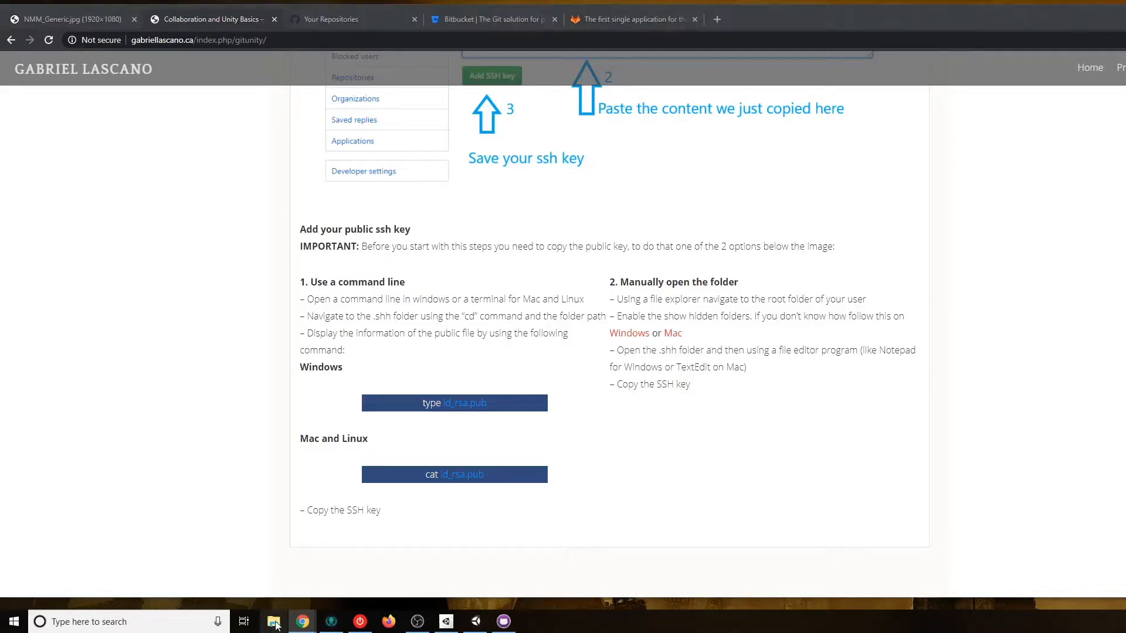
click(273, 621)
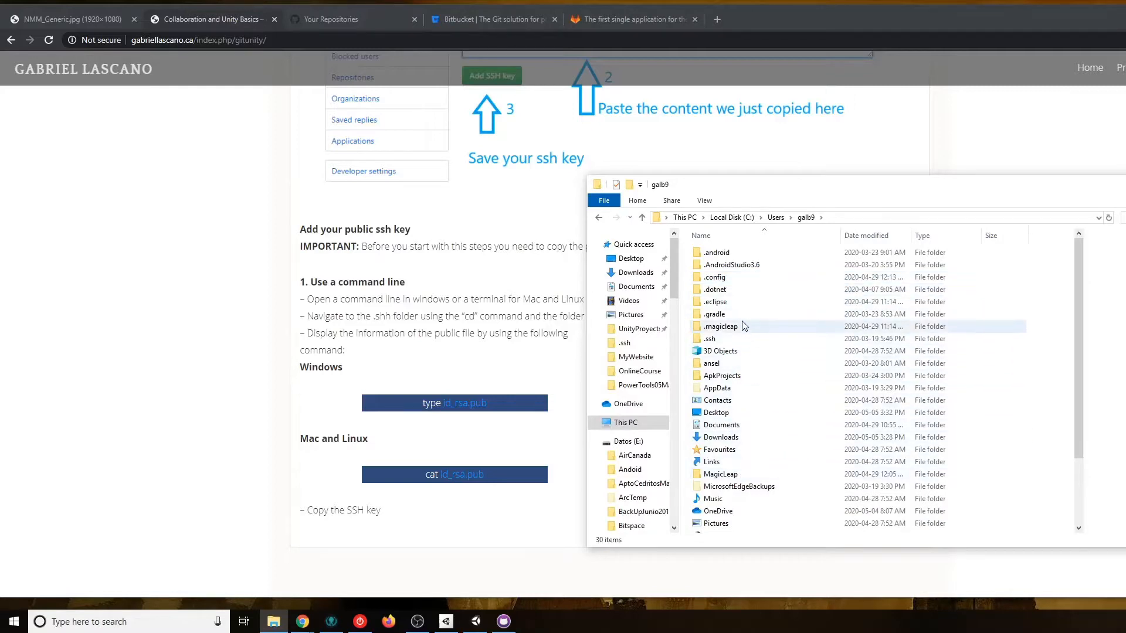
double_click(708, 337)
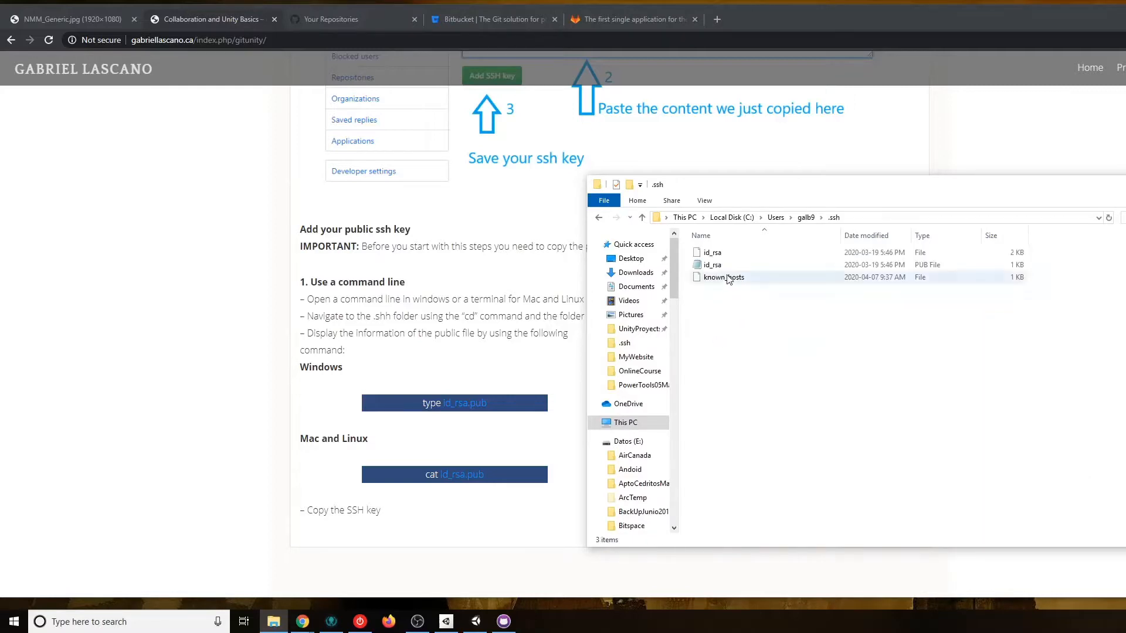
mouse_move(718, 265)
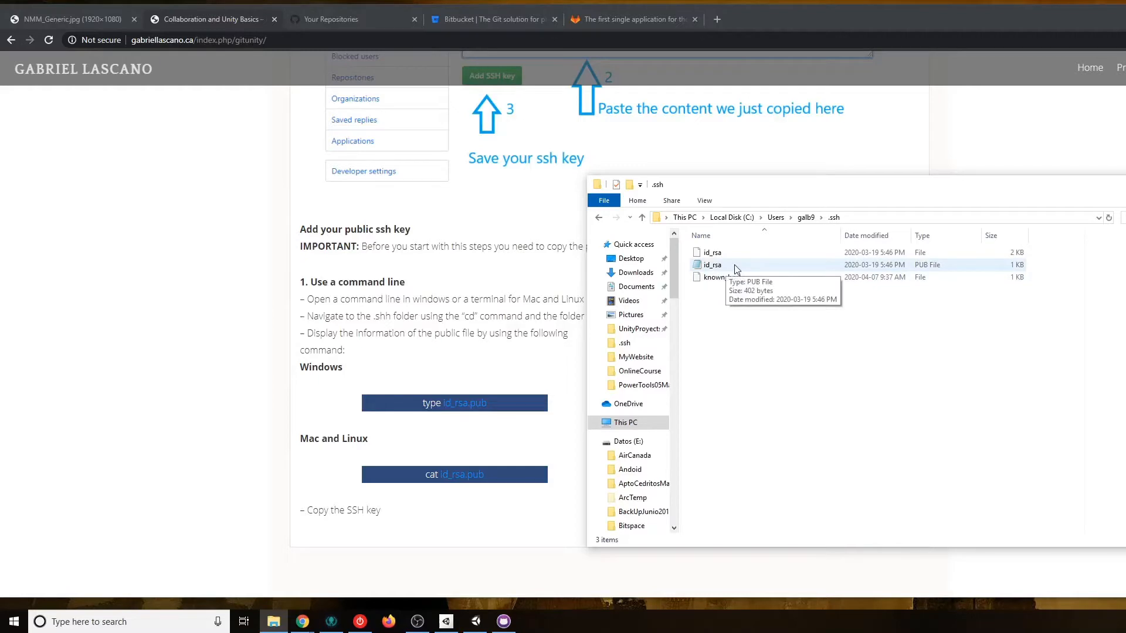
mouse_move(804, 305)
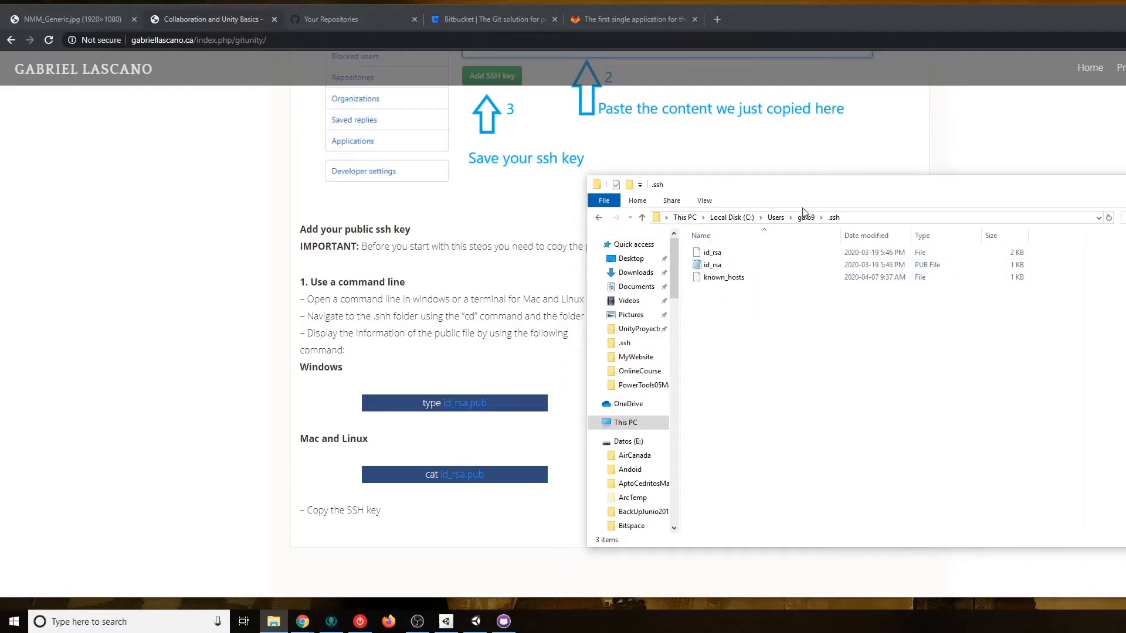
mouse_move(1112, 240)
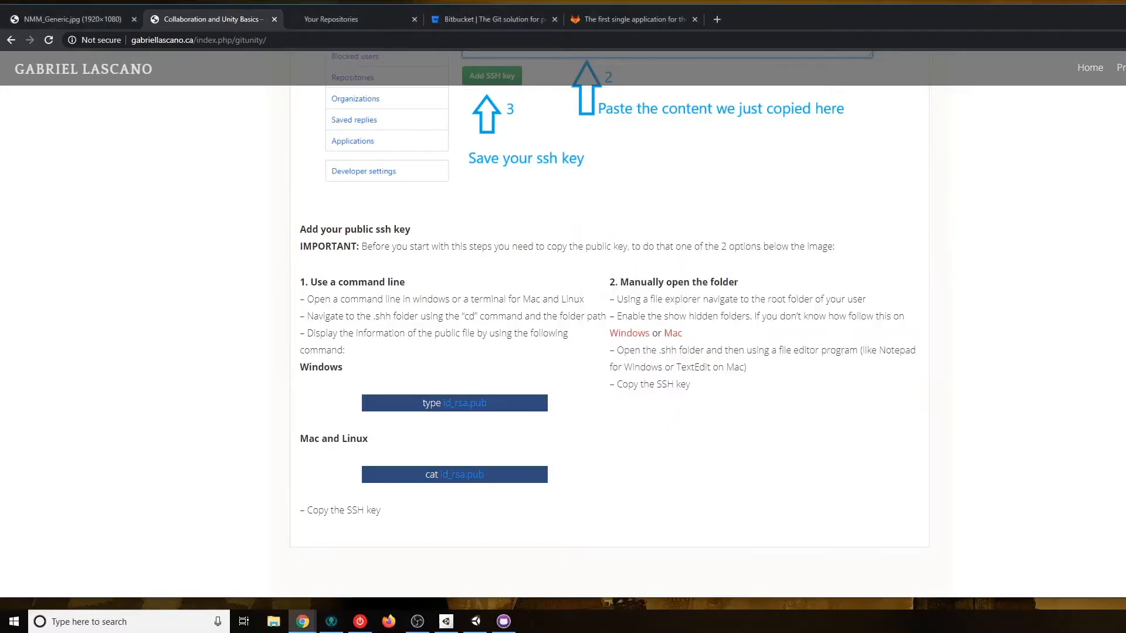
mouse_move(833, 433)
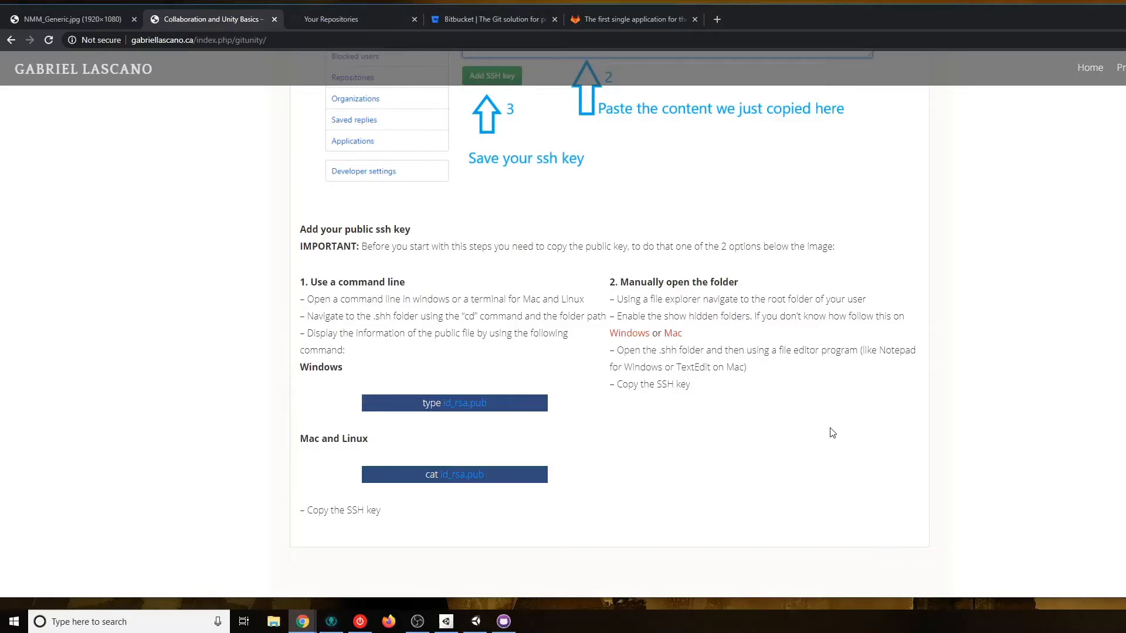
mouse_move(673, 332)
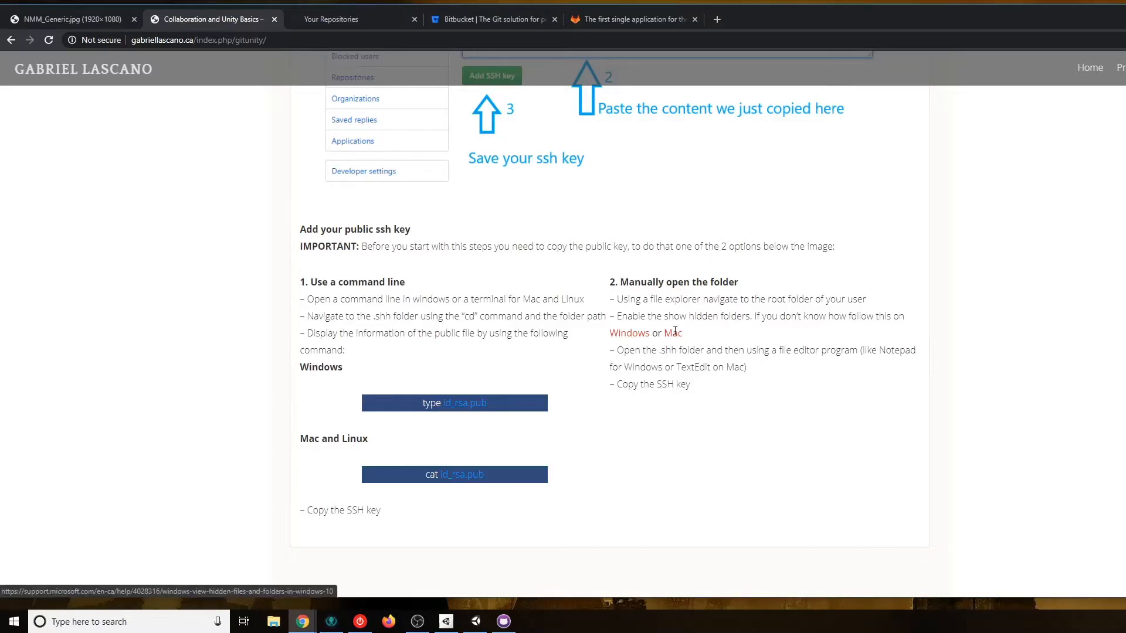
mouse_move(687, 345)
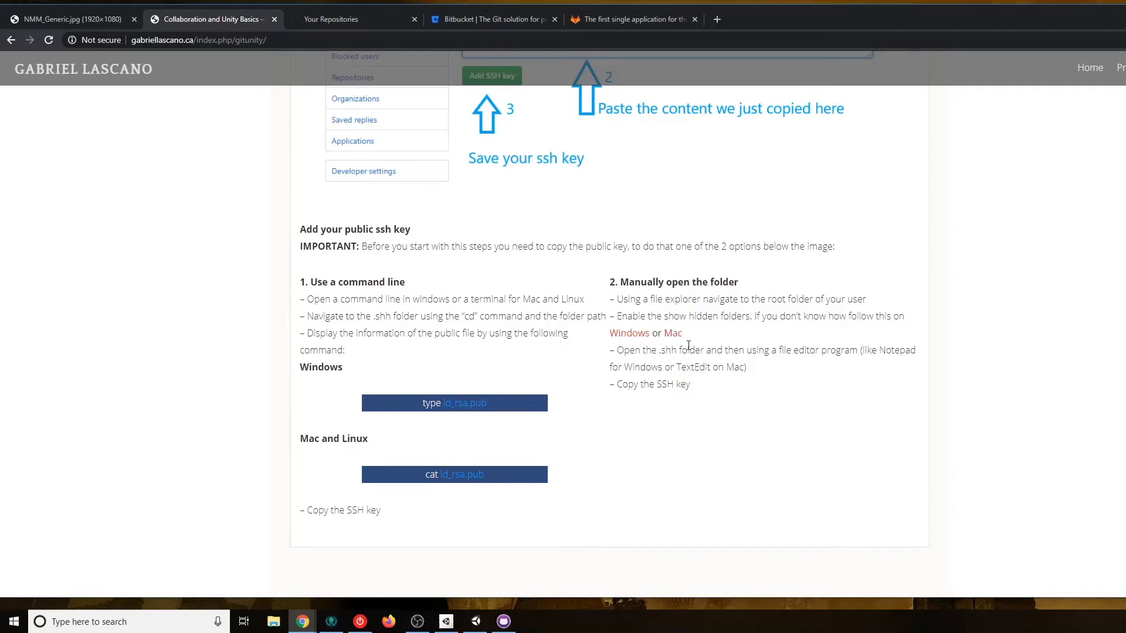
mouse_move(788, 416)
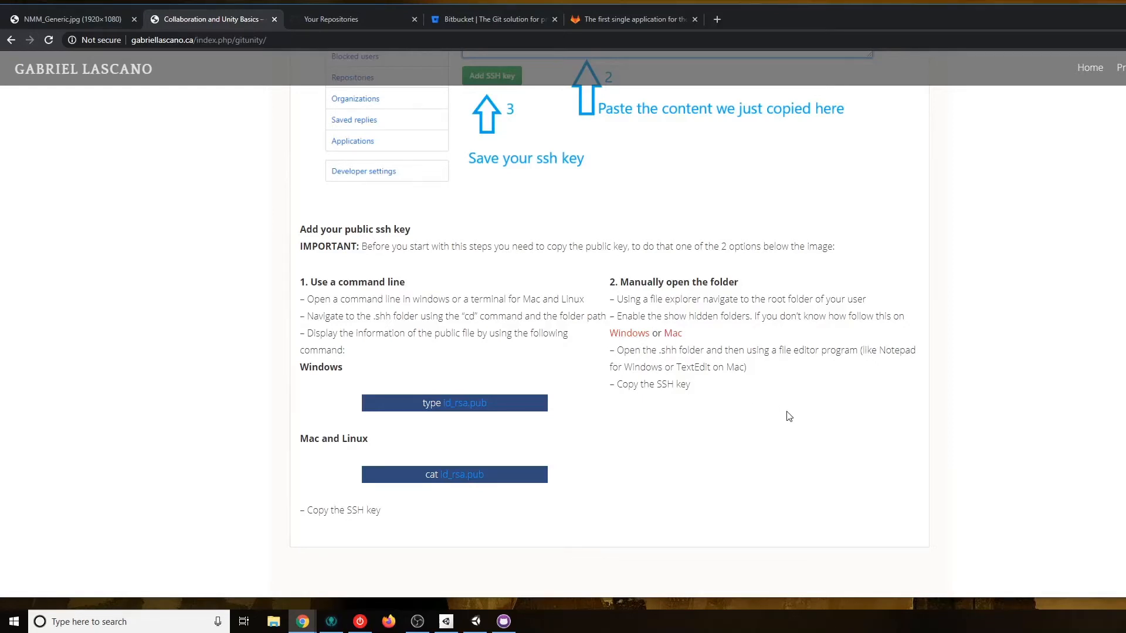
mouse_move(766, 360)
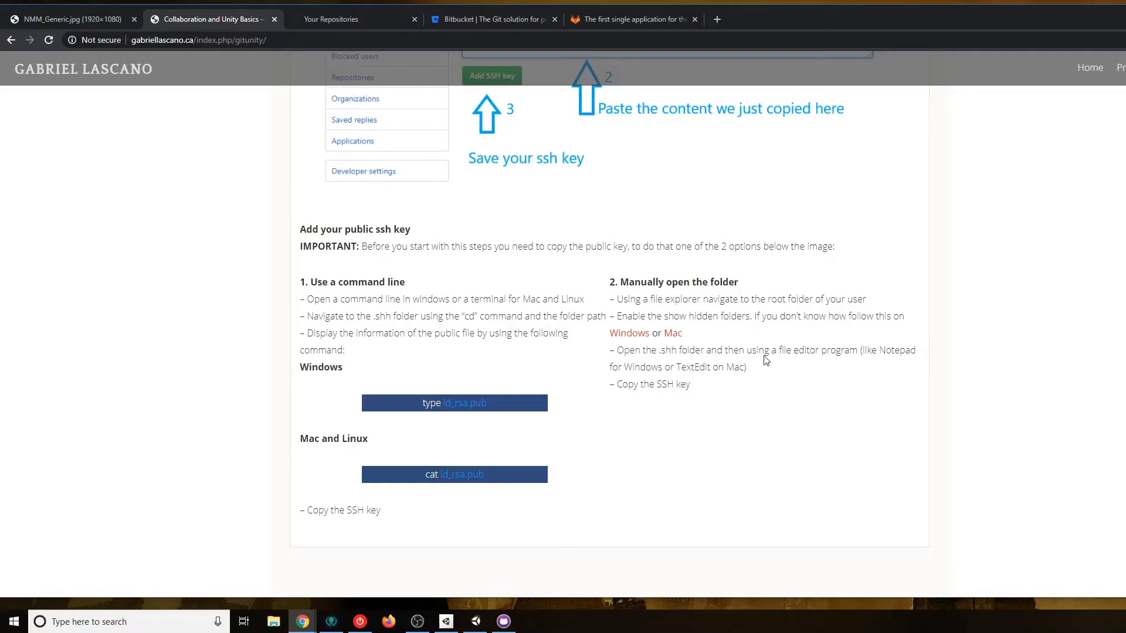
mouse_move(799, 314)
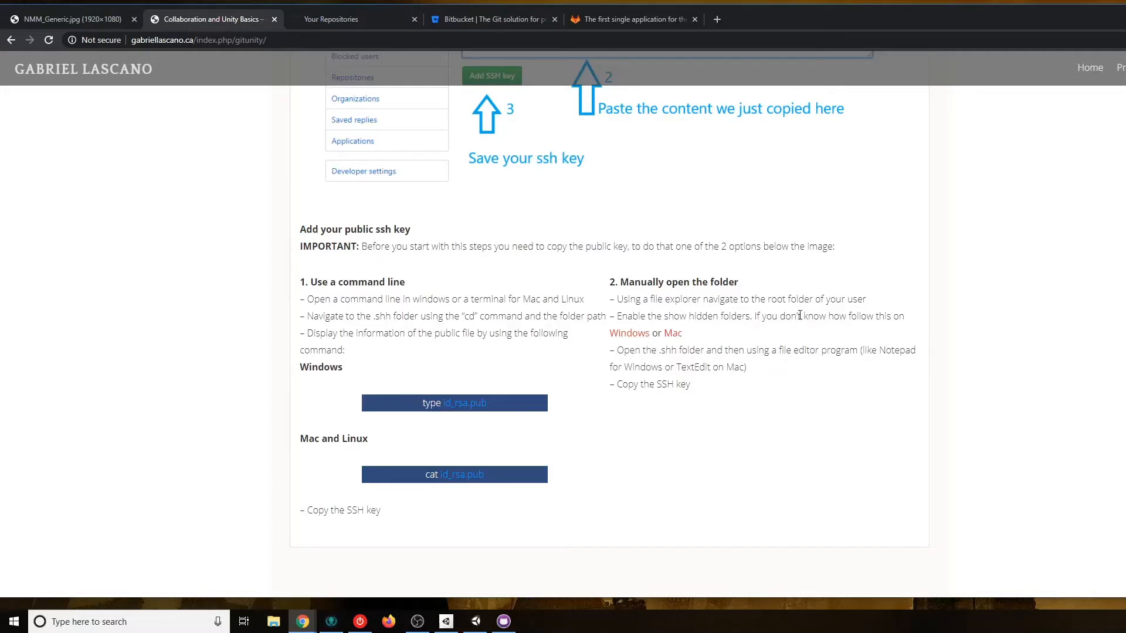
mouse_move(809, 337)
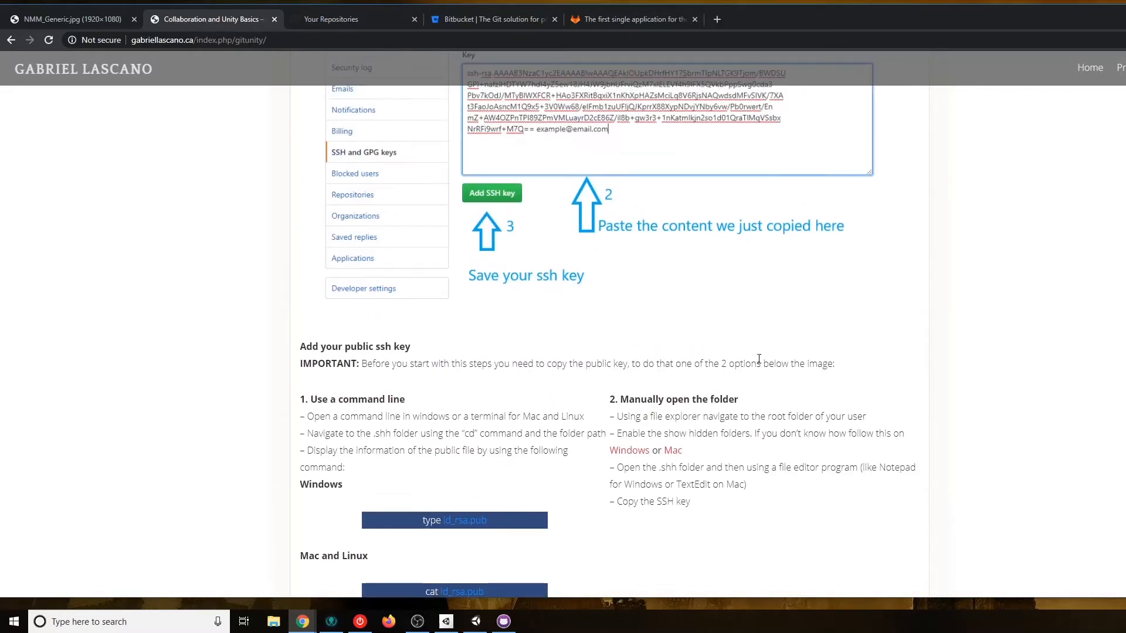
scroll(up, 3)
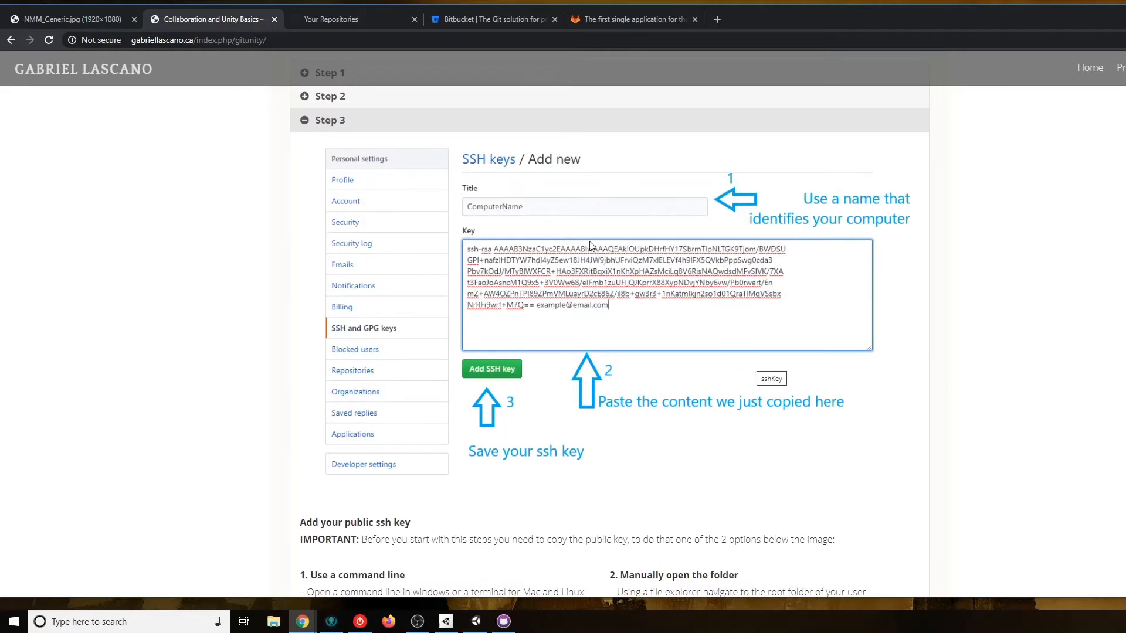
mouse_move(753, 426)
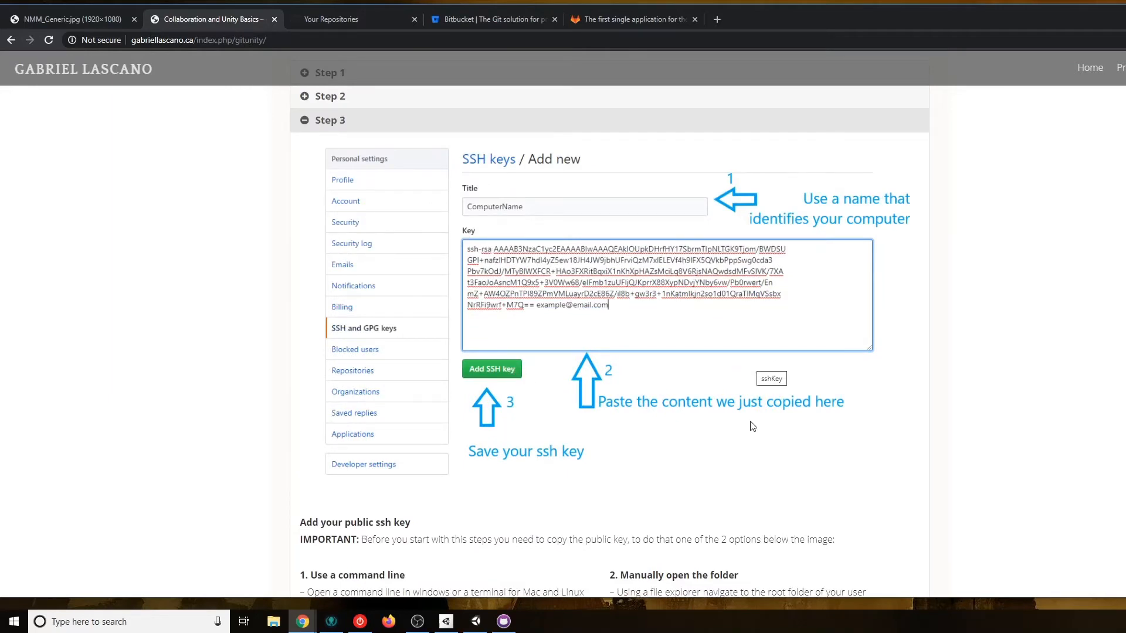